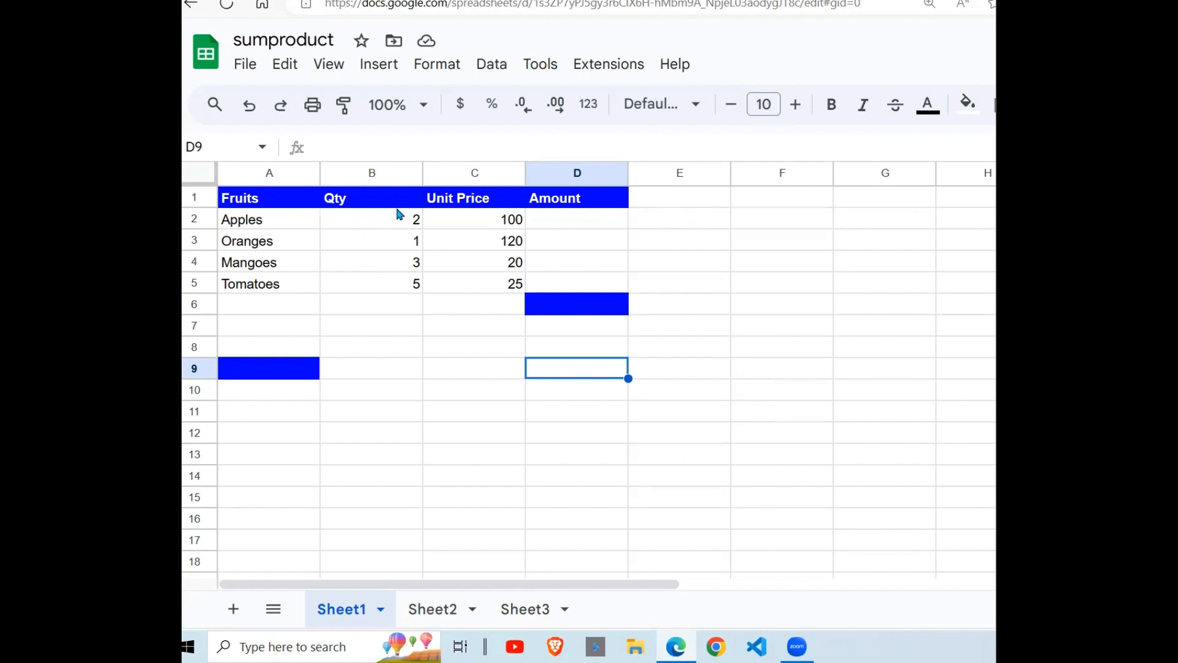
{"action": "mouse_move", "coordinate": [284, 278]}
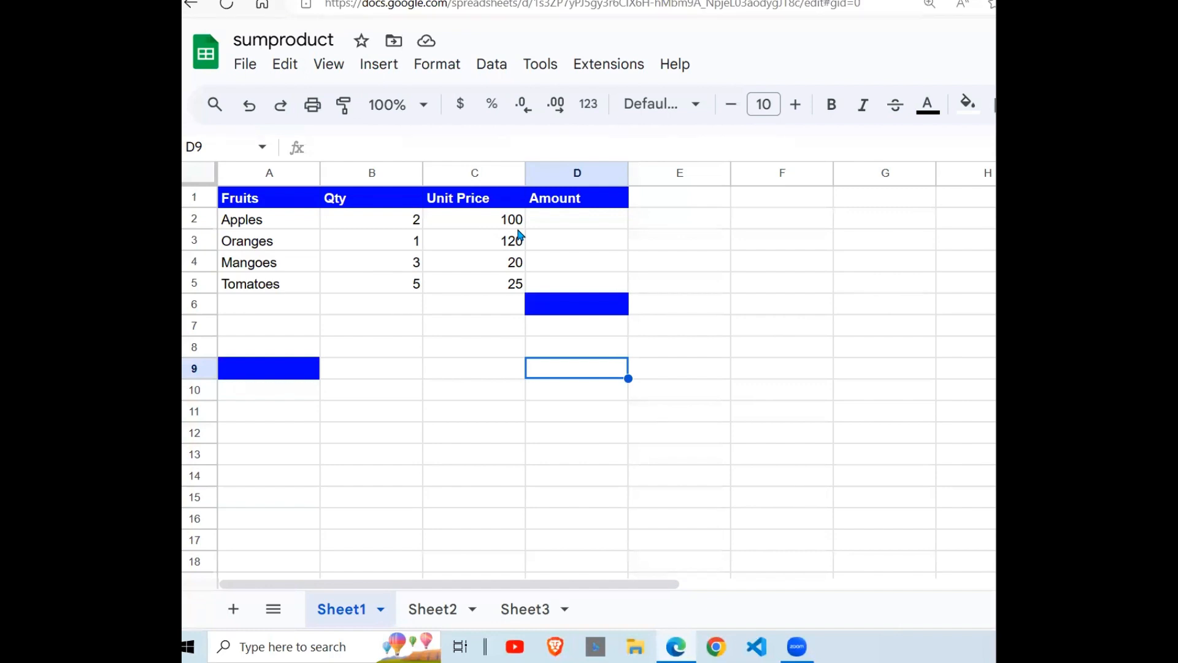
Compute Amount as =B2*C2 in D2 and fill it down through the remaining fruit rows
{"action": "left_click", "coordinate": [577, 219]}
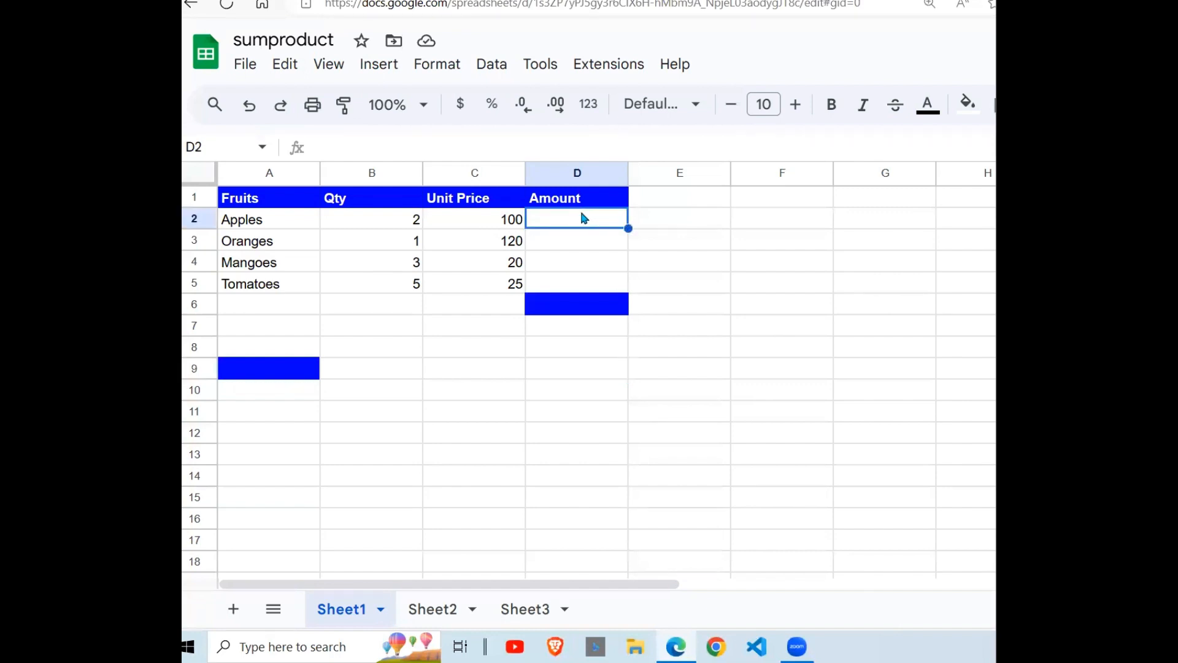
{"action": "type", "text": "=B2*C2"}
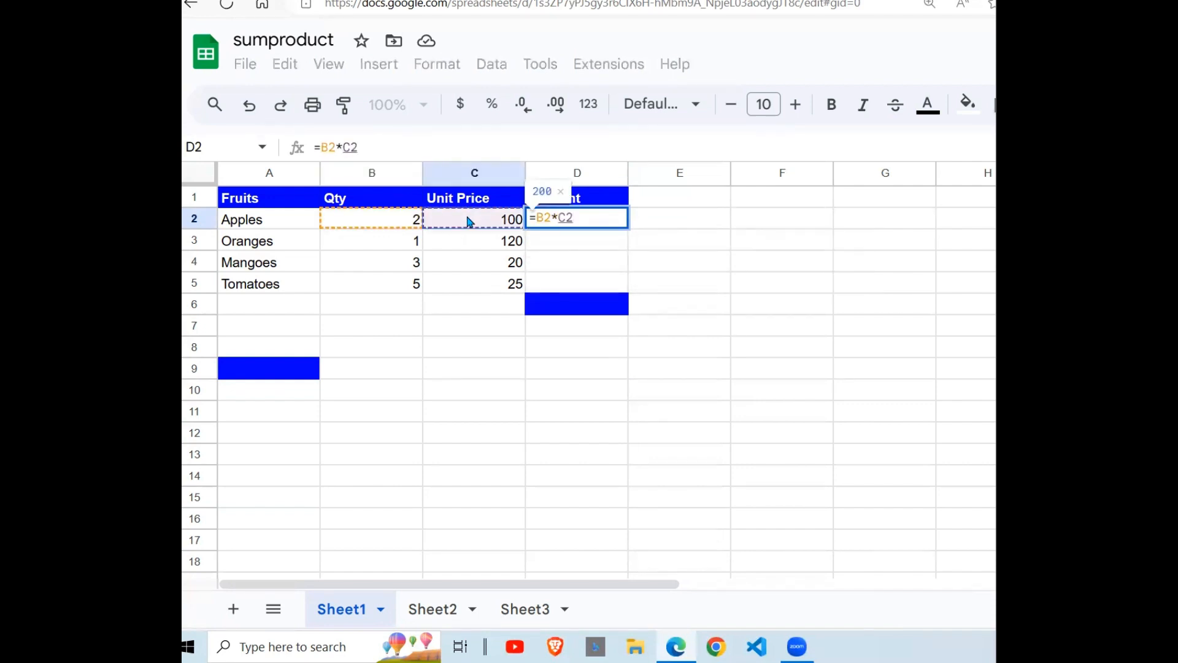
{"action": "key", "text": "enter"}
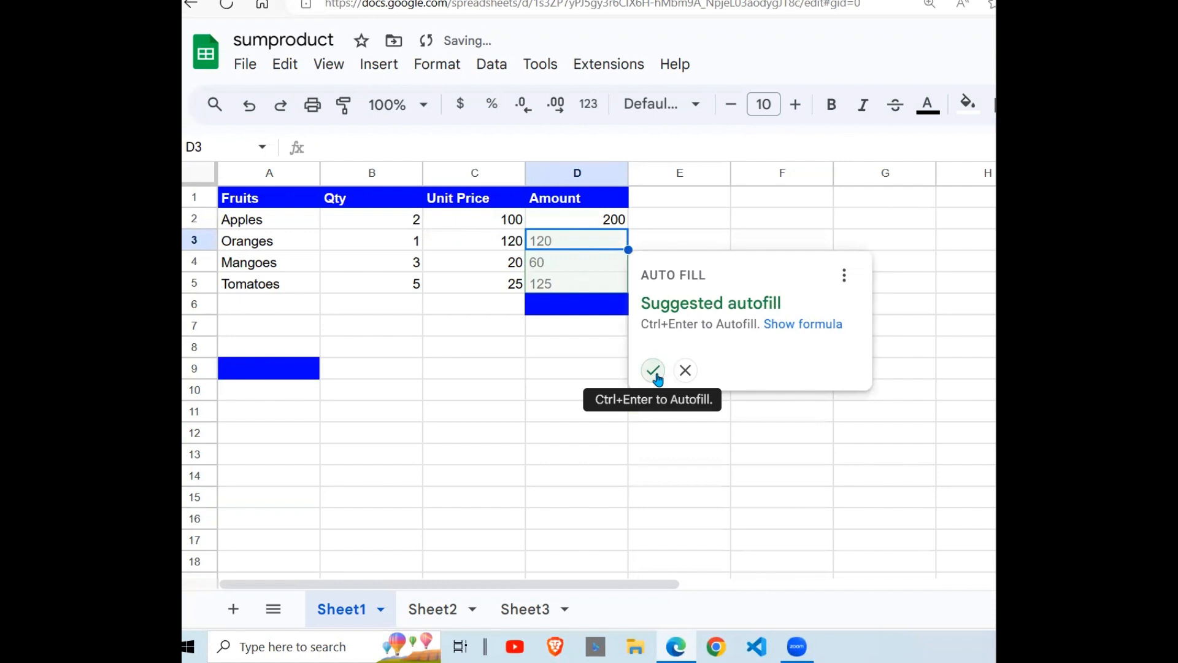
{"action": "left_click", "coordinate": [652, 369]}
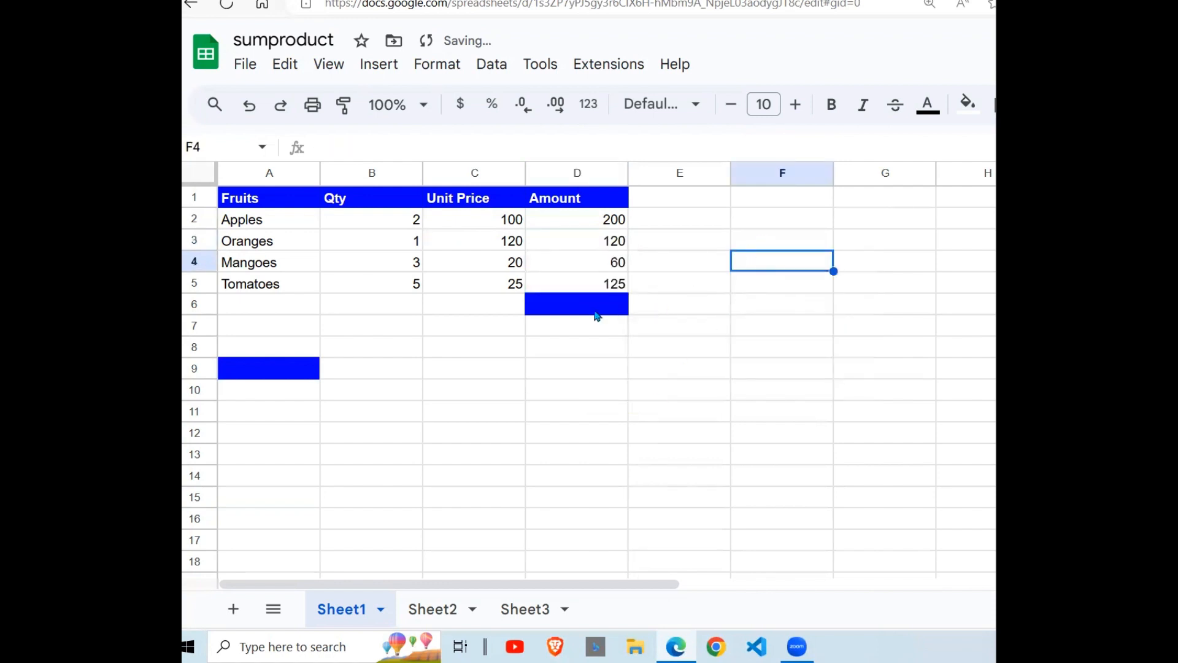
Total the Amount column in D6 with =SUM(D2:D5), giving 505
{"action": "left_click", "coordinate": [577, 303]}
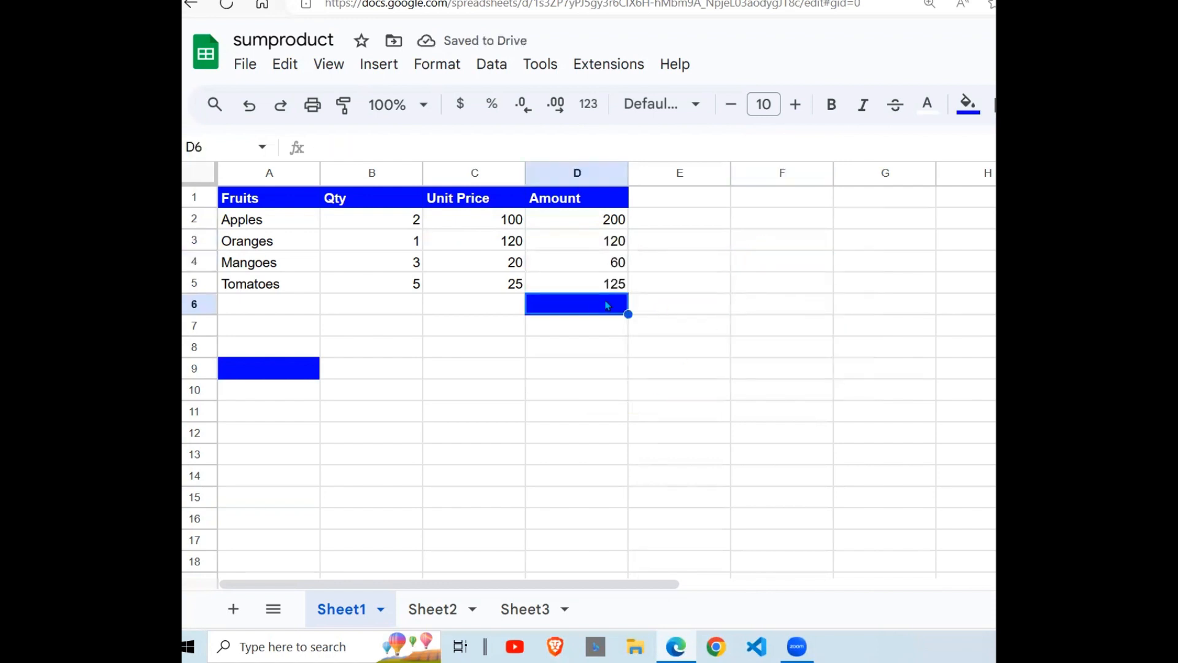
{"action": "type", "text": "=SUM"}
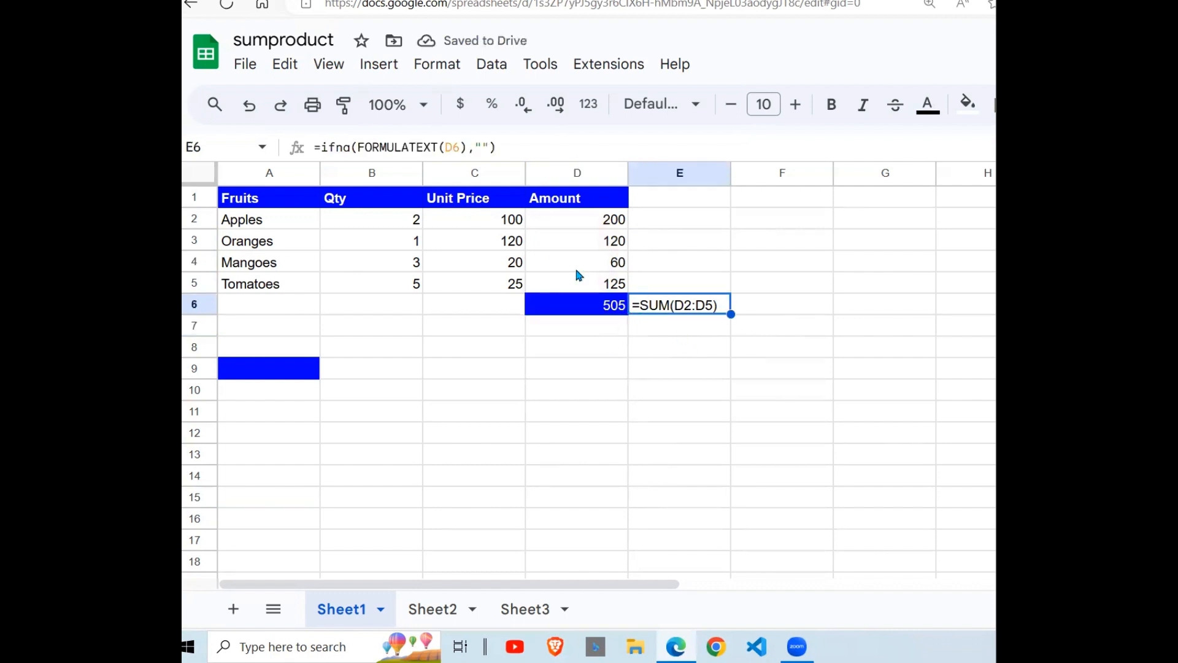
{"action": "mouse_move", "coordinate": [616, 322]}
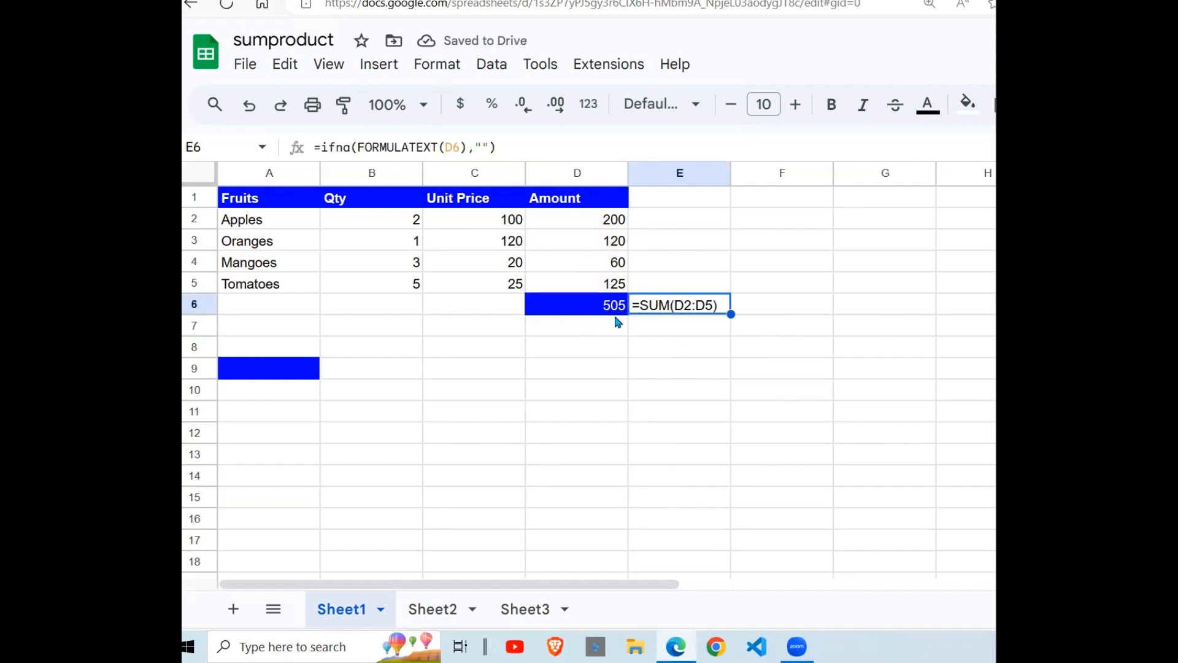
{"action": "mouse_move", "coordinate": [599, 338]}
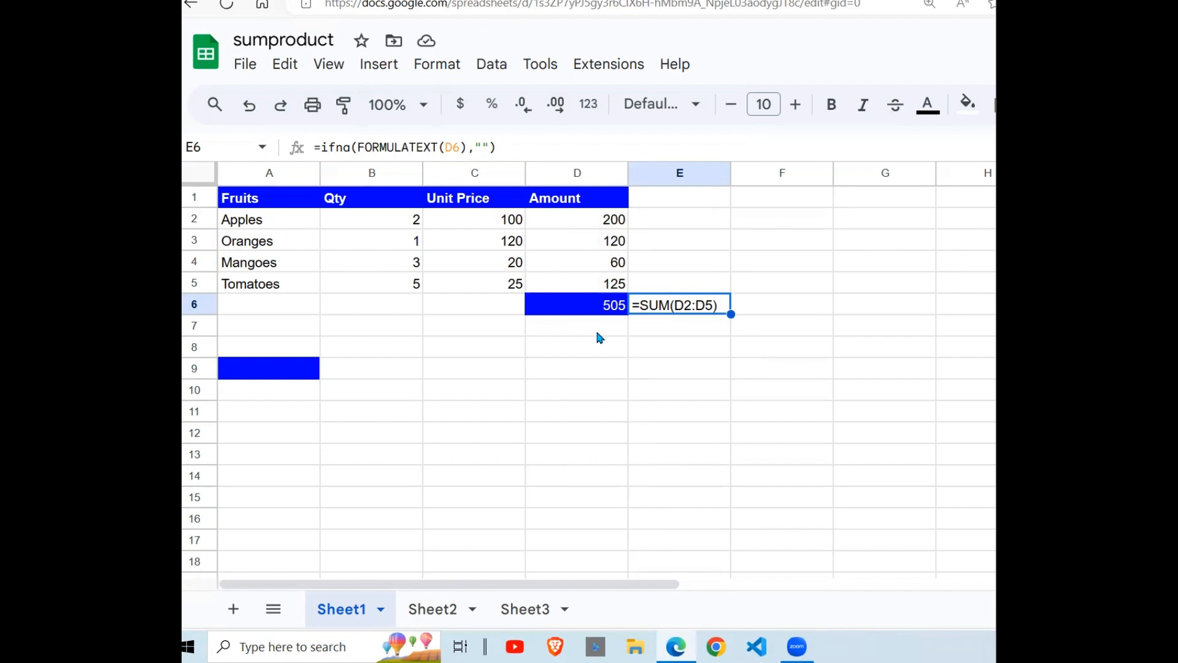
Enter =SUMPRODUCT(B2:B5,C2:C5) in A9, matching the 505 Amount total in D6
{"action": "left_click", "coordinate": [269, 367]}
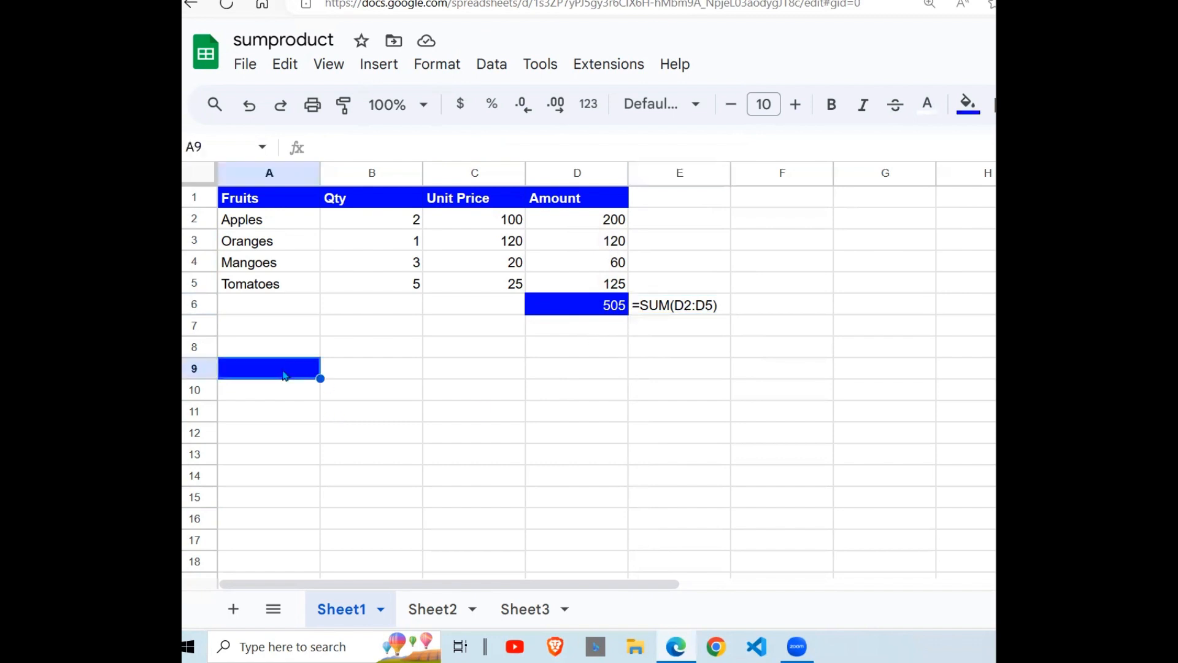
{"action": "type", "text": "=SUM"}
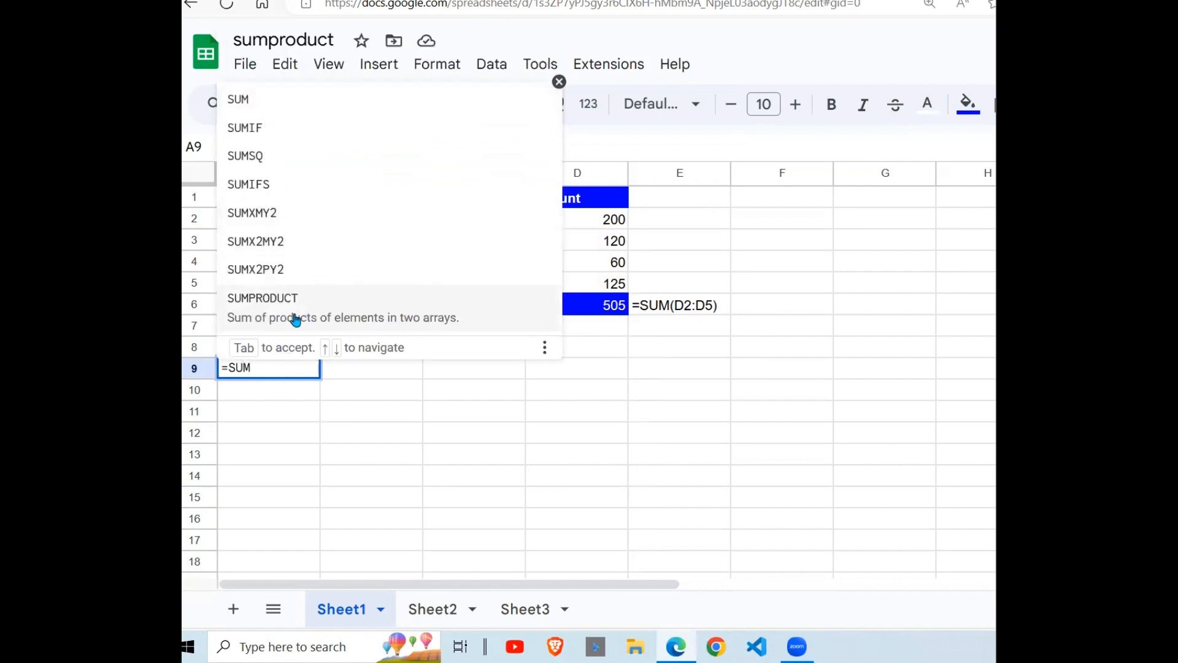
{"action": "left_click", "coordinate": [263, 297]}
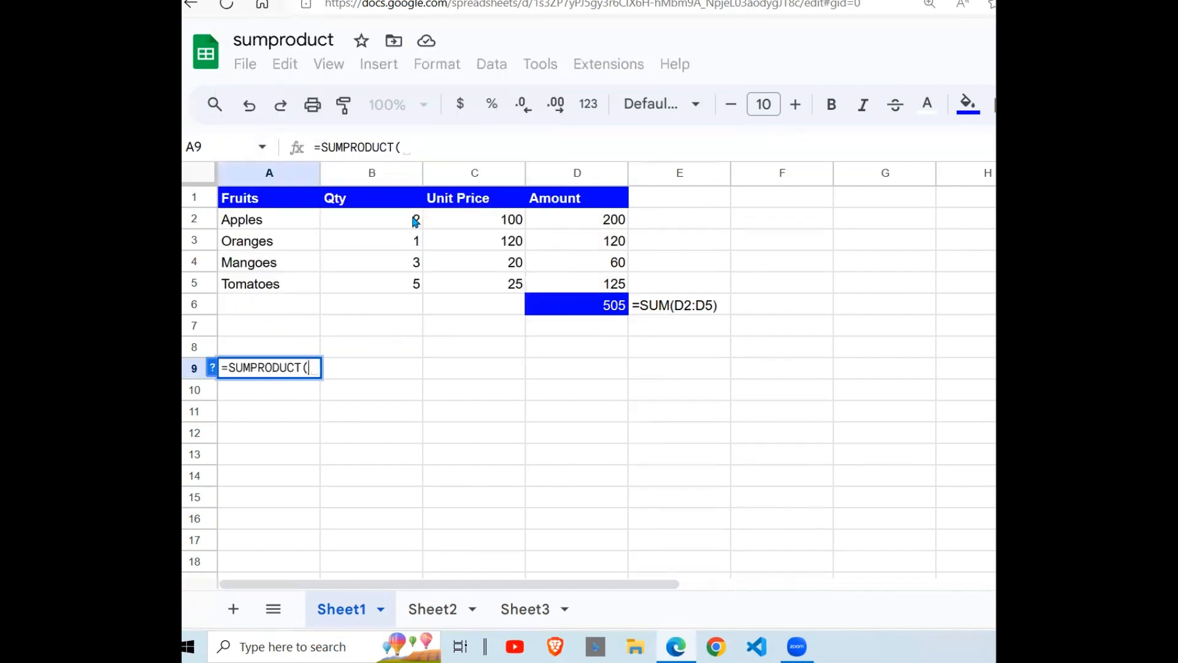
{"action": "left_click_drag", "start_coordinate": [371, 218], "coordinate": [371, 283]}
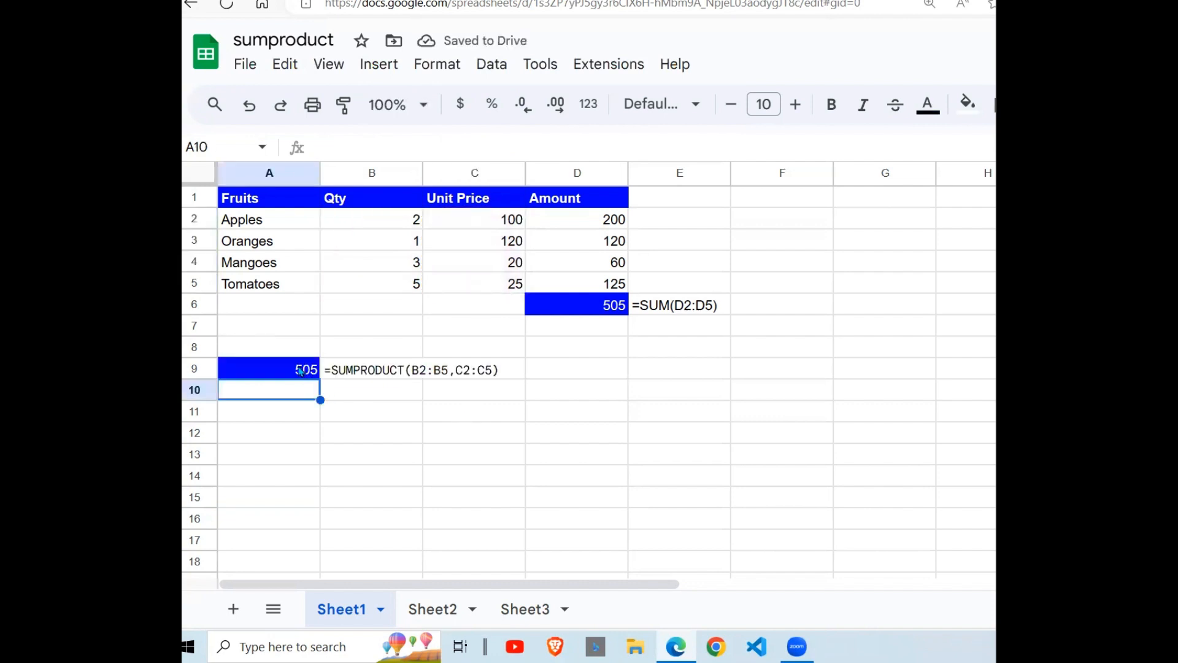
{"action": "left_click", "coordinate": [576, 305]}
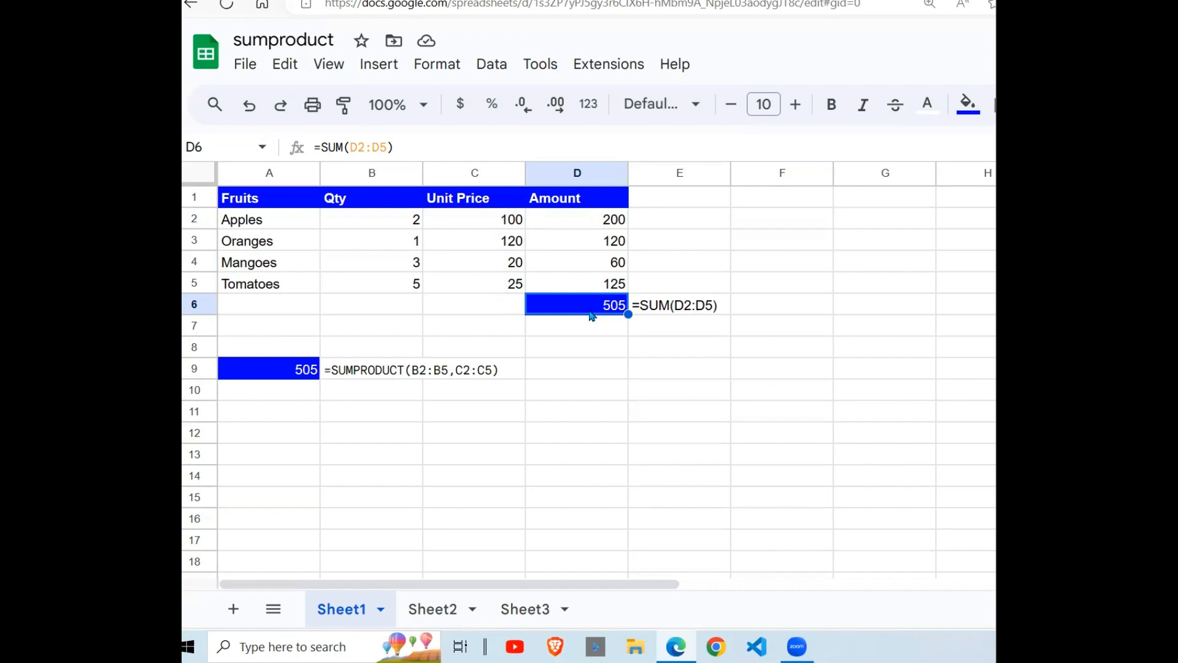
{"action": "mouse_move", "coordinate": [576, 325]}
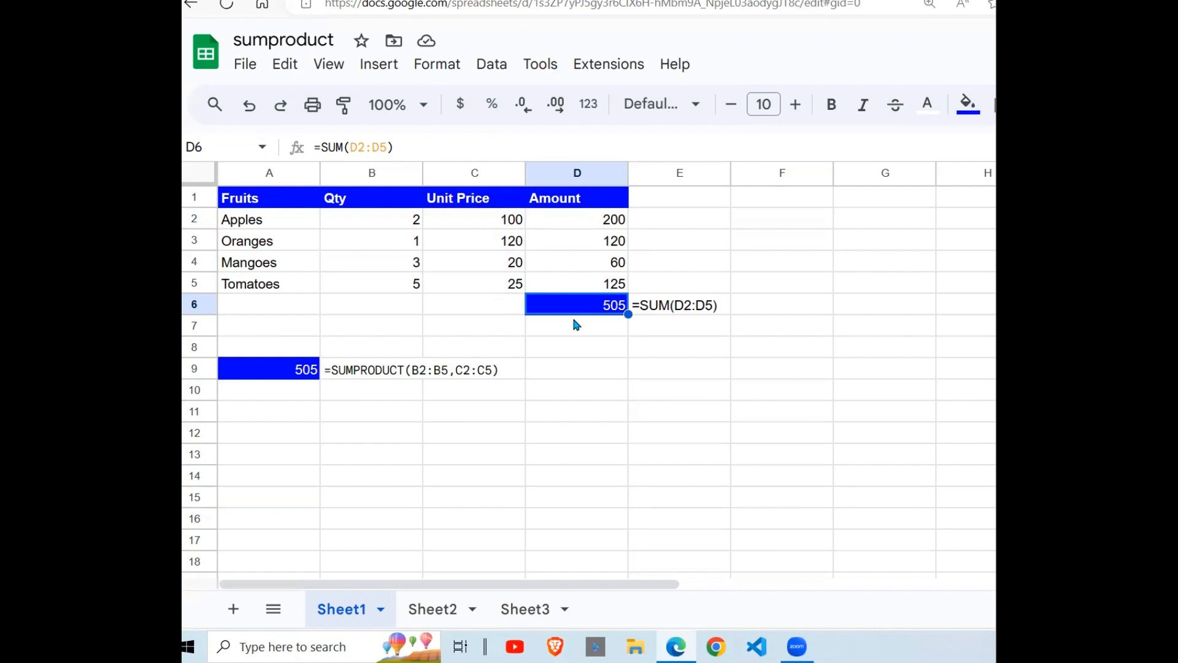
Switch to Sheet2 with its fruit table and counting and summing tasks
{"action": "left_click", "coordinate": [474, 369]}
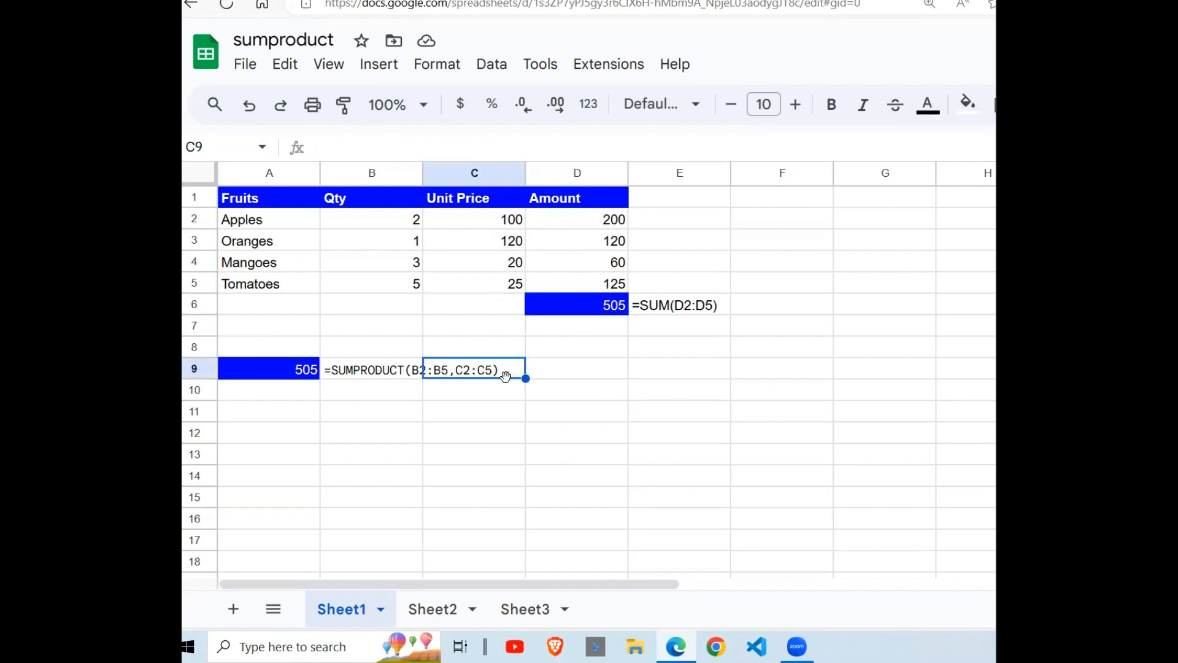
{"action": "left_click", "coordinate": [432, 609]}
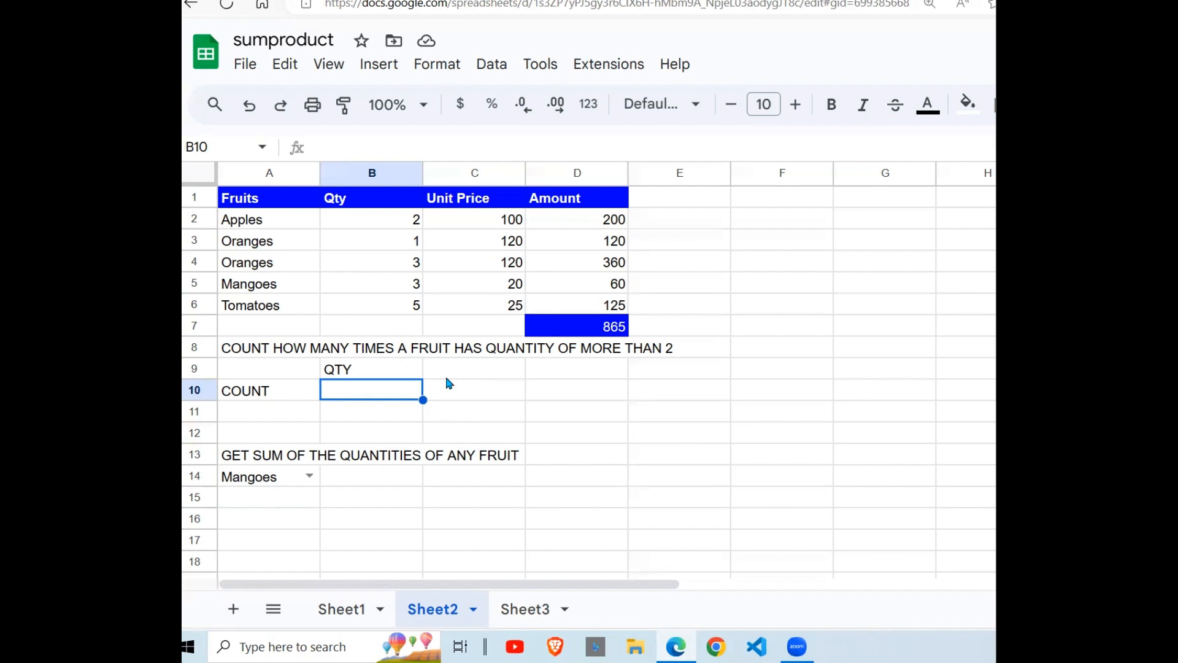
Enter =SUMPRODUCT(B2:B6>2) in B10 to count quantities above 2, giving 3
{"action": "left_click", "coordinate": [371, 432]}
{"action": "type", "text": "="}
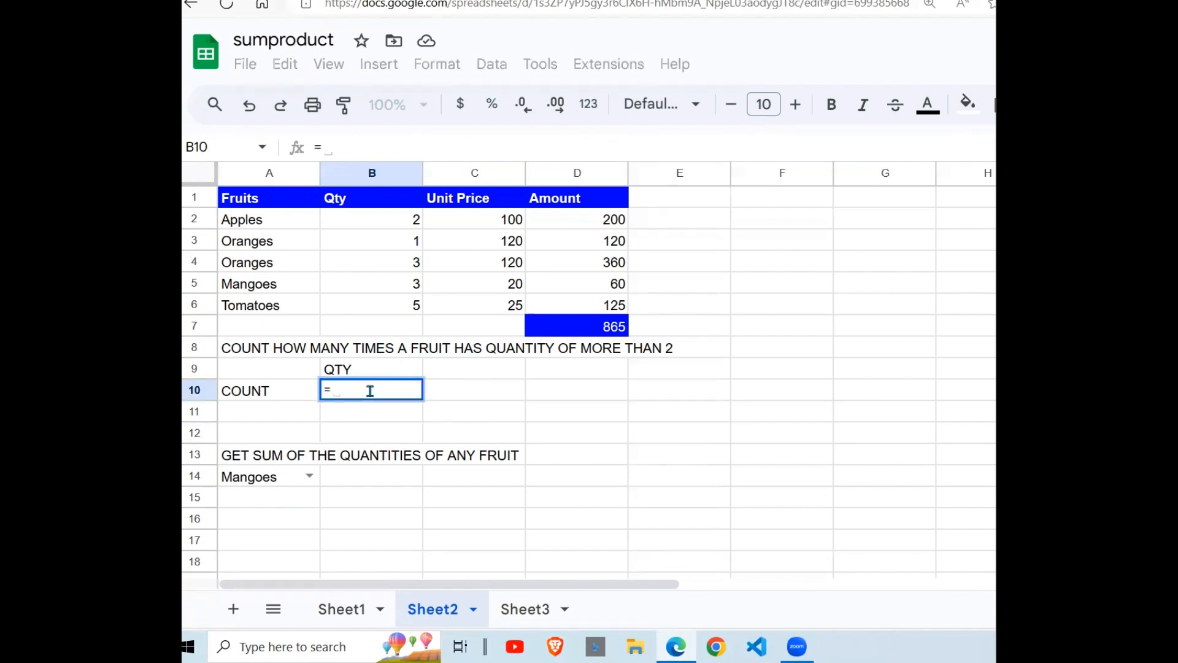
{"action": "type", "text": "SUM"}
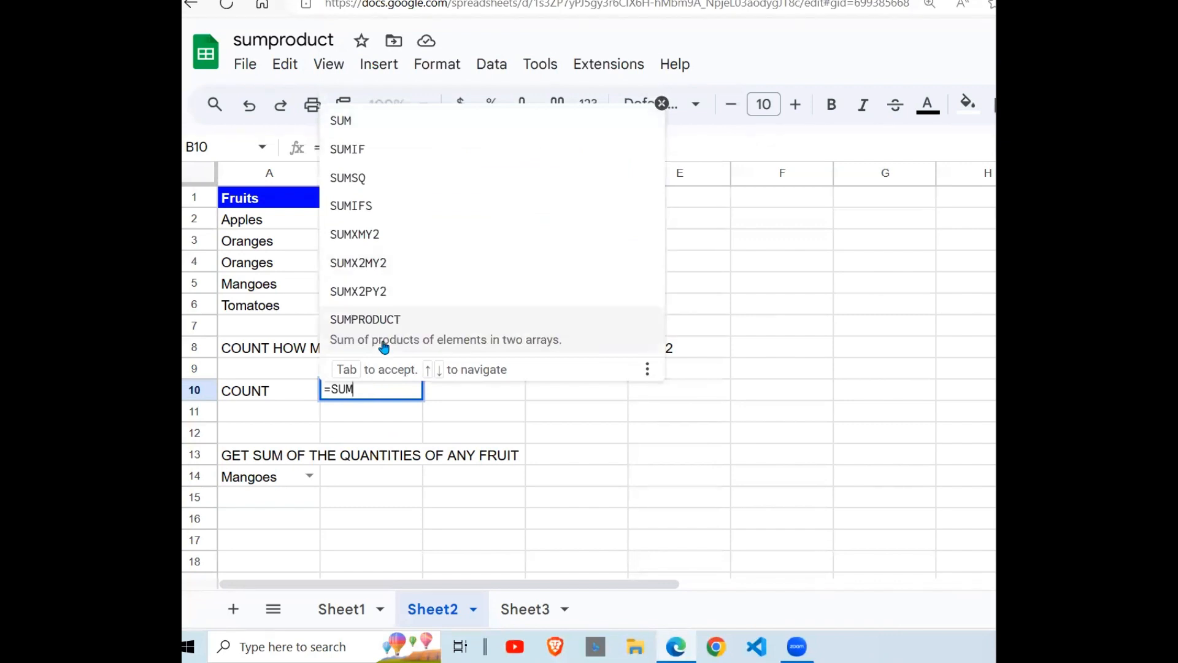
{"action": "left_click", "coordinate": [366, 319]}
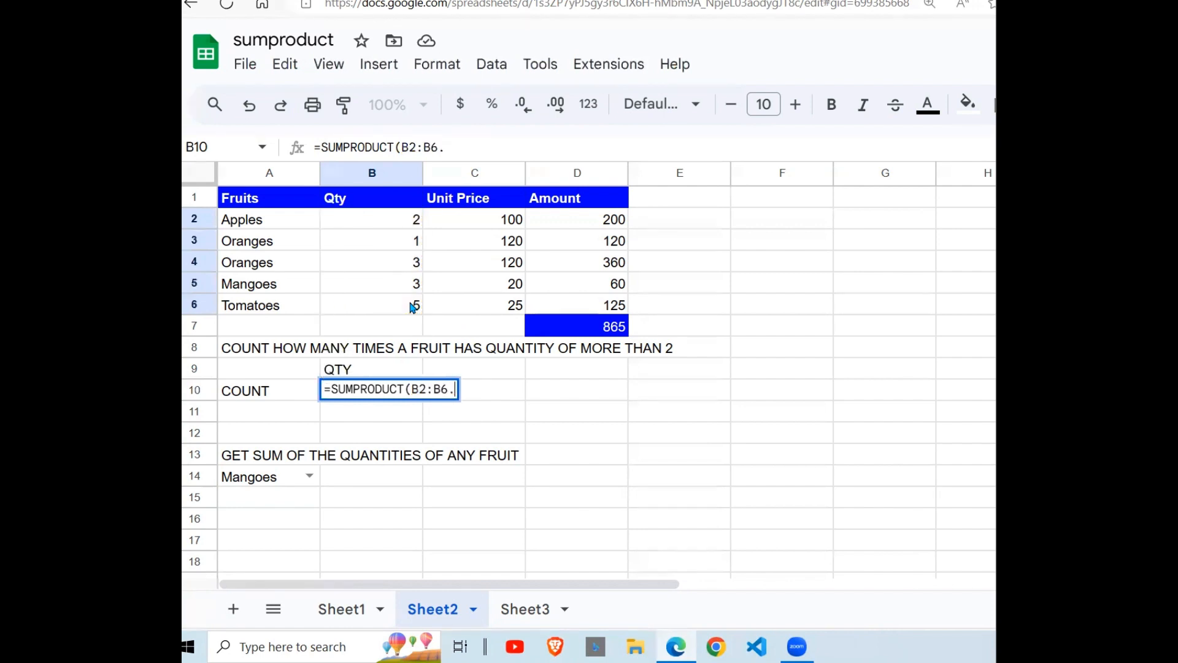
{"action": "type", "text": ">2"}
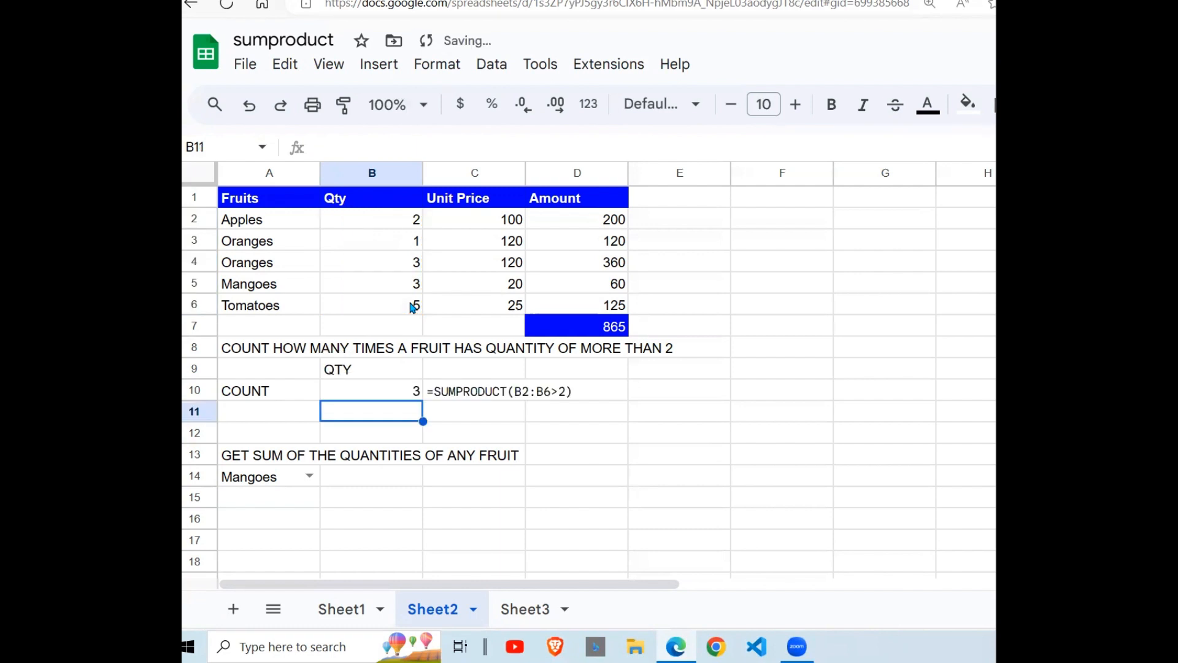
Review the count by highlighting the three quantities greater than 2 in B4:B6
{"action": "left_click", "coordinate": [371, 391]}
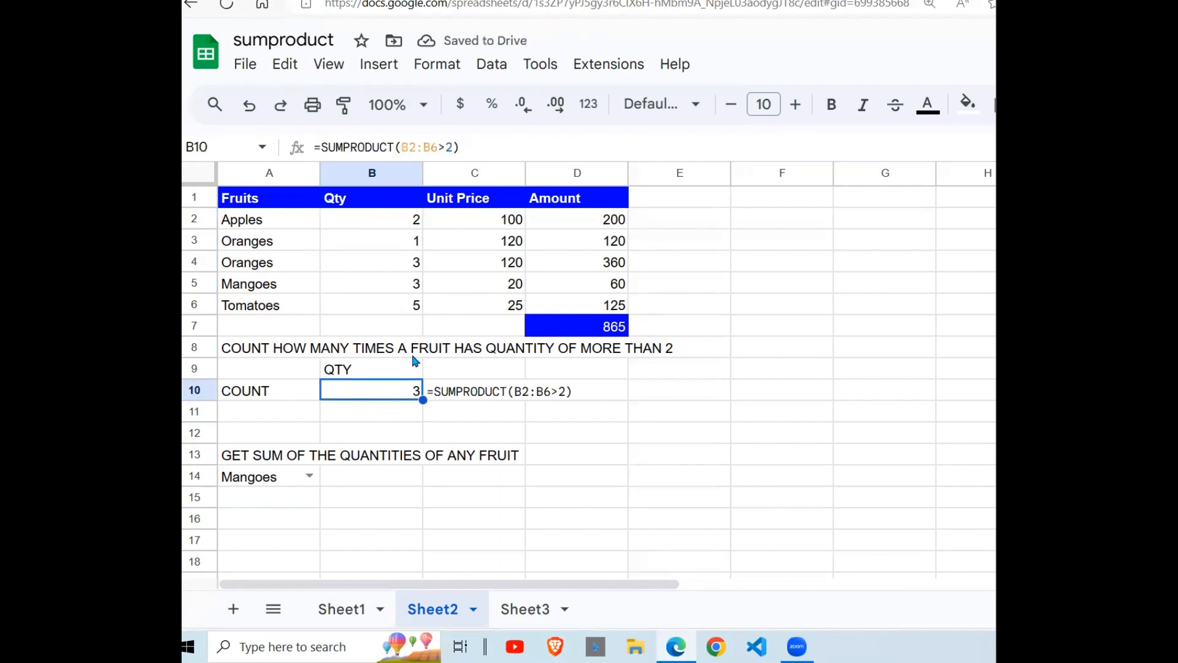
{"action": "left_click", "coordinate": [371, 261]}
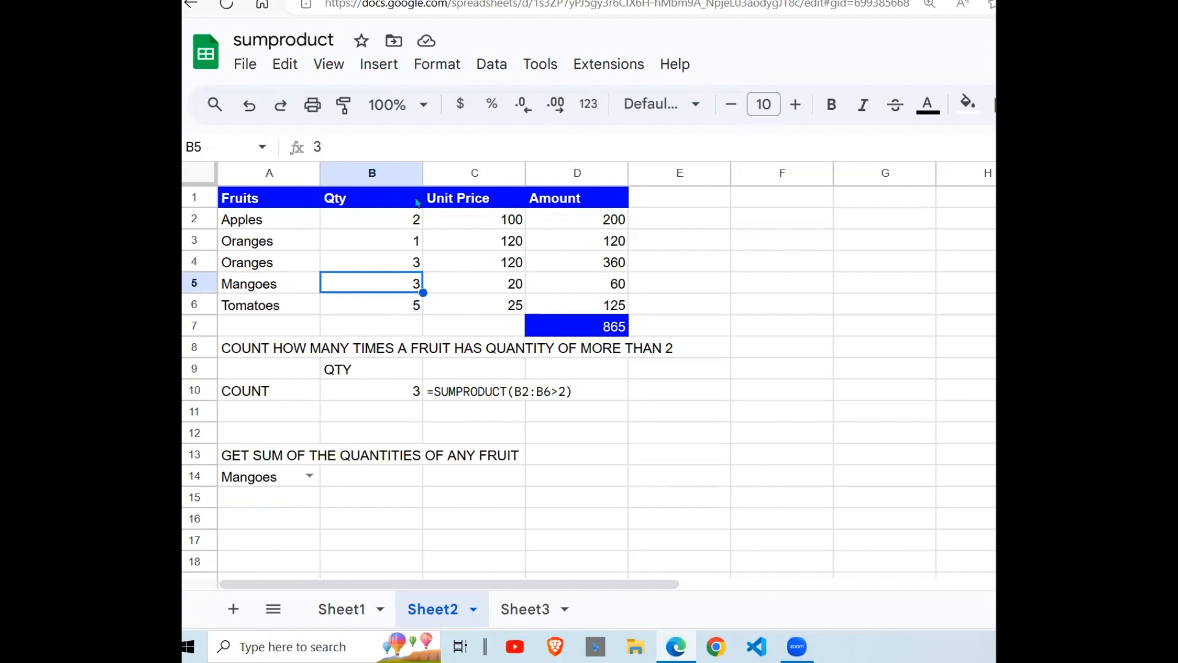
{"action": "left_click", "coordinate": [371, 304]}
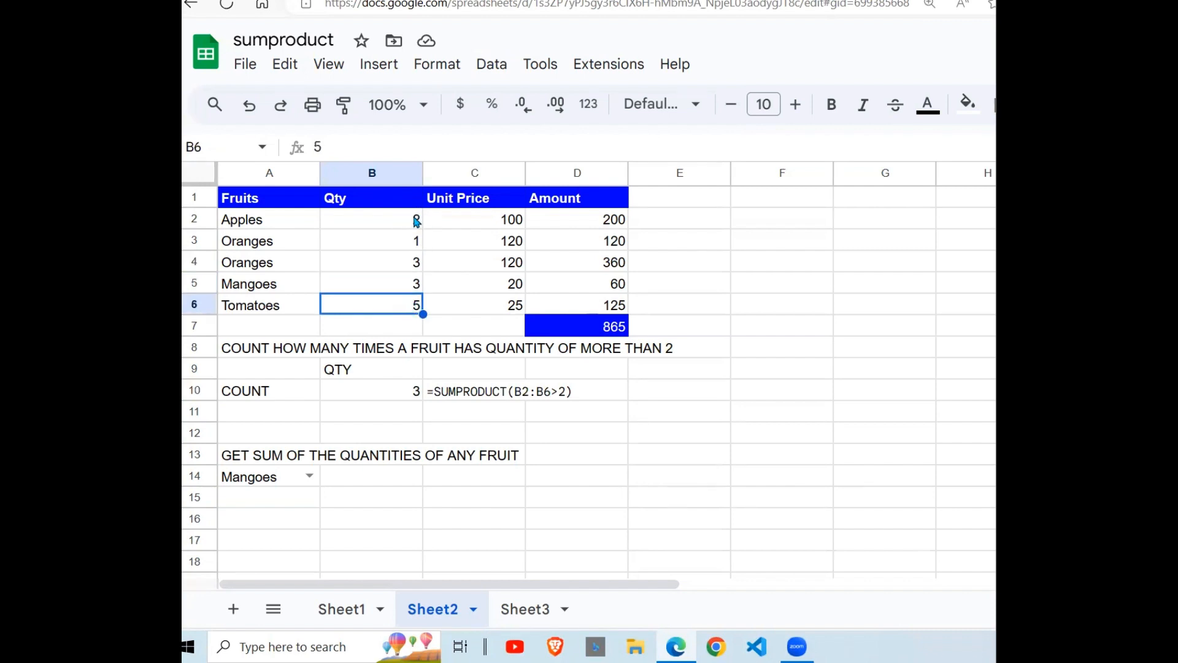
{"action": "left_click", "coordinate": [371, 241]}
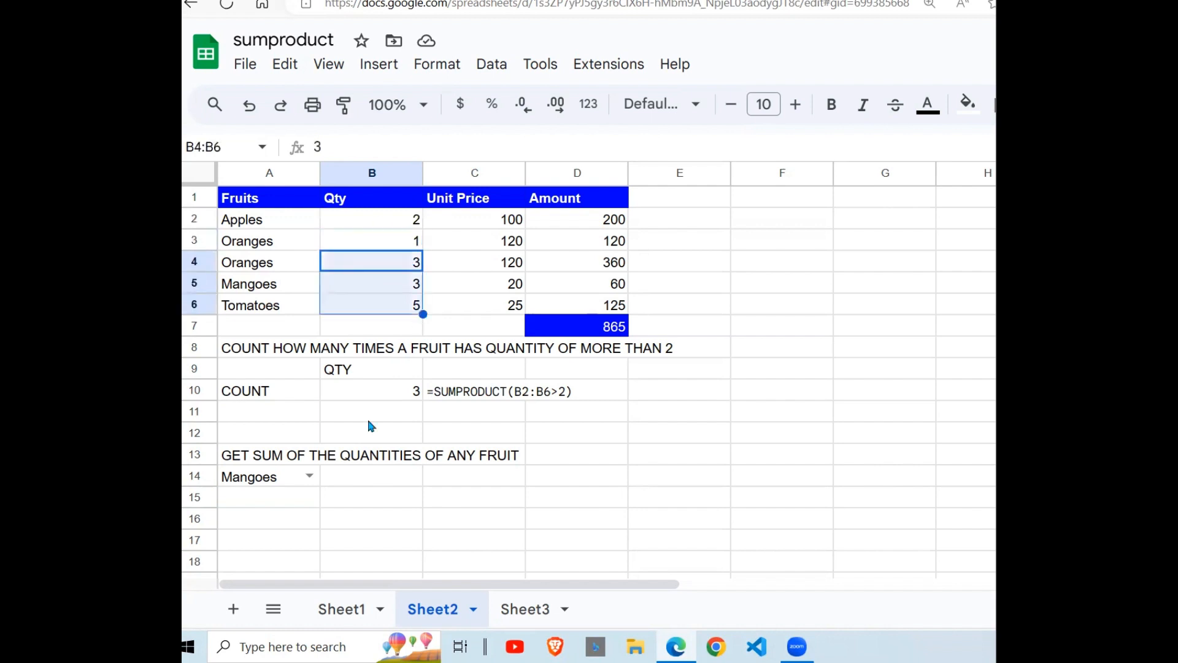
{"action": "mouse_move", "coordinate": [404, 353]}
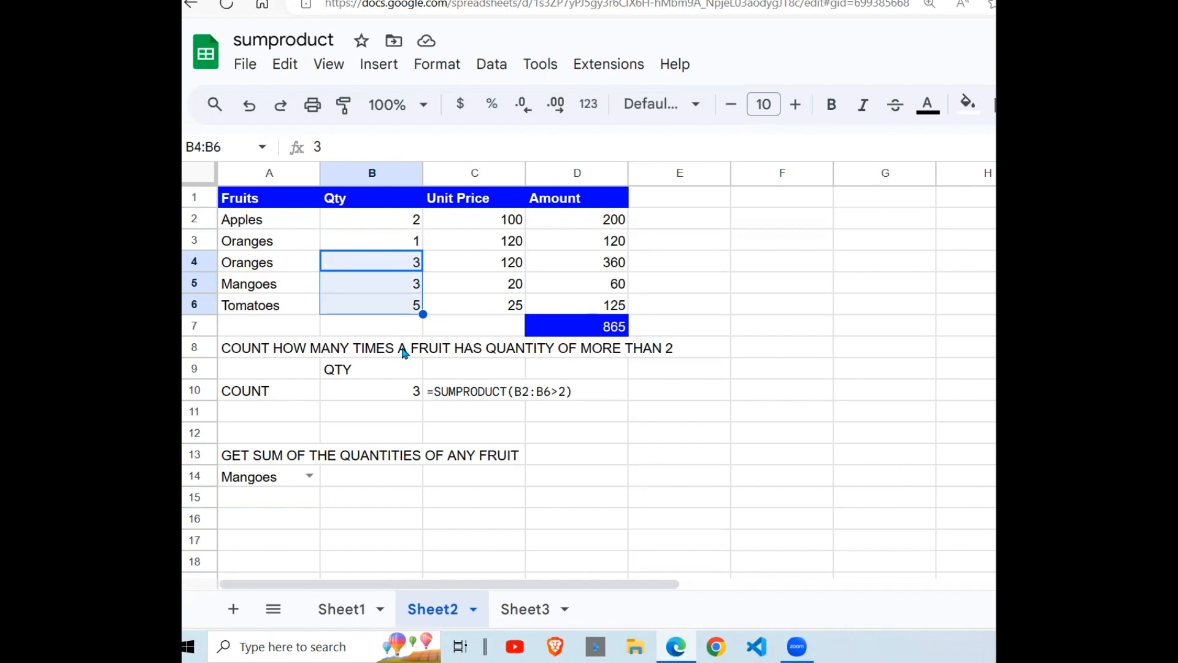
{"action": "mouse_move", "coordinate": [301, 472]}
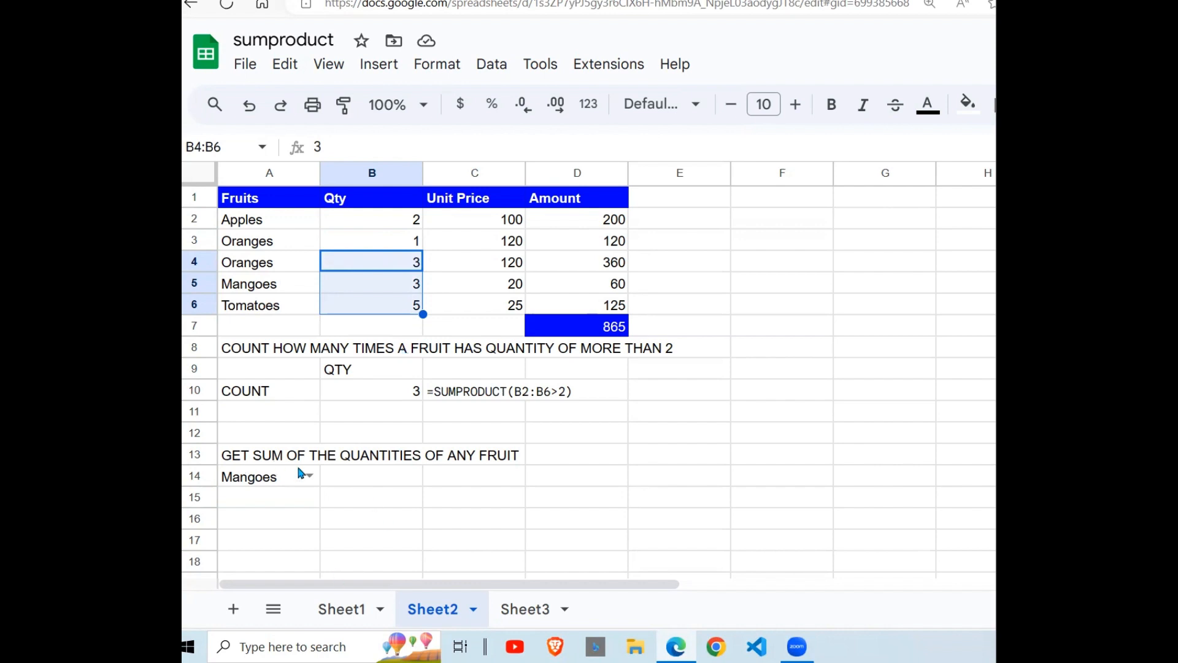
{"action": "mouse_move", "coordinate": [462, 470]}
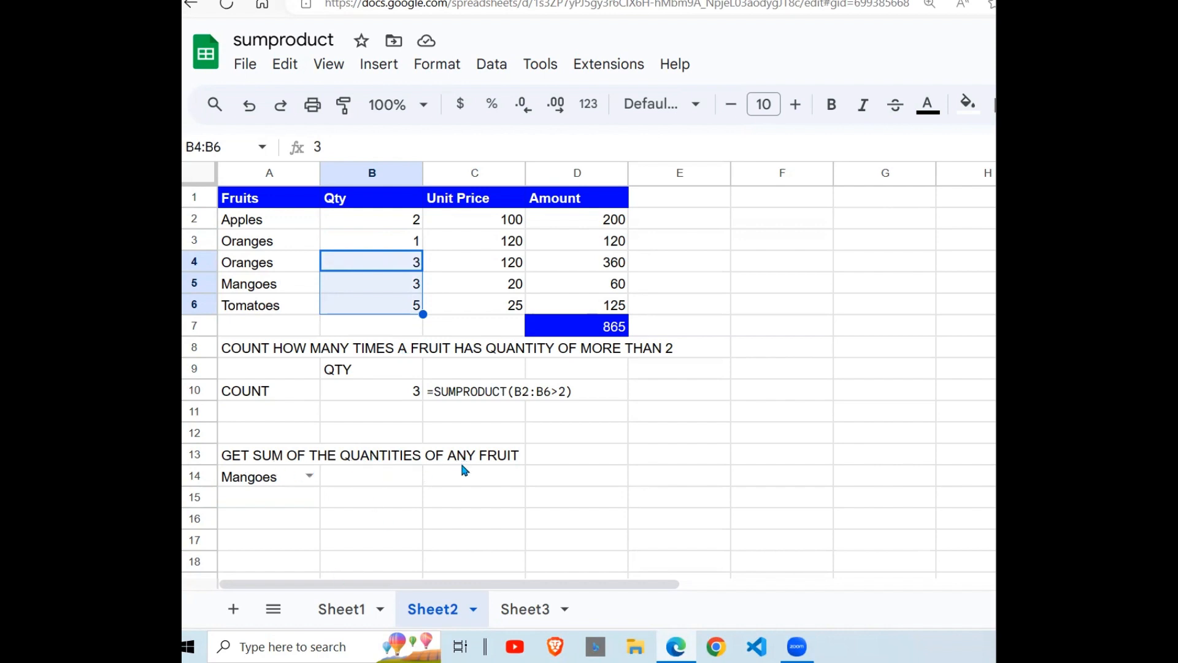
Enter =SUMPRODUCT(B2:B6,A2:A6=A14) in B14, summing Mangoes quantities as 3
{"action": "left_click", "coordinate": [371, 476]}
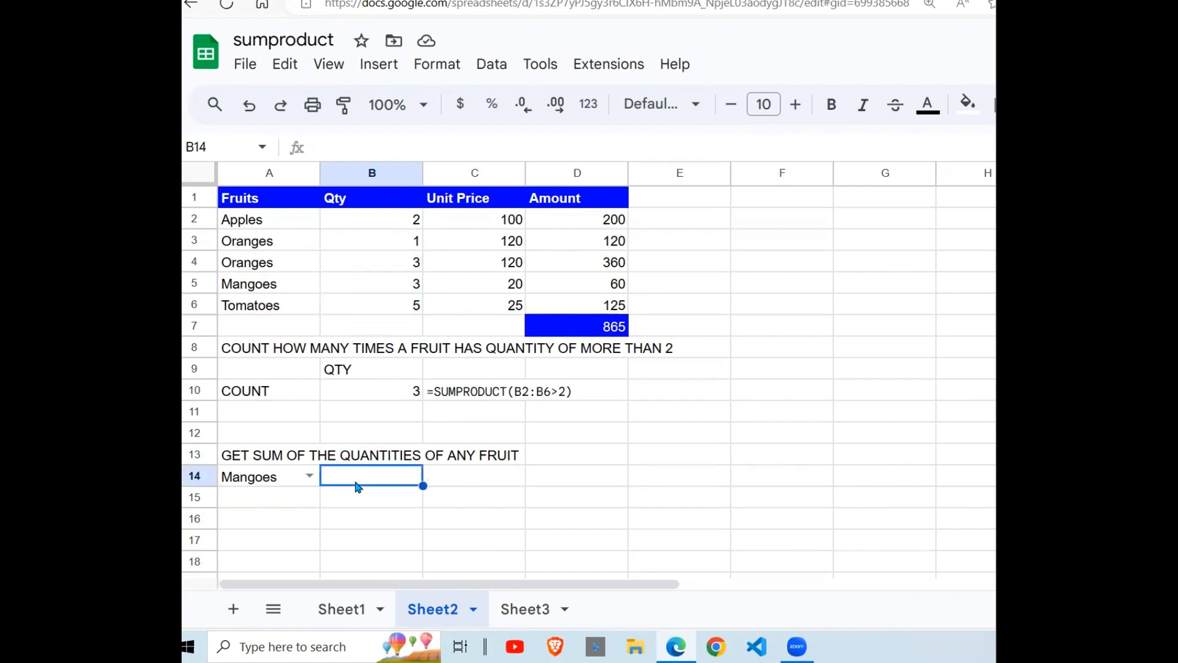
{"action": "mouse_move", "coordinate": [380, 532]}
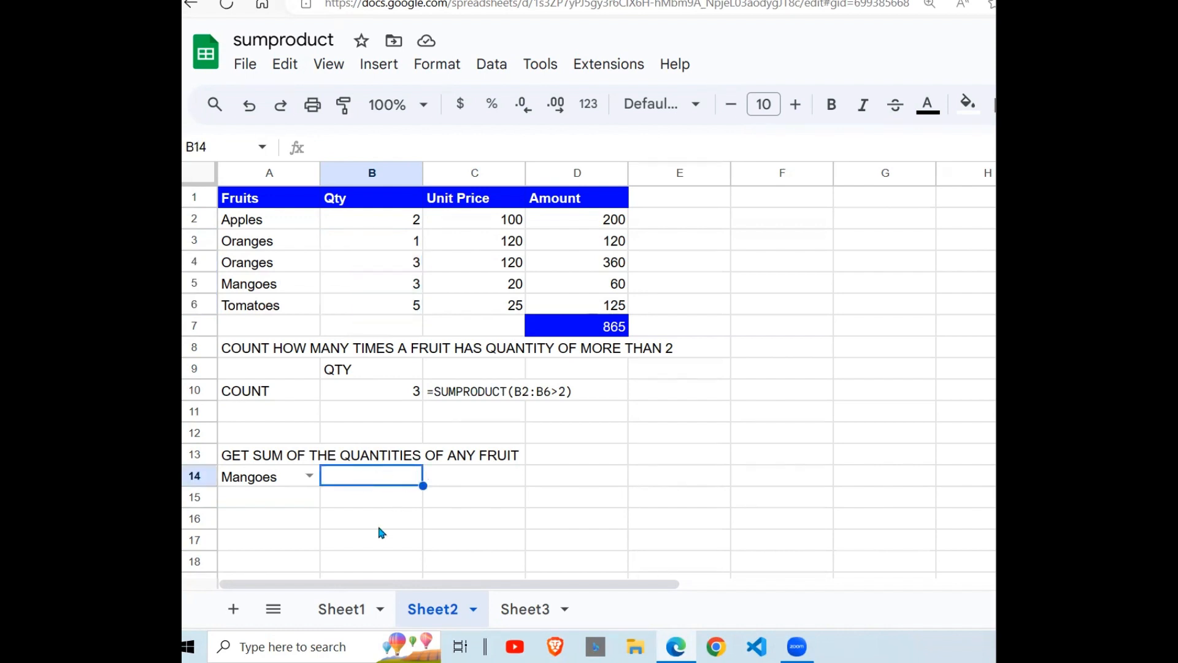
{"action": "type", "text": "=SUMPRODUCT("}
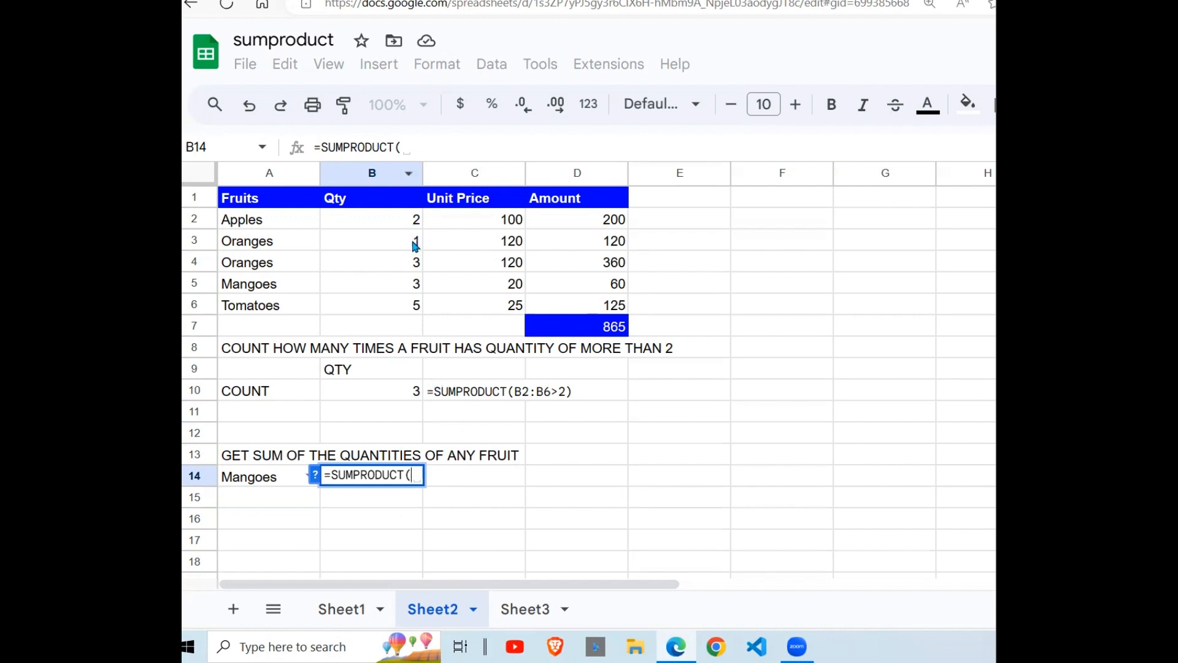
{"action": "left_click_drag", "start_coordinate": [371, 218], "coordinate": [370, 306]}
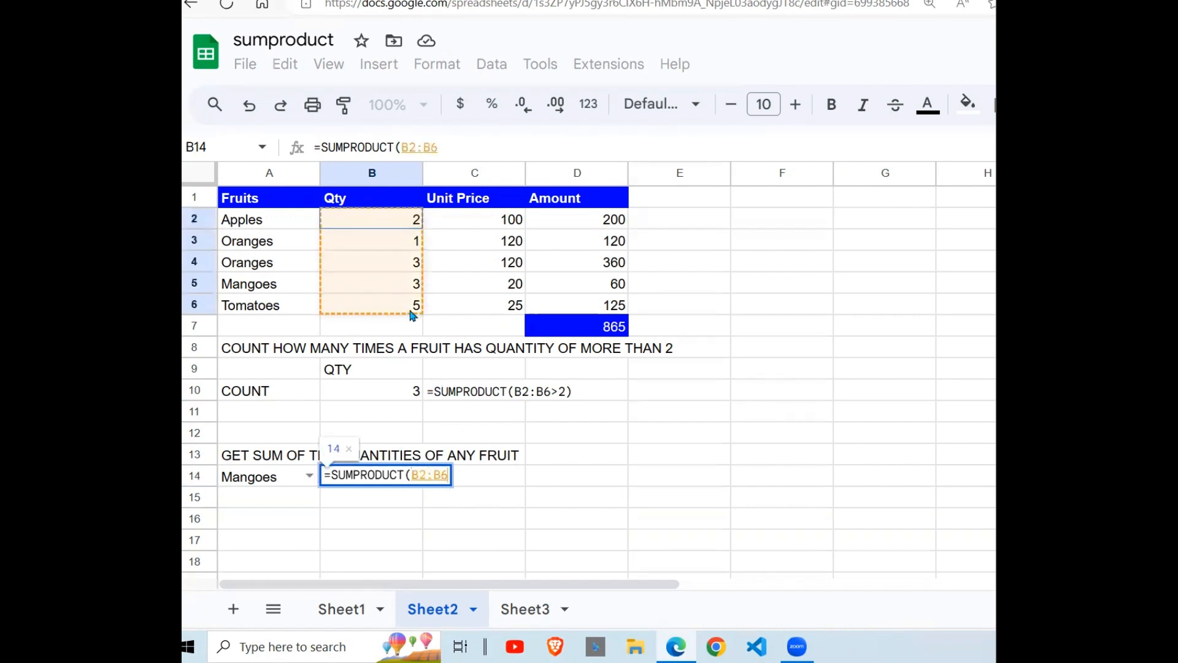
{"action": "type", "text": ","}
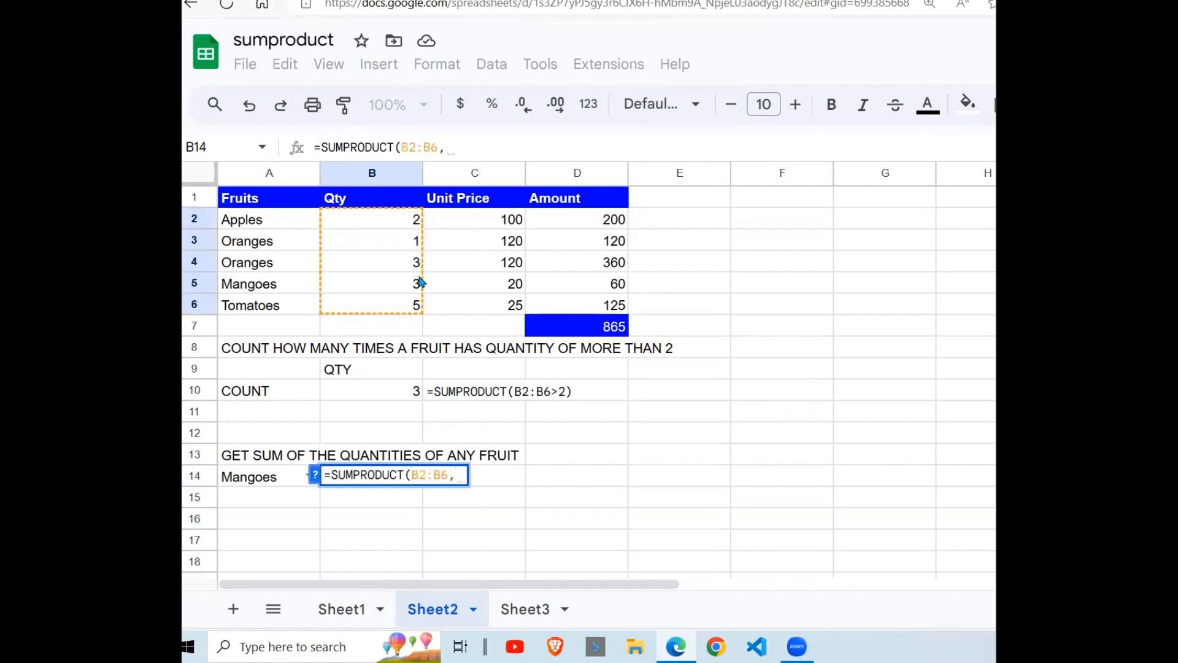
{"action": "mouse_move", "coordinate": [284, 223]}
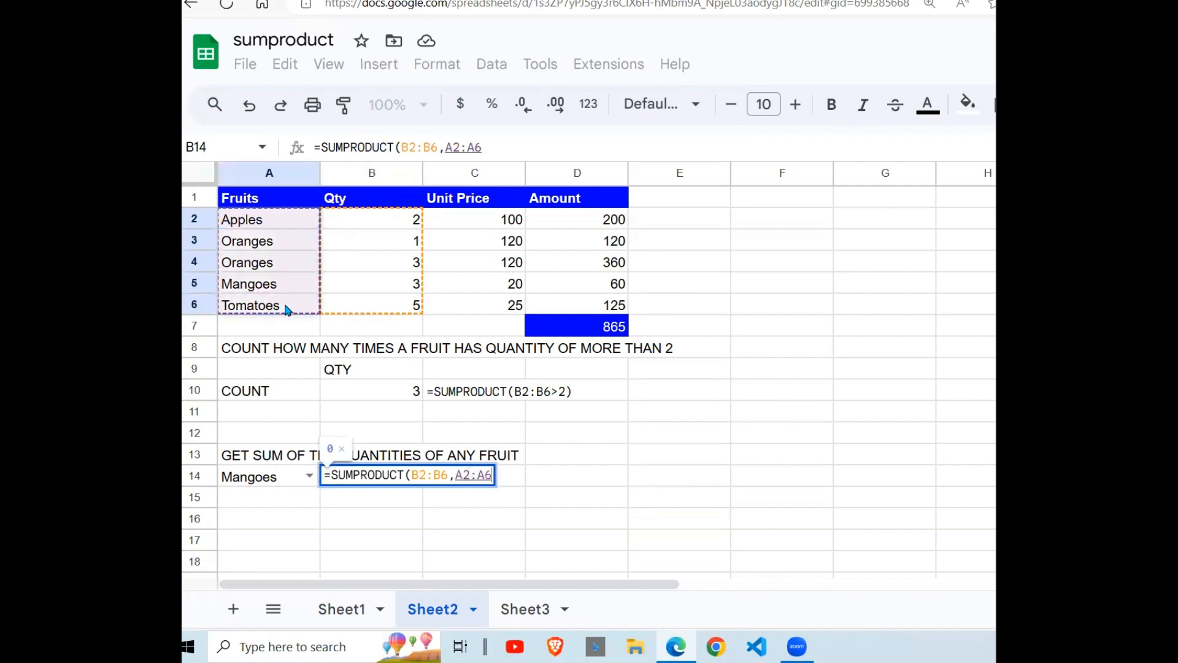
{"action": "type", "text": "="}
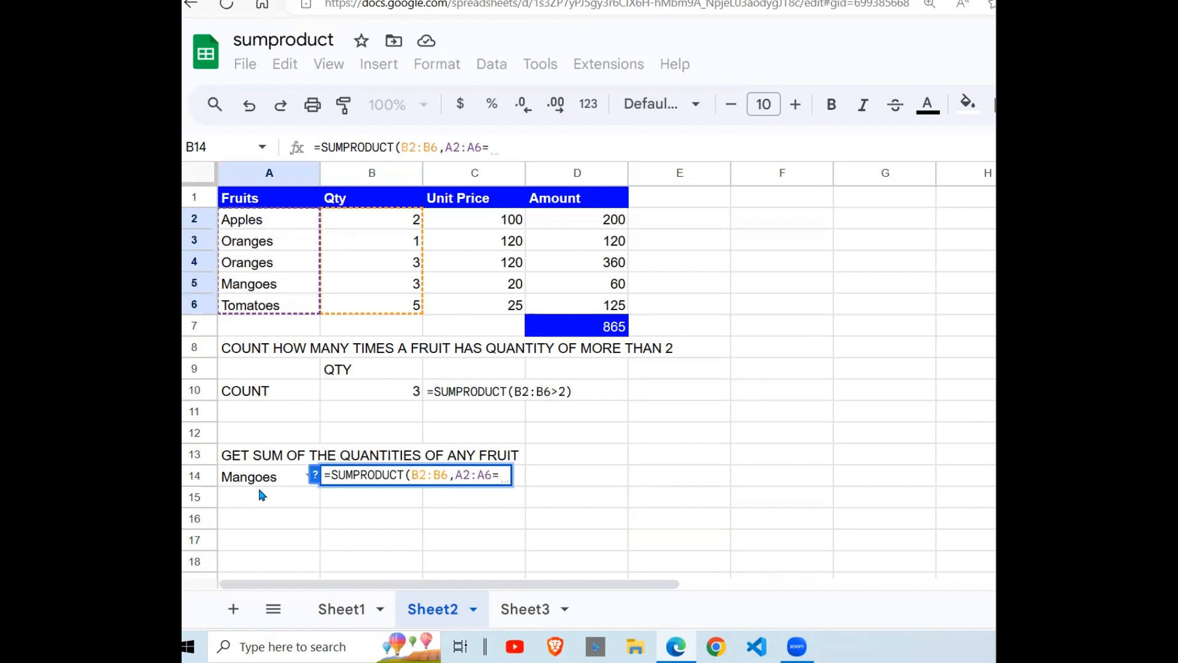
{"action": "left_click", "coordinate": [249, 477]}
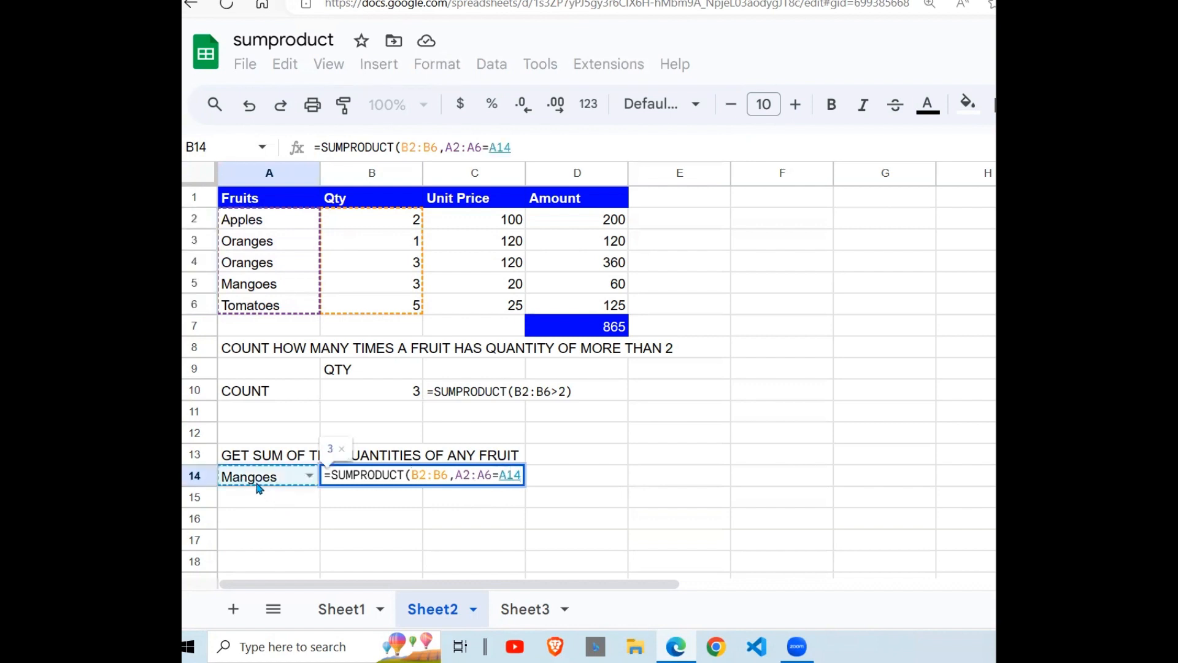
{"action": "mouse_move", "coordinate": [372, 403]}
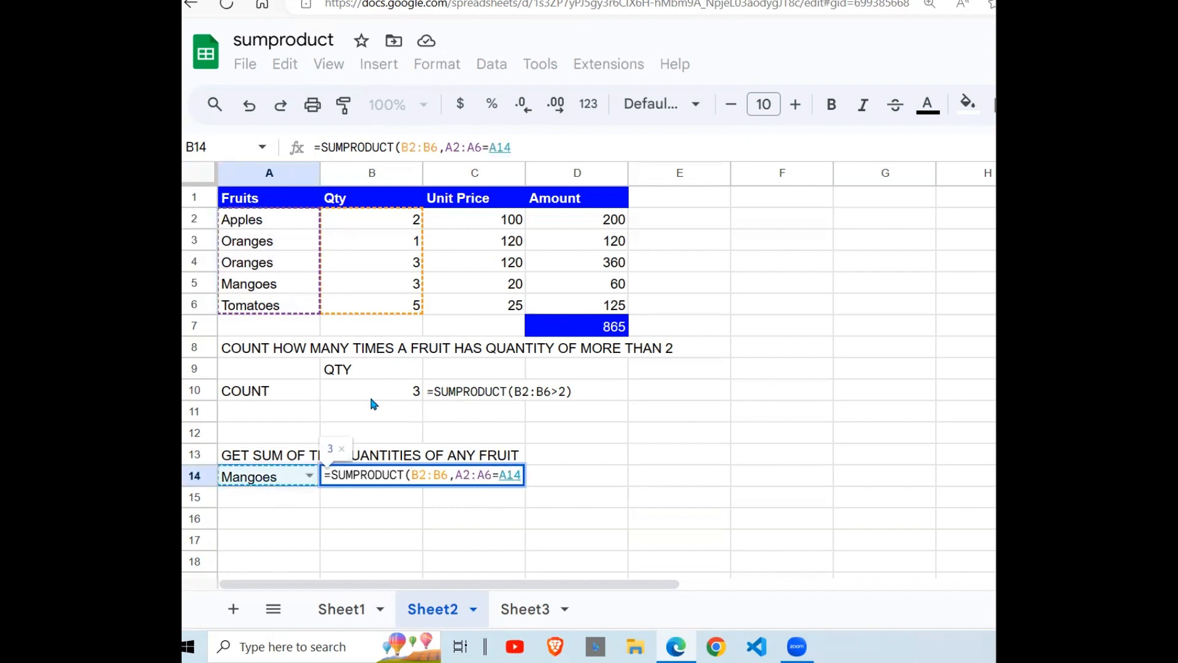
{"action": "mouse_move", "coordinate": [390, 283]}
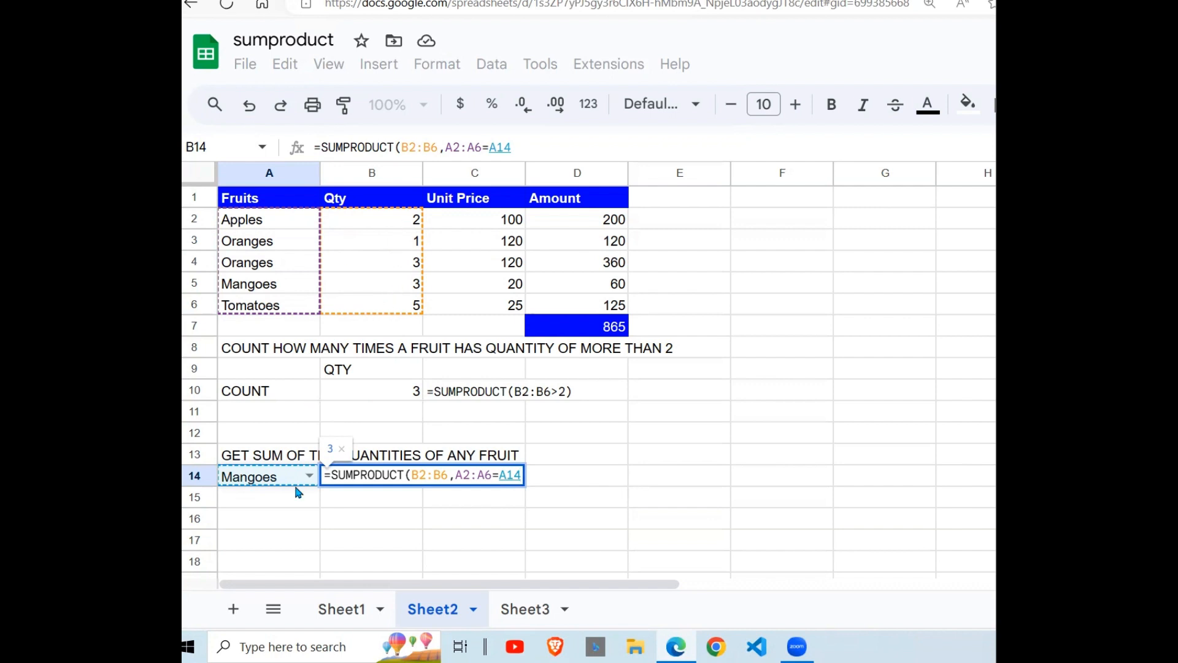
{"action": "mouse_move", "coordinate": [271, 487]}
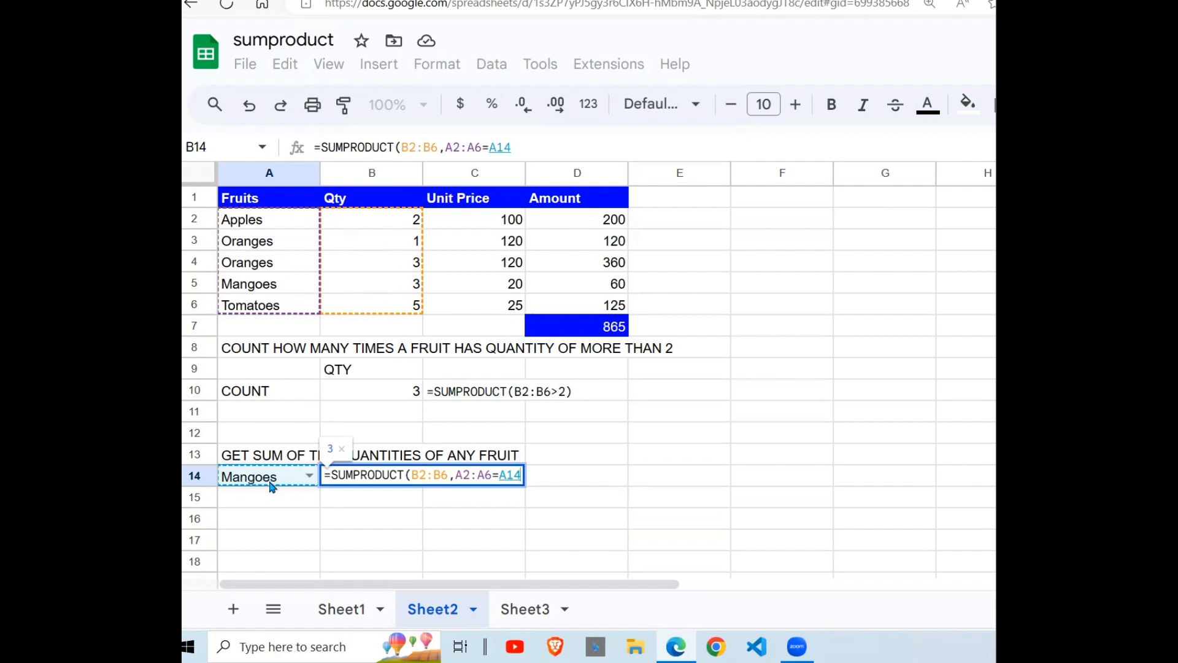
{"action": "type", "text": ")"}
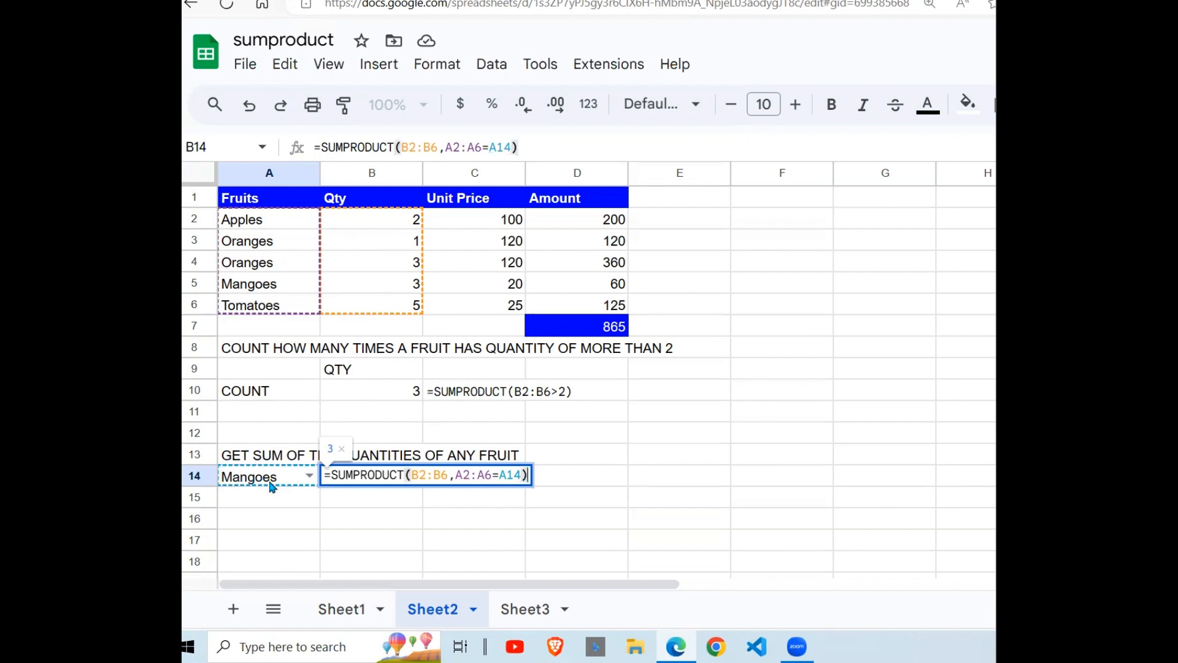
{"action": "key", "text": "Enter"}
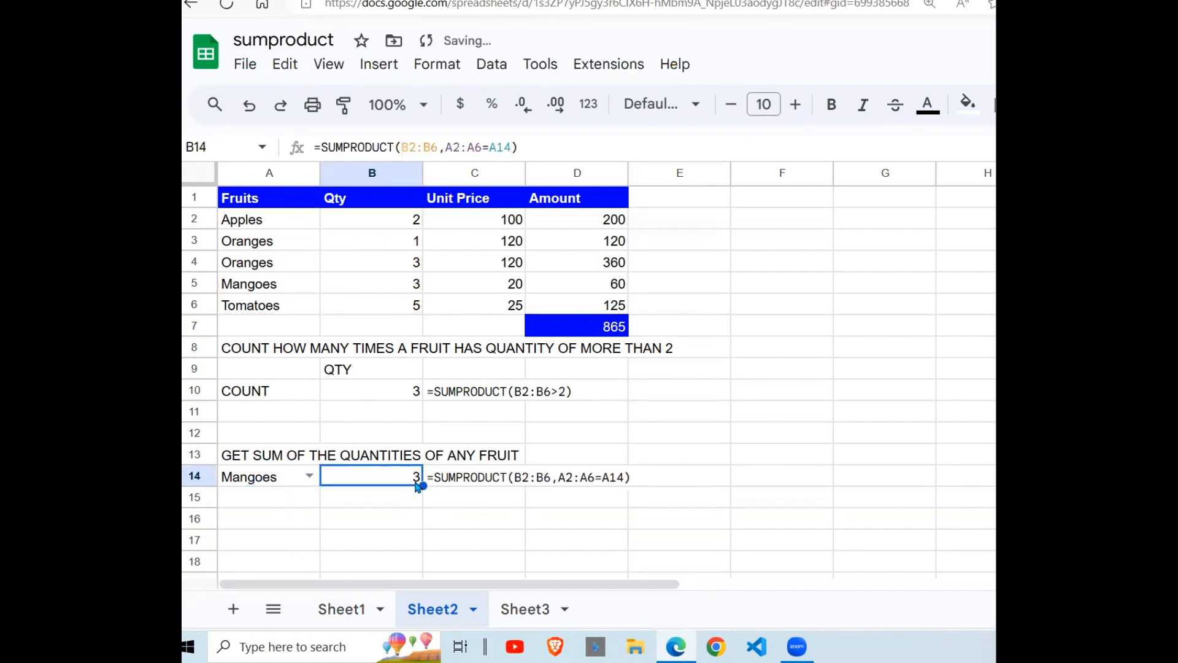
Test B14 with Oranges and Tomatoes (giving 5) from the A14 dropdown, then move to Sheet3
{"action": "left_click", "coordinate": [269, 284]}
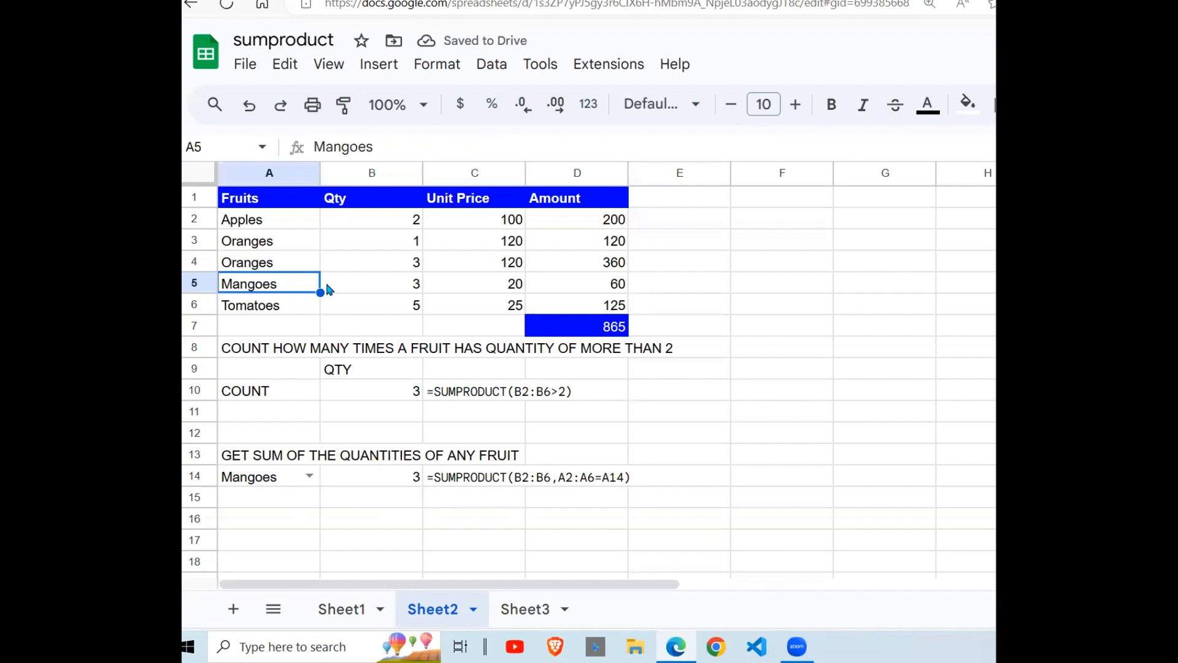
{"action": "left_click", "coordinate": [371, 476]}
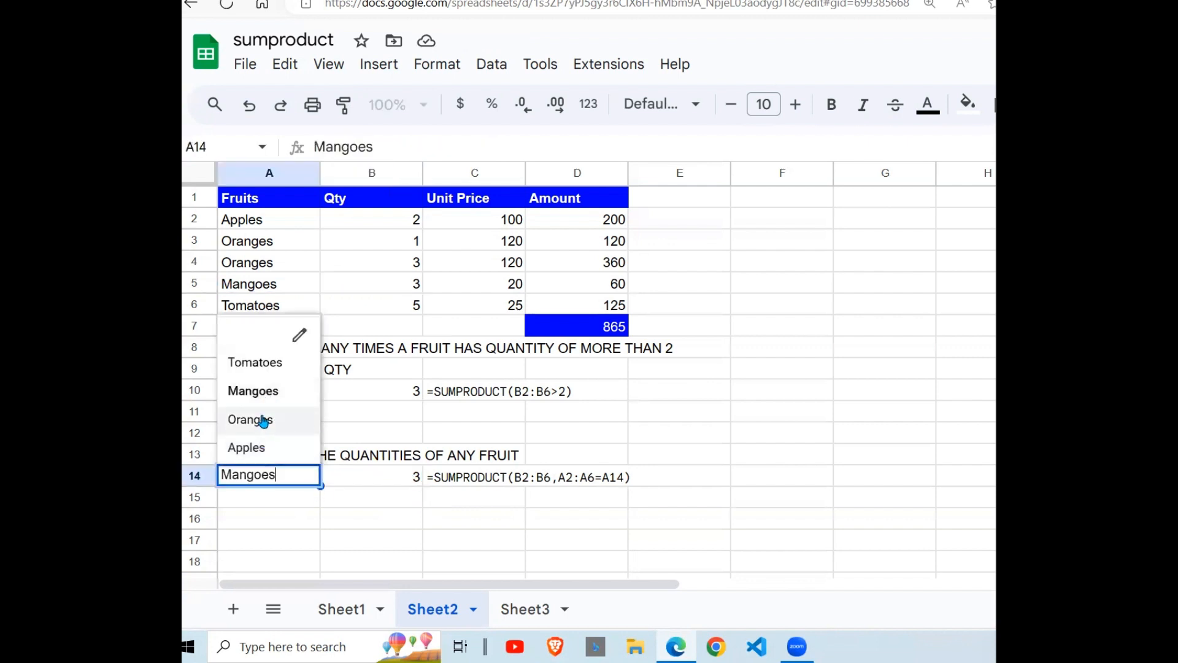
{"action": "left_click", "coordinate": [250, 419]}
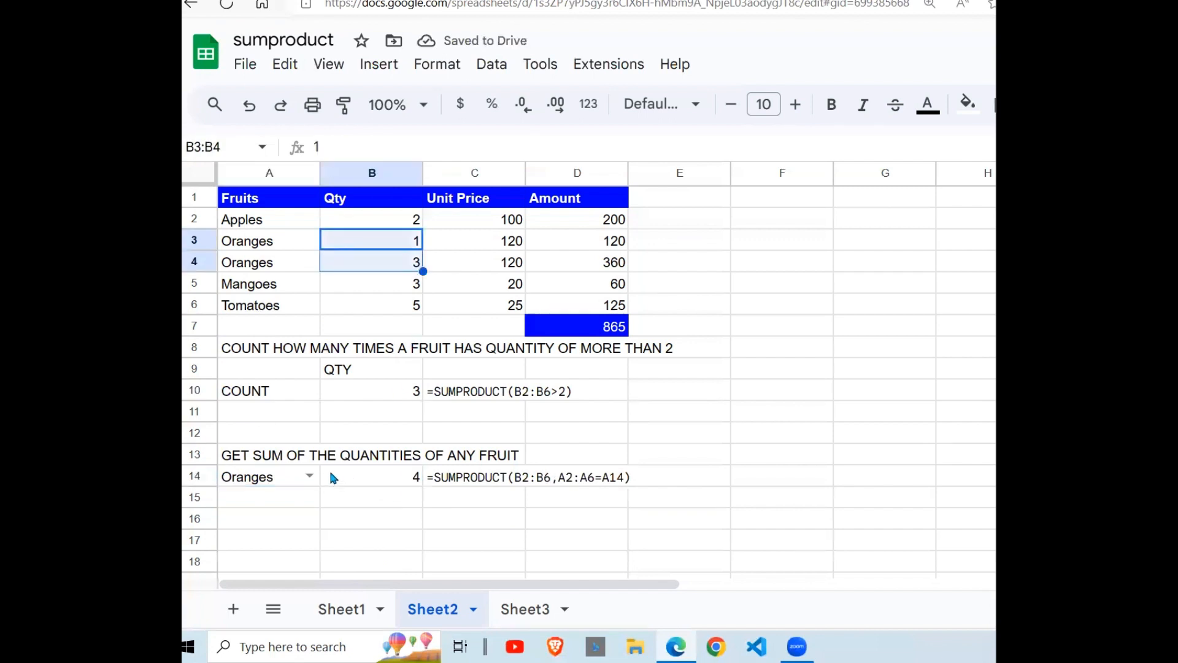
{"action": "left_click", "coordinate": [269, 476]}
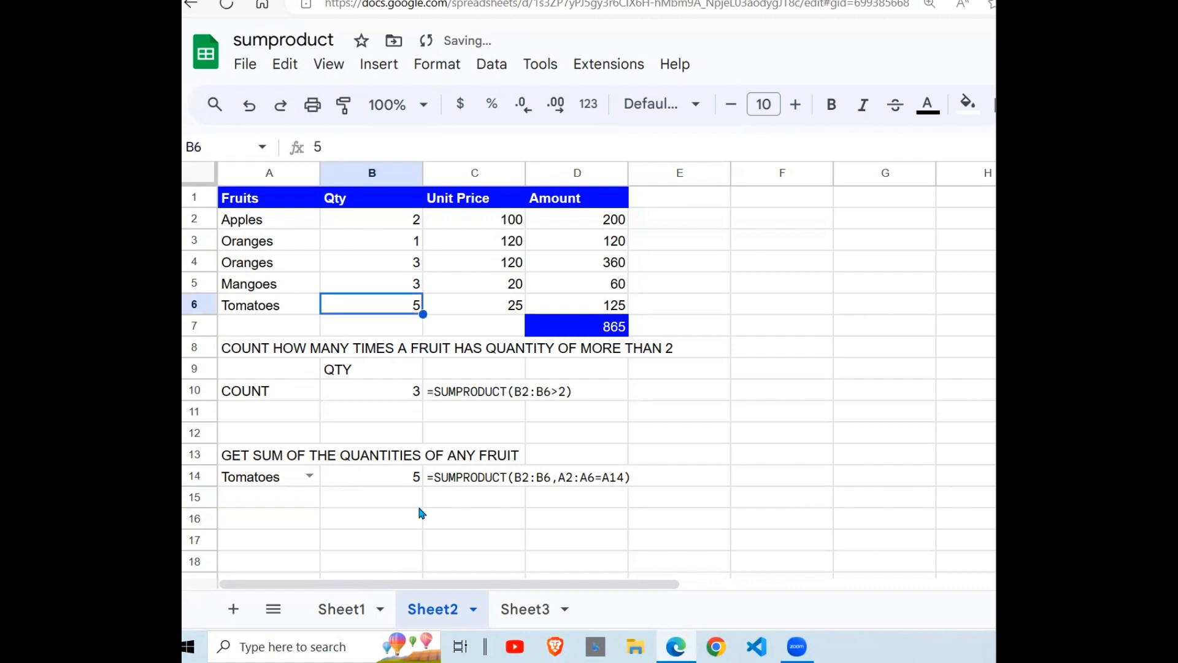
{"action": "left_click", "coordinate": [370, 476]}
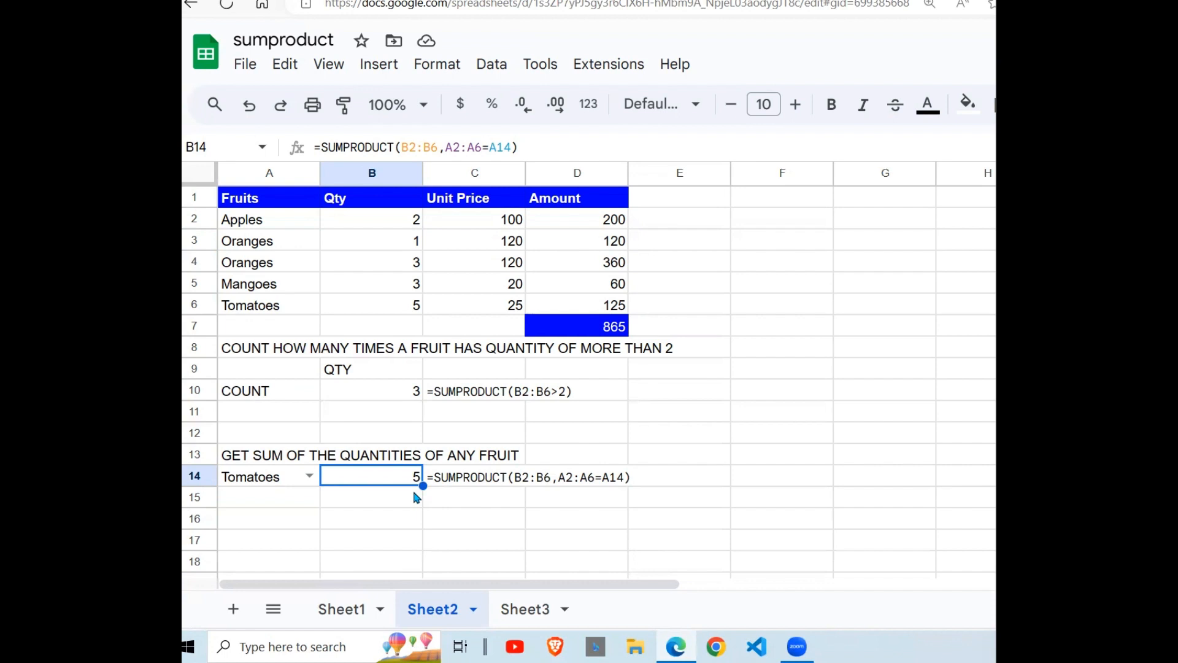
{"action": "mouse_move", "coordinate": [459, 550]}
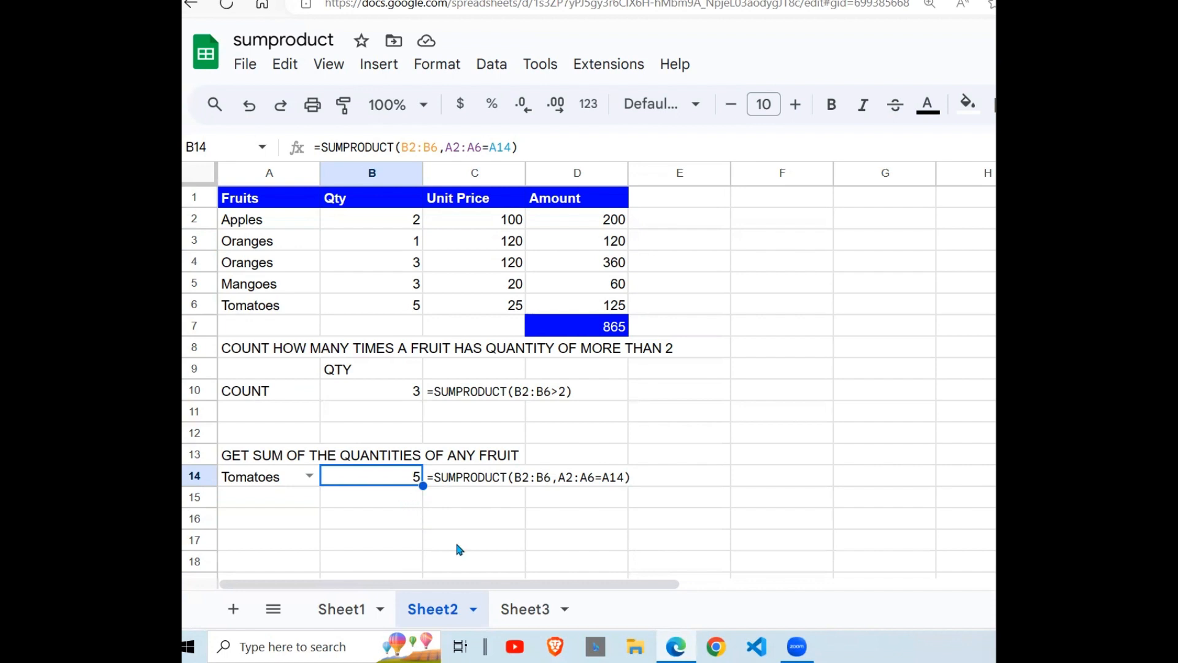
{"action": "left_click", "coordinate": [524, 609]}
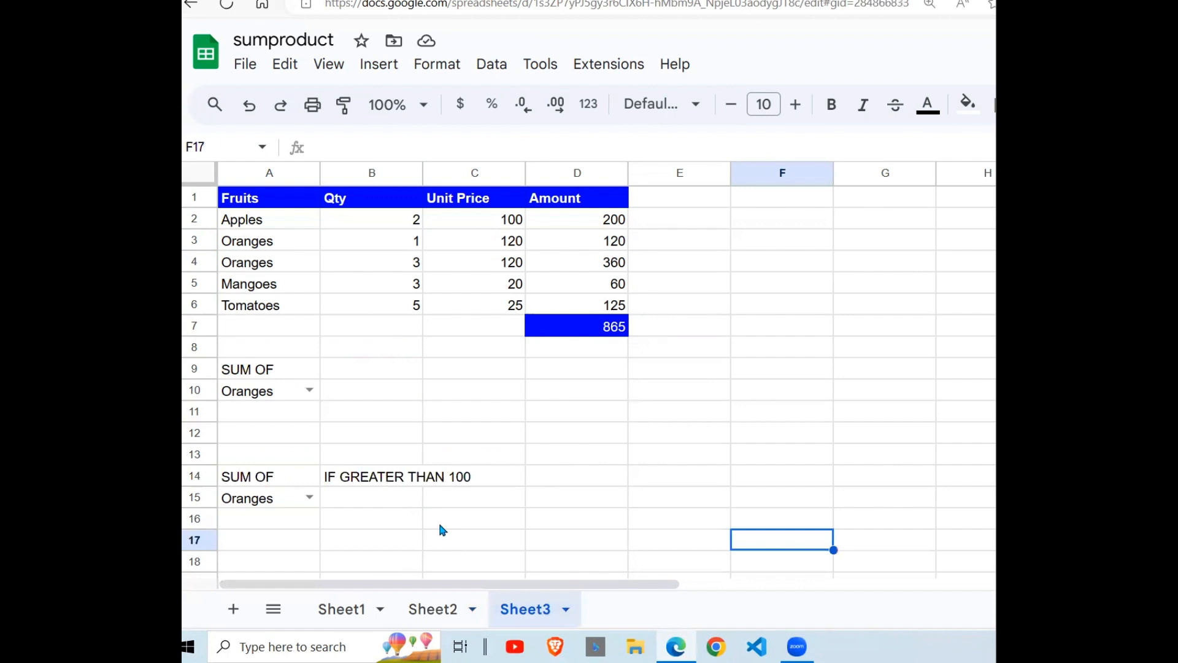
Enter =SUMPRODUCT(B2:B6,C2:C6,A2:A6=A10) in B10, returning 480 for Oranges
{"action": "left_click", "coordinate": [370, 390]}
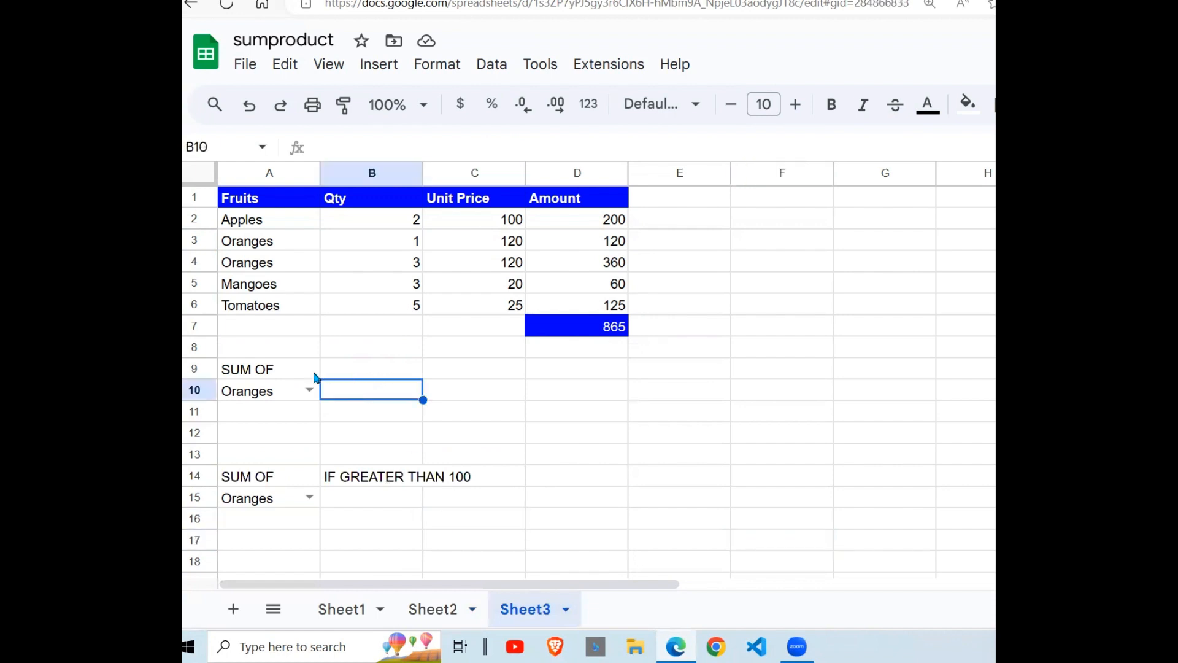
{"action": "mouse_move", "coordinate": [386, 386]}
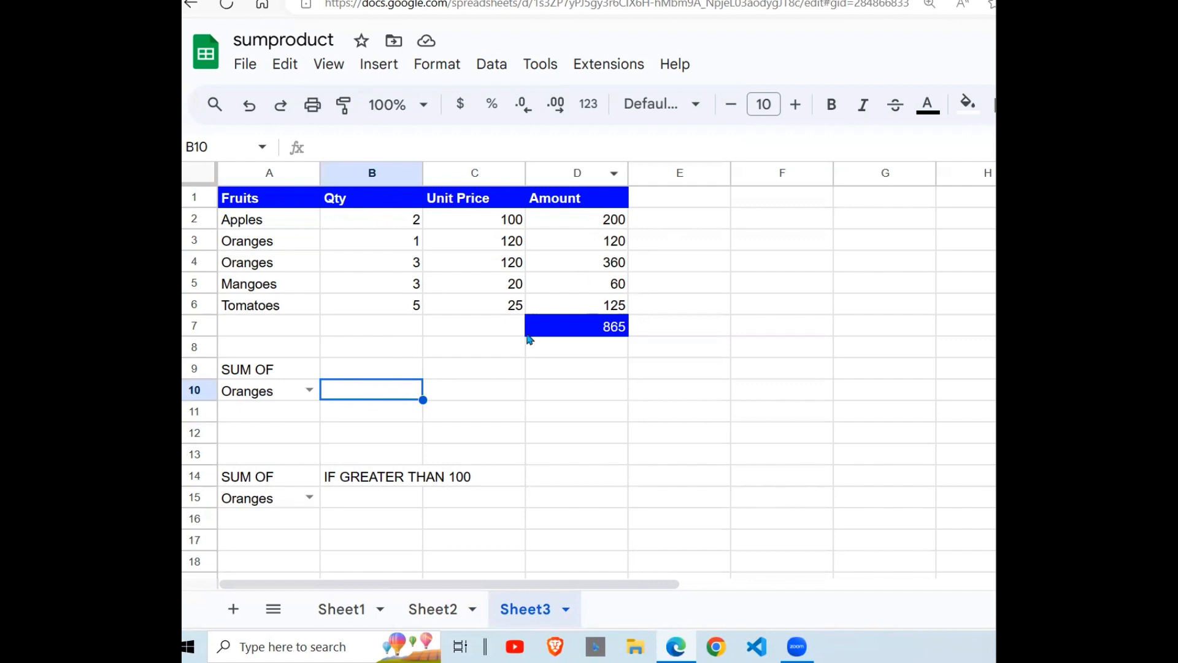
{"action": "mouse_move", "coordinate": [479, 469]}
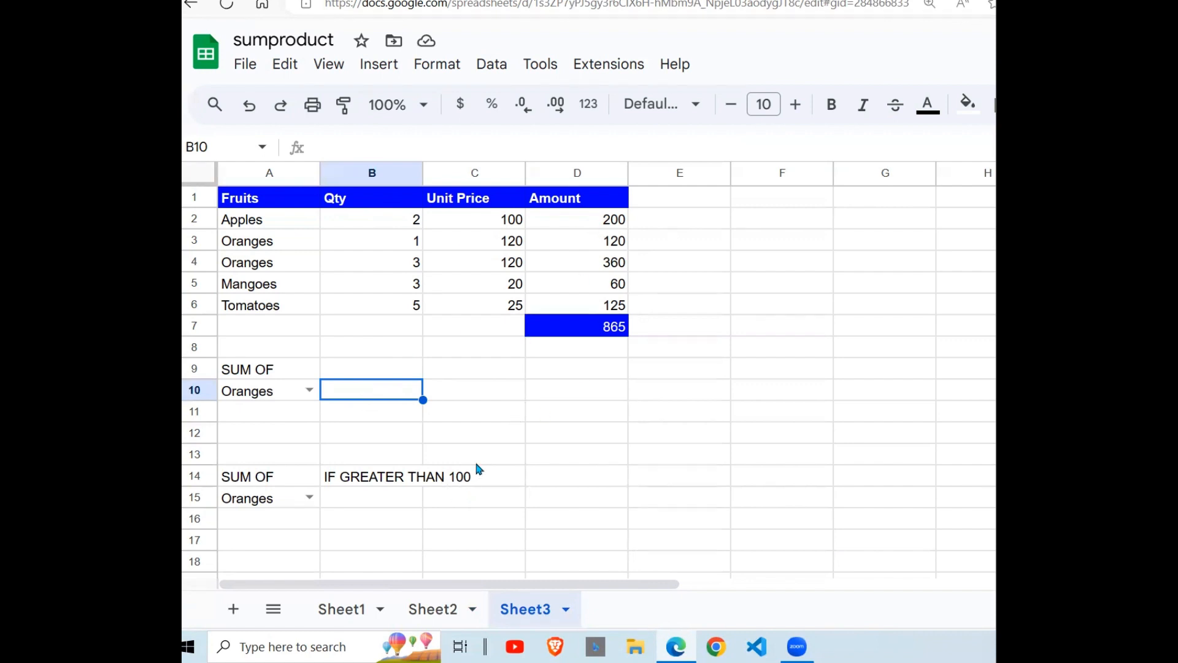
{"action": "type", "text": "=SUMPRODUCT("}
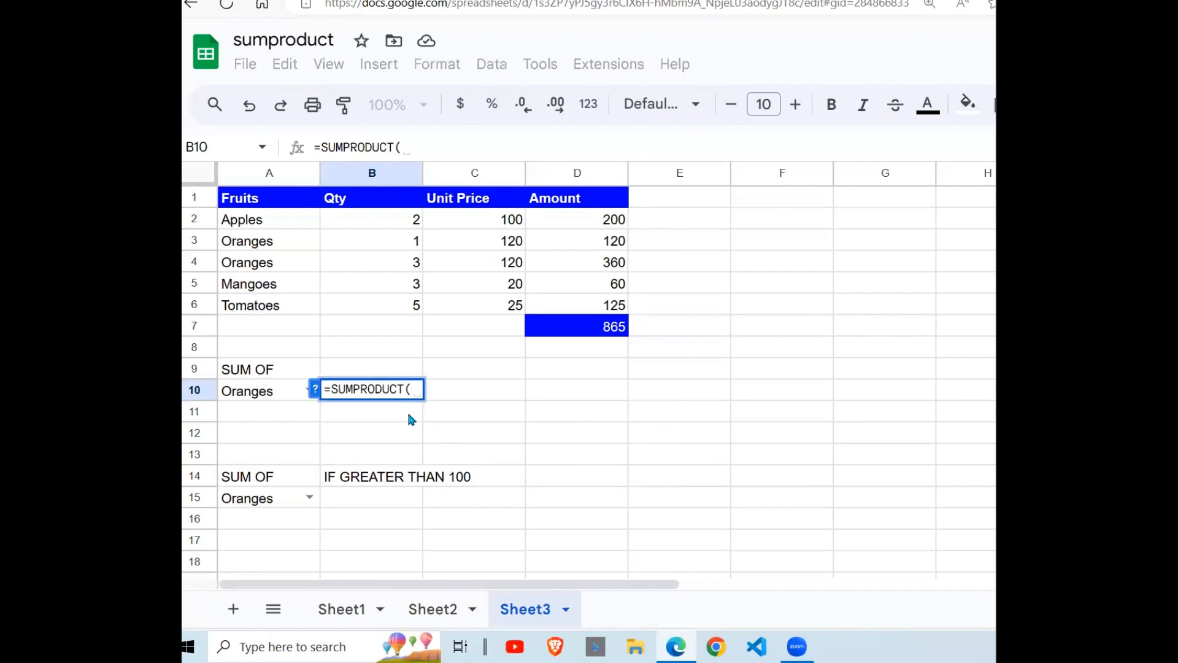
{"action": "left_click_drag", "start_coordinate": [371, 218], "coordinate": [371, 305]}
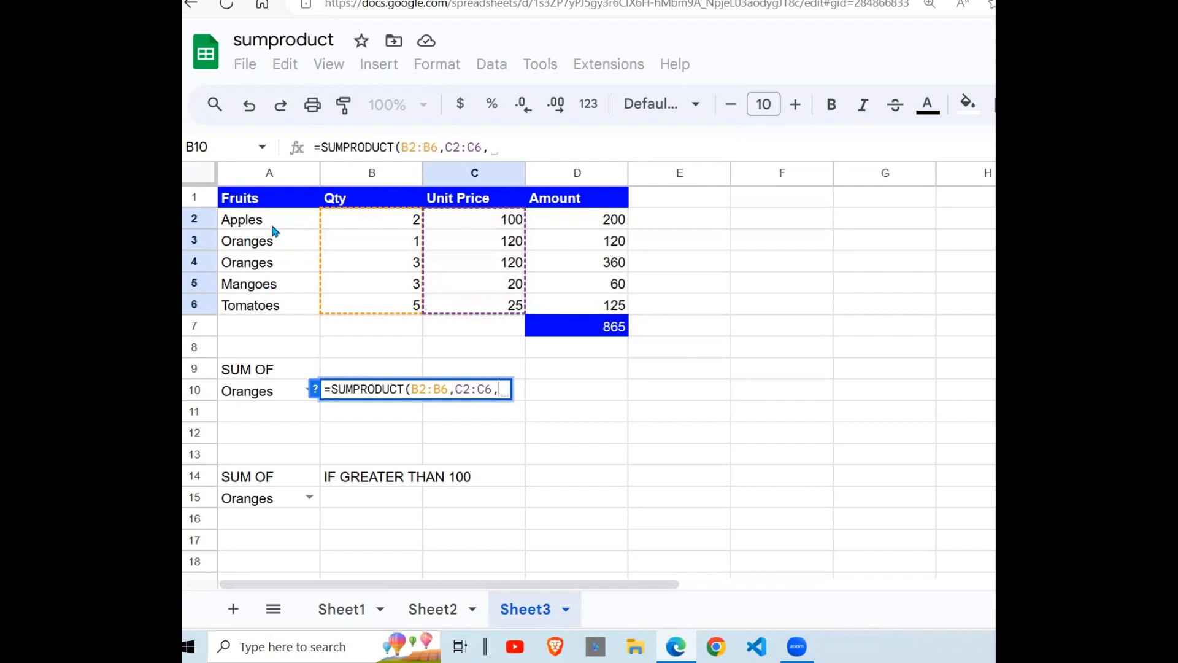
{"action": "left_click_drag", "start_coordinate": [242, 219], "coordinate": [251, 304]}
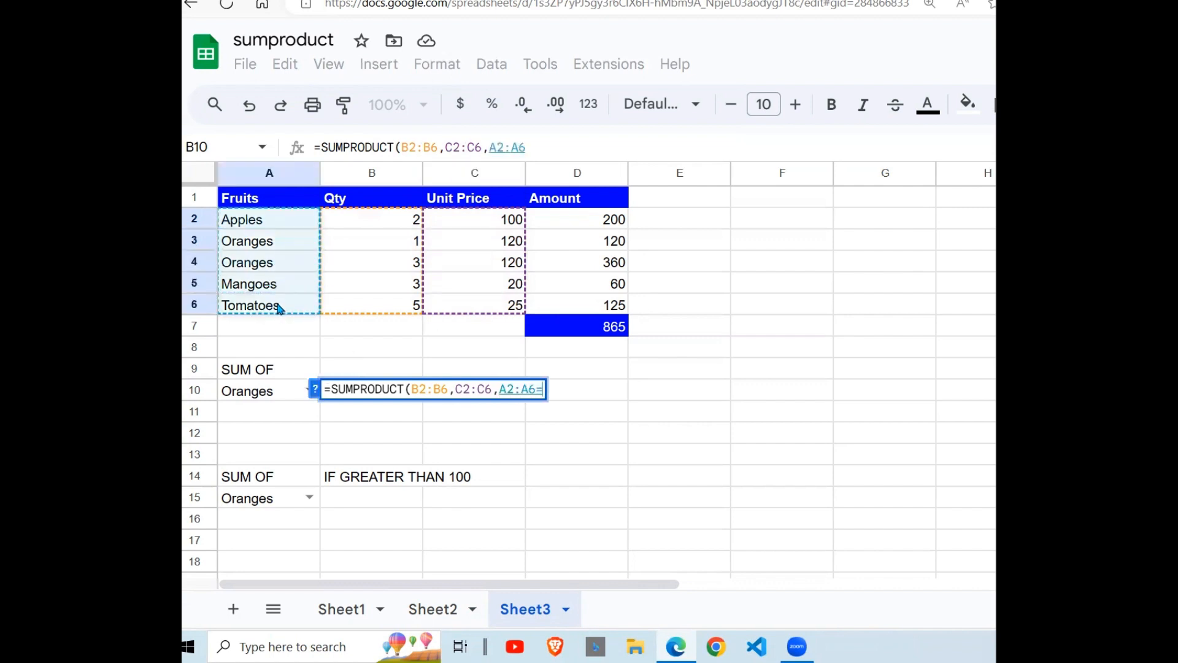
{"action": "type", "text": "=A10)"}
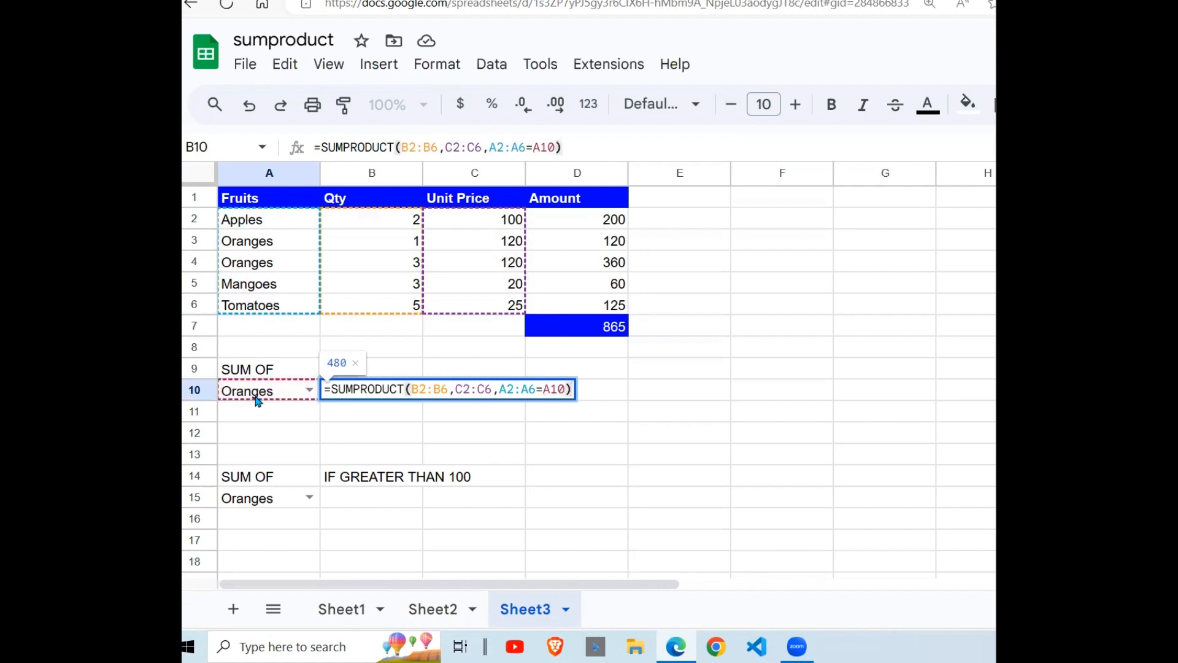
{"action": "key", "text": "Enter"}
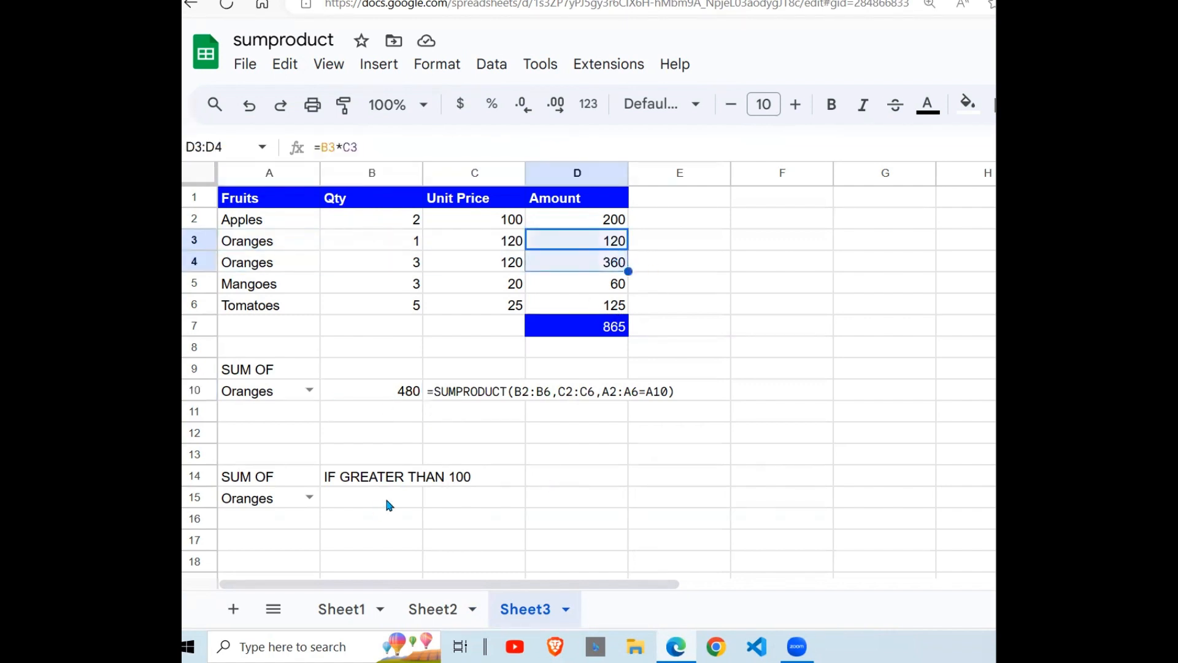
{"action": "left_click", "coordinate": [371, 497]}
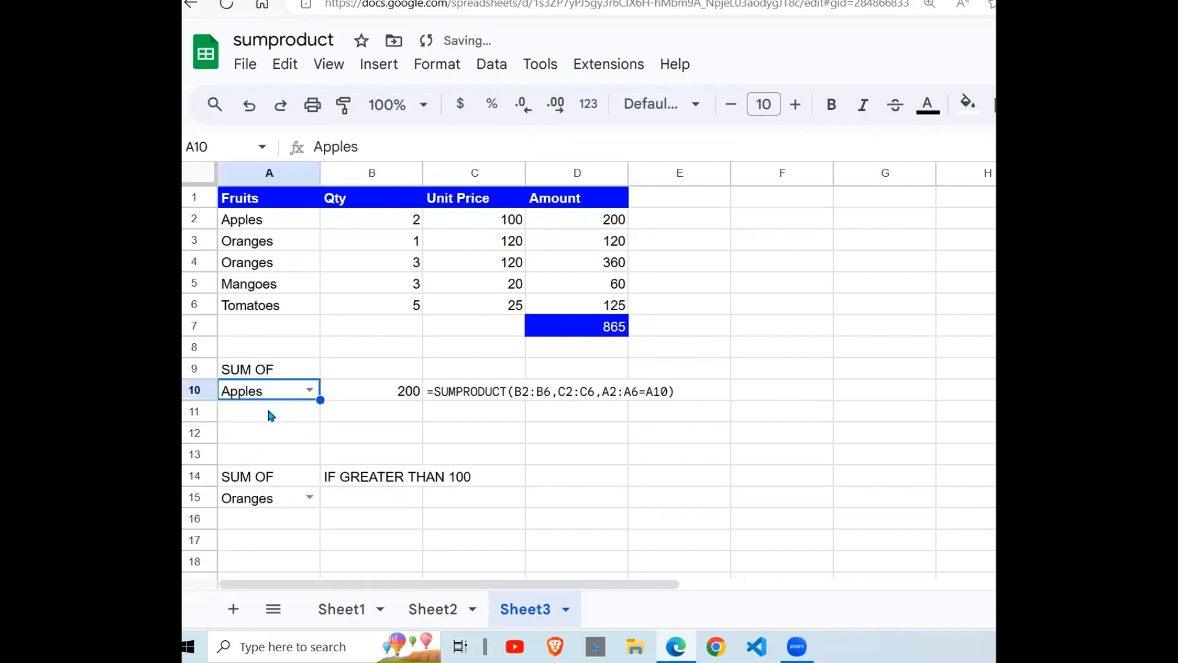
{"action": "left_click", "coordinate": [370, 218]}
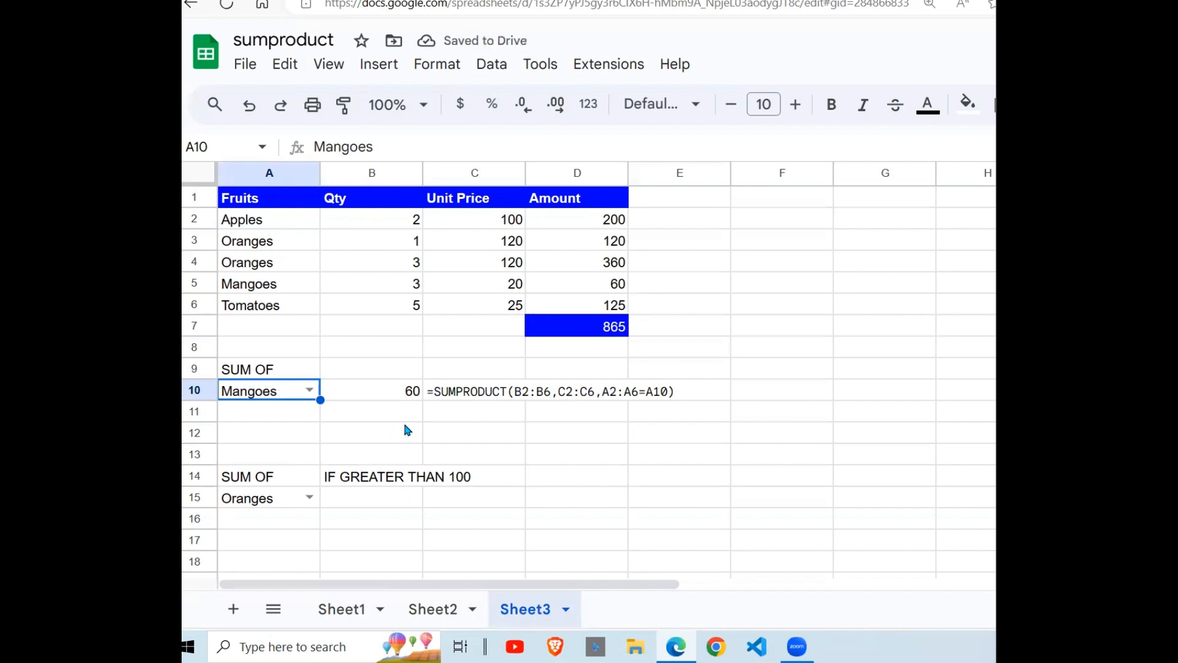
{"action": "left_click", "coordinate": [577, 284]}
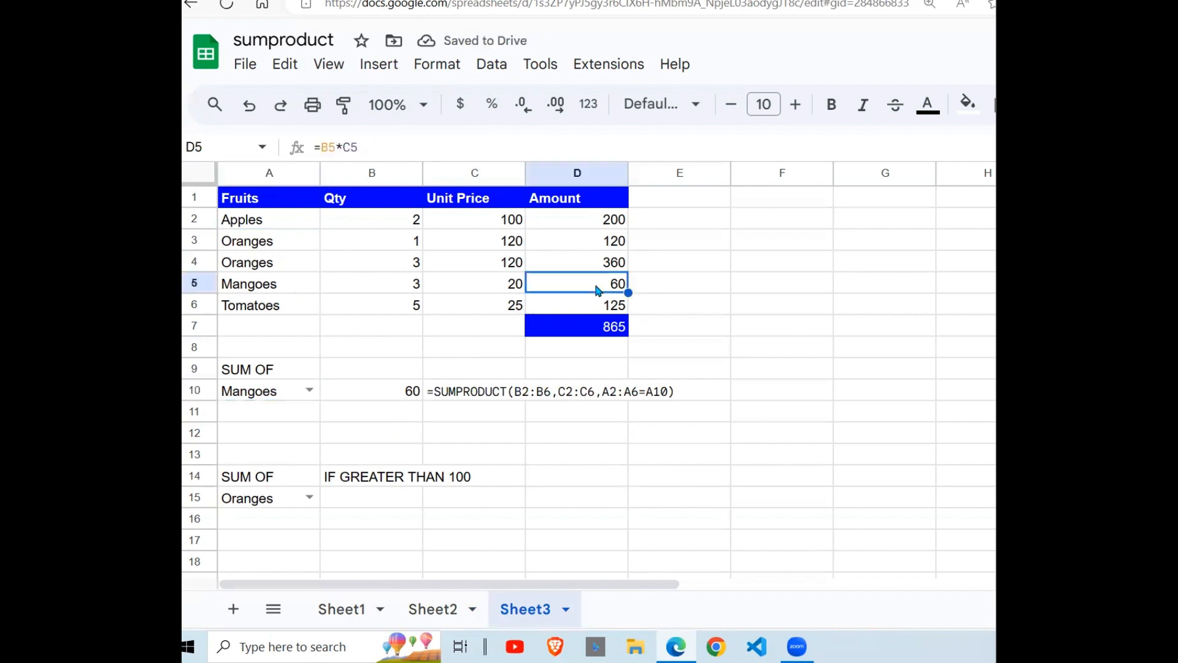
{"action": "left_click", "coordinate": [371, 497]}
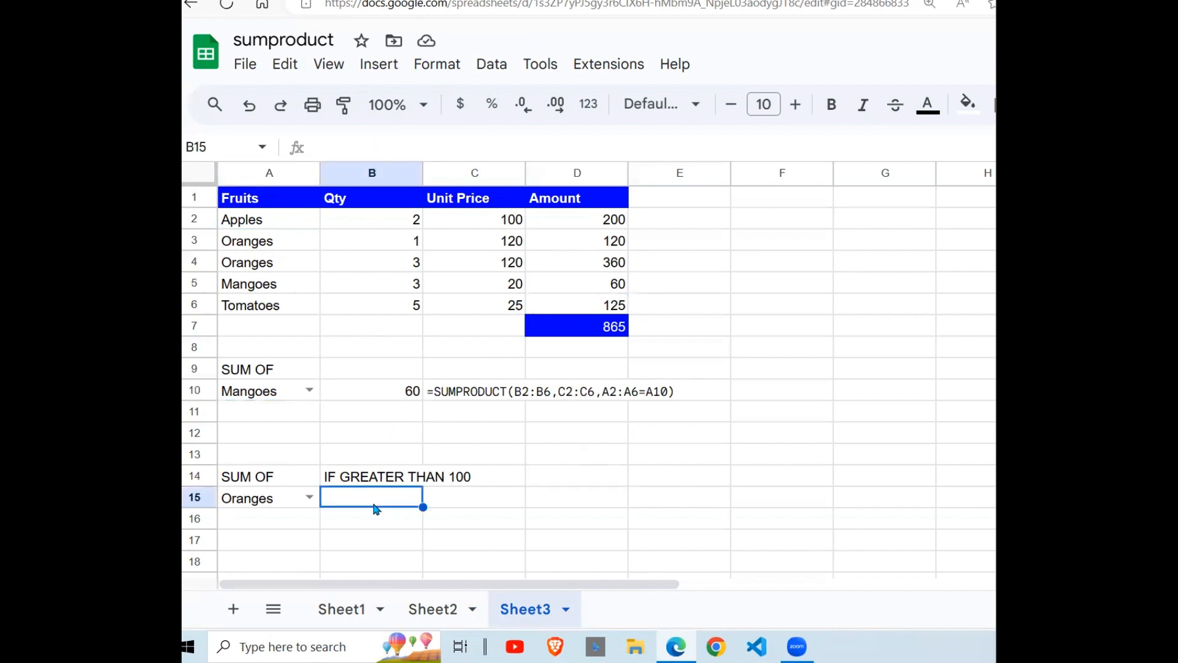
{"action": "mouse_move", "coordinate": [300, 367]}
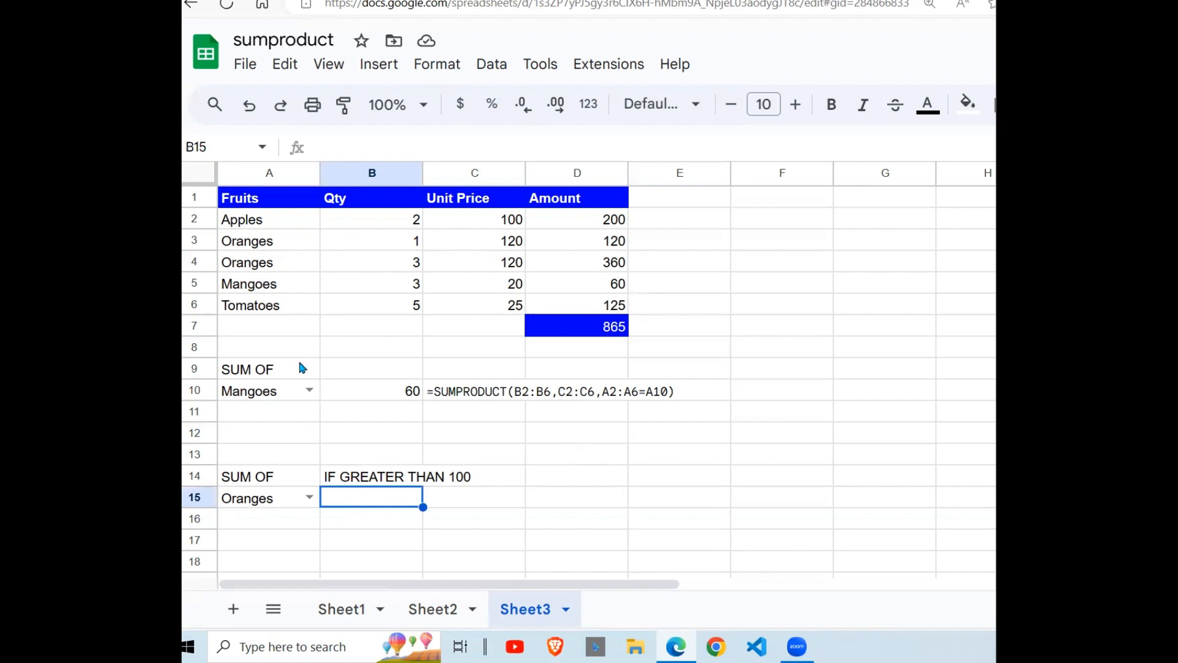
{"action": "mouse_move", "coordinate": [664, 425]}
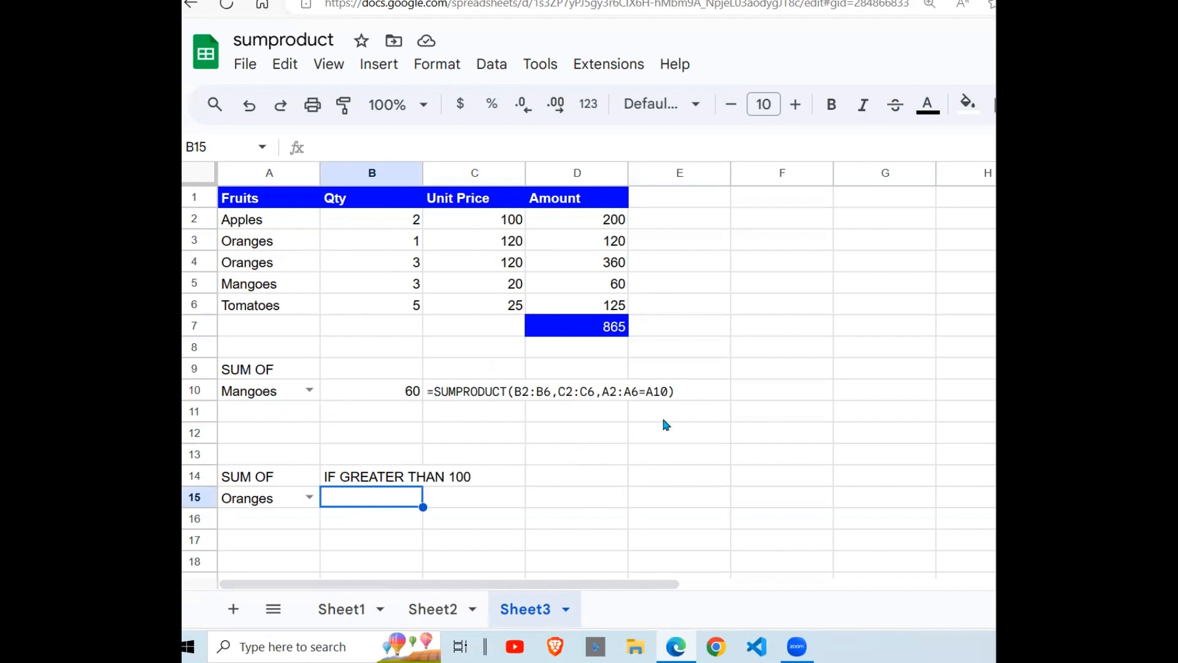
{"action": "mouse_move", "coordinate": [276, 400]}
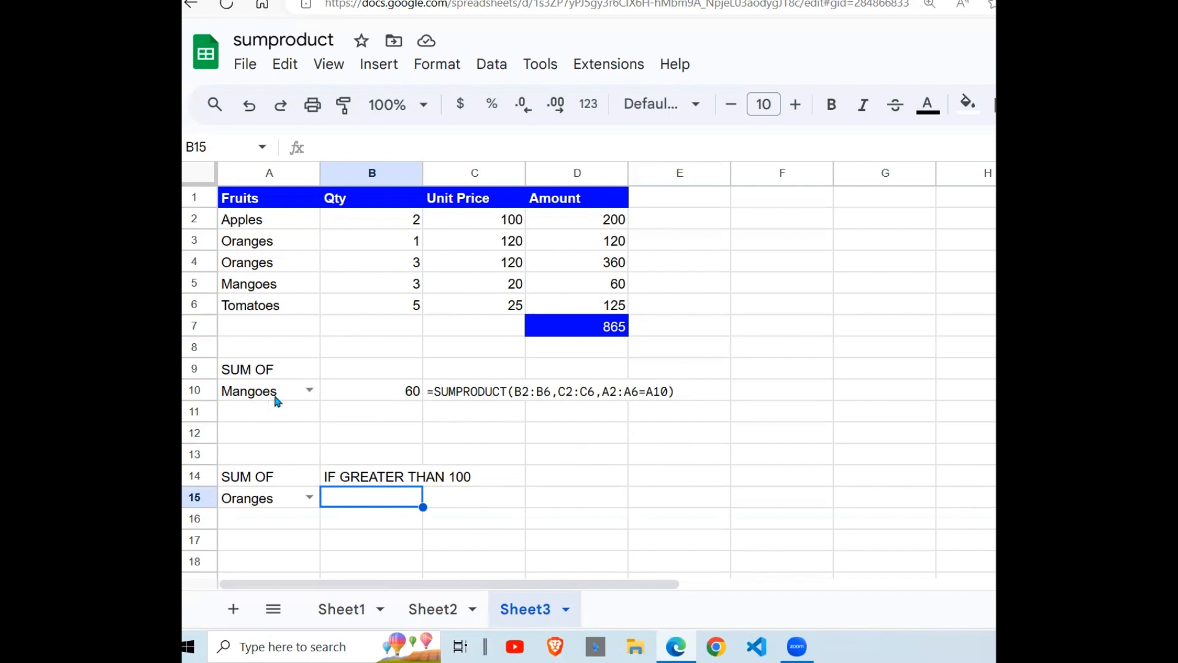
{"action": "mouse_move", "coordinate": [269, 422]}
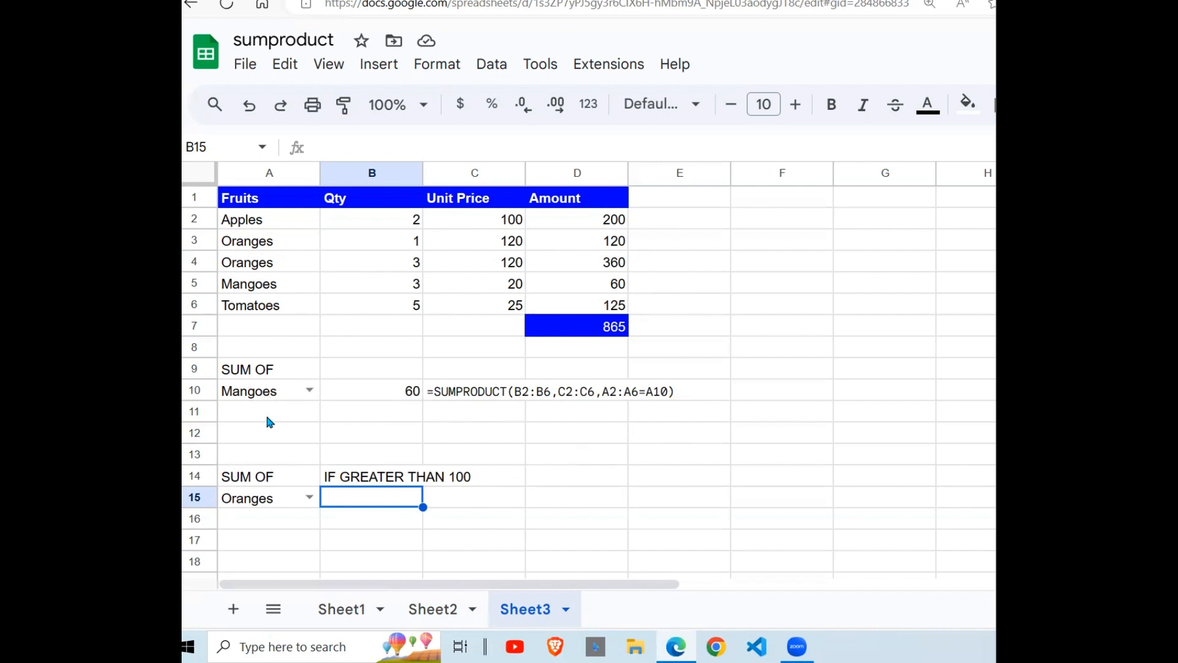
Start =SUMPRODUCT in B15 with the Qty, Unit Price and Fruits A2:A6=A15 ranges
{"action": "type", "text": "=S"}
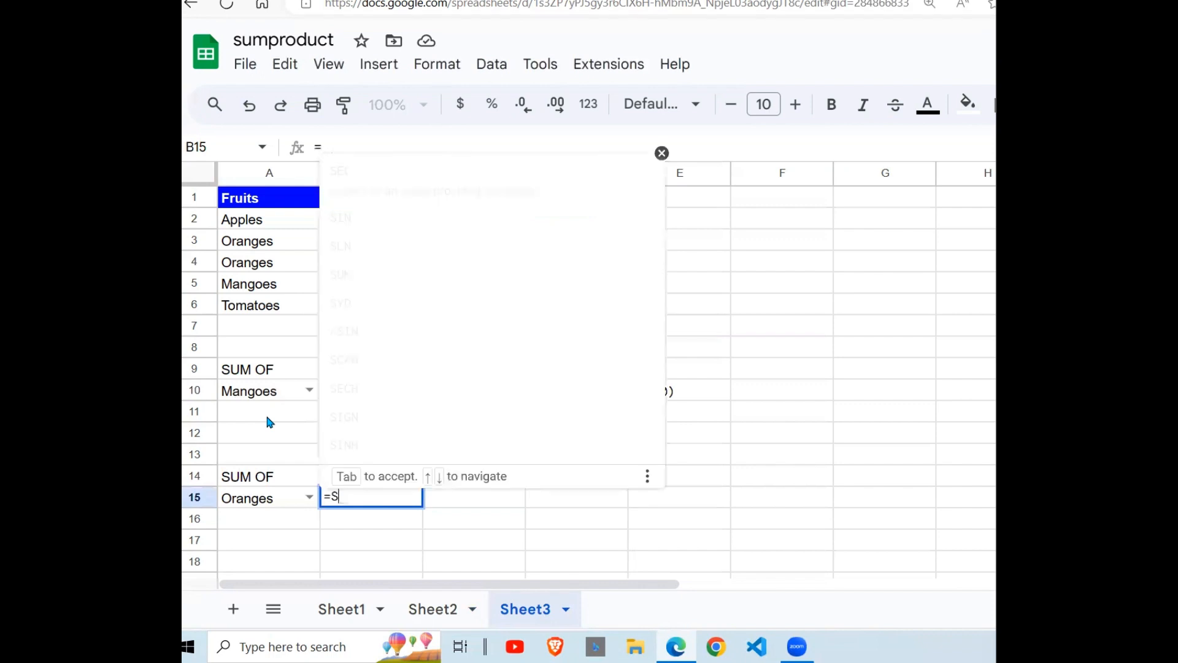
{"action": "type", "text": "UMPRODUCT(B2:B6,"}
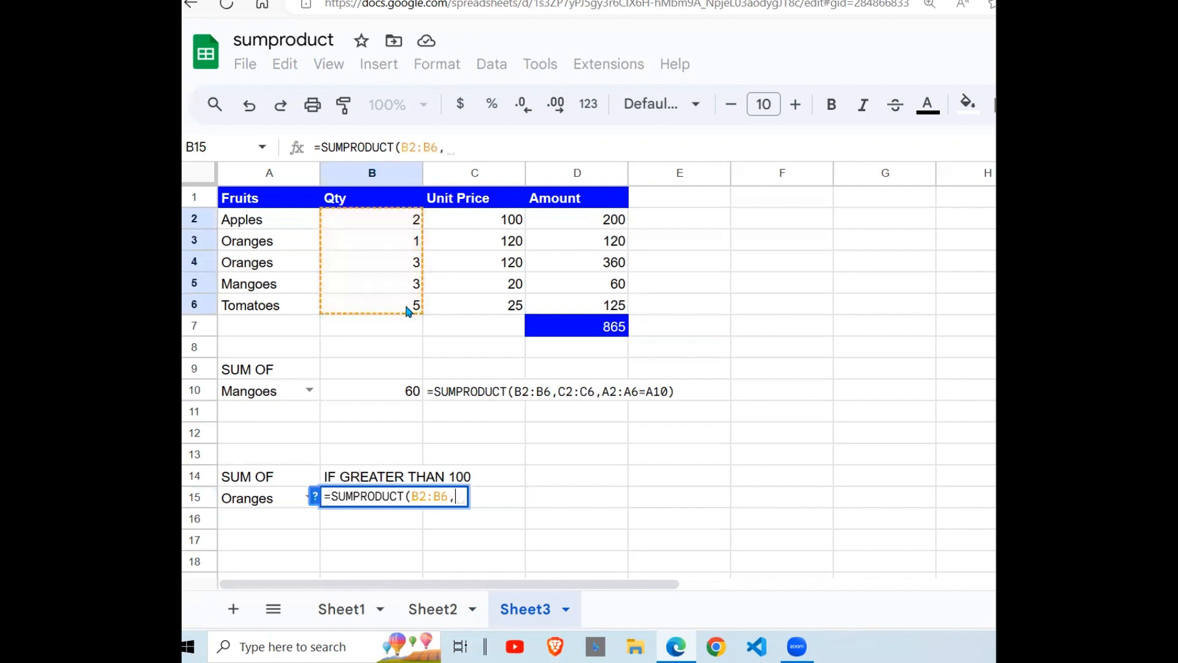
{"action": "left_click_drag", "start_coordinate": [474, 218], "coordinate": [474, 306]}
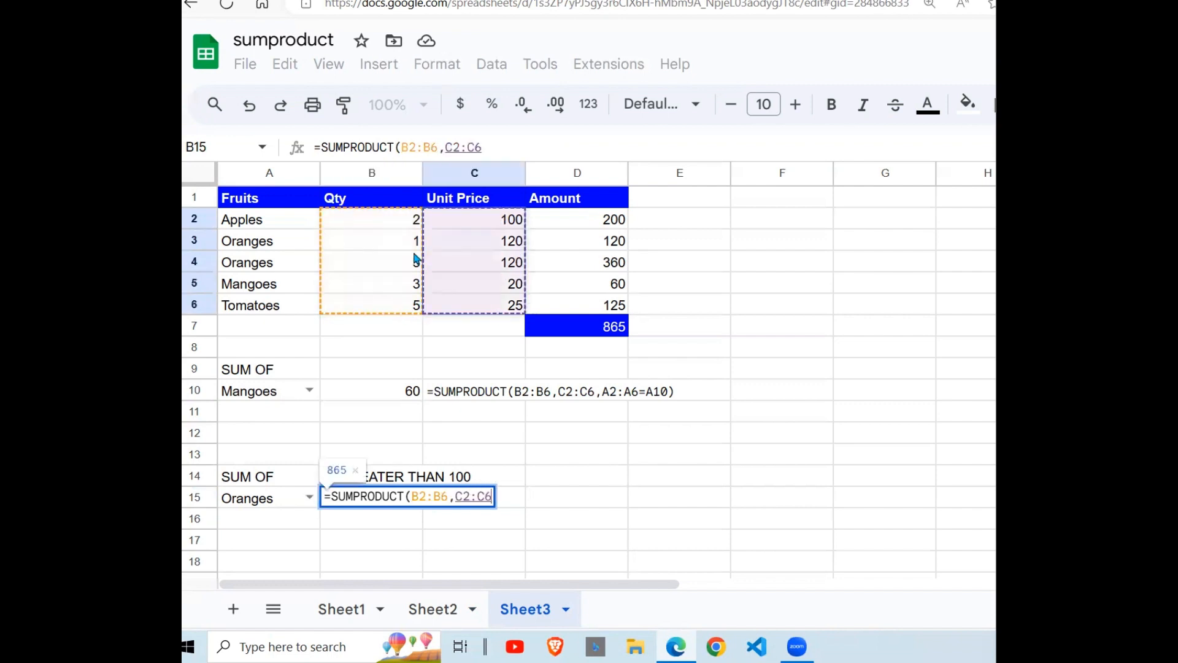
{"action": "type", "text": ","}
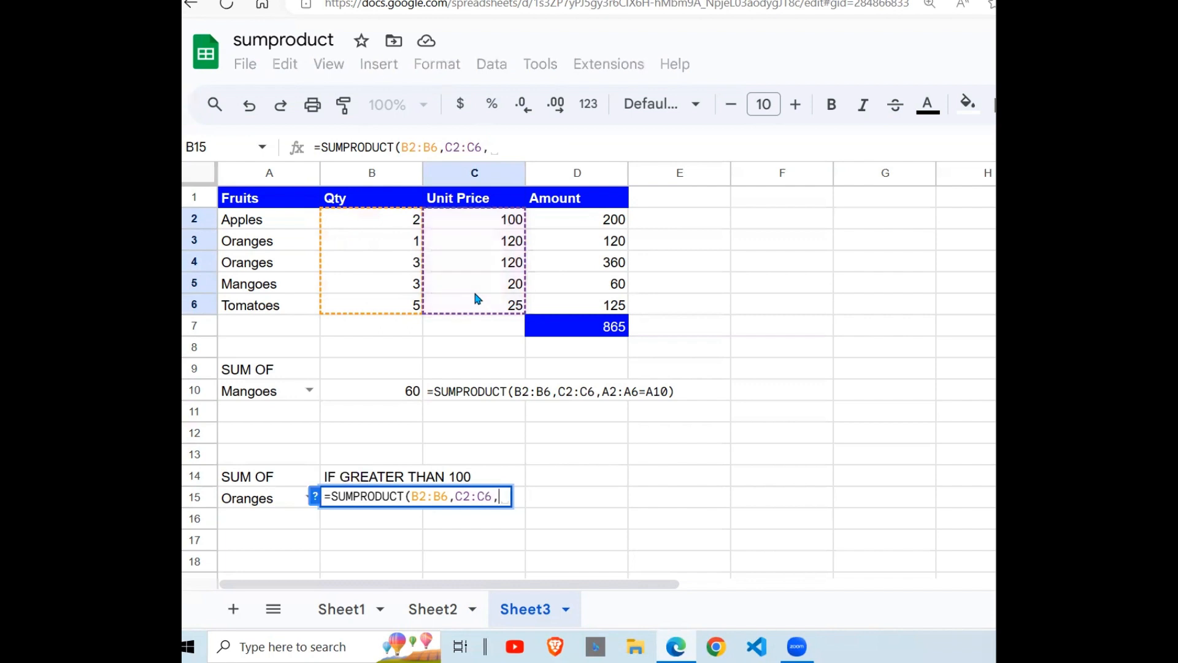
{"action": "mouse_move", "coordinate": [333, 245]}
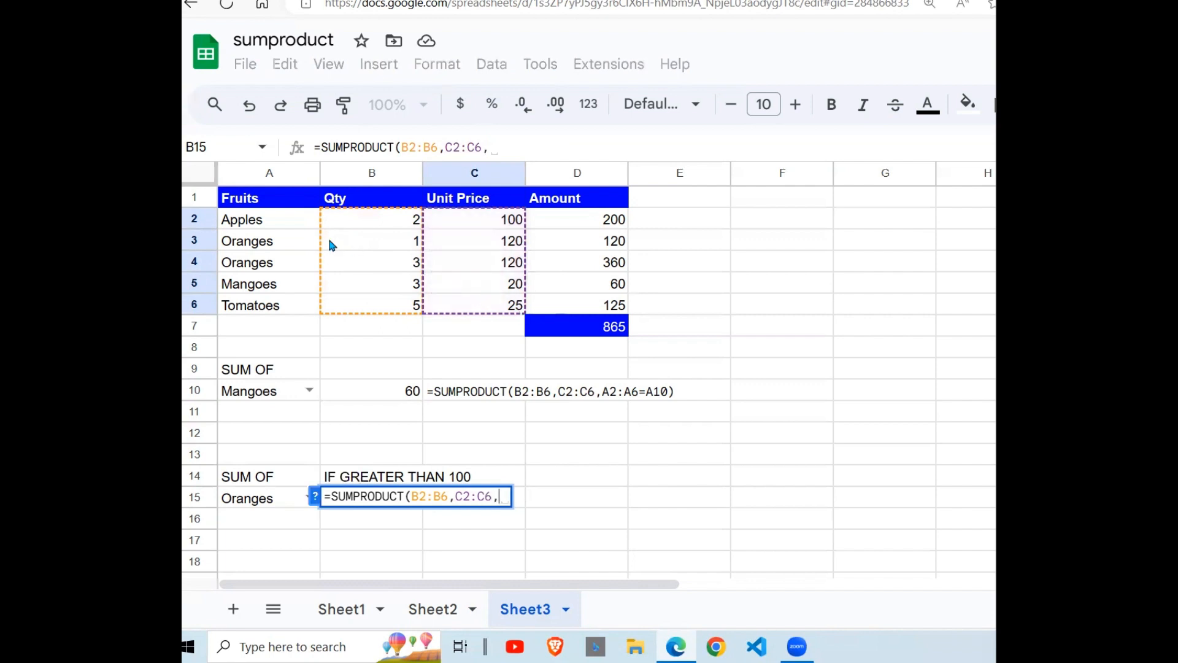
{"action": "left_click_drag", "start_coordinate": [269, 218], "coordinate": [269, 326]}
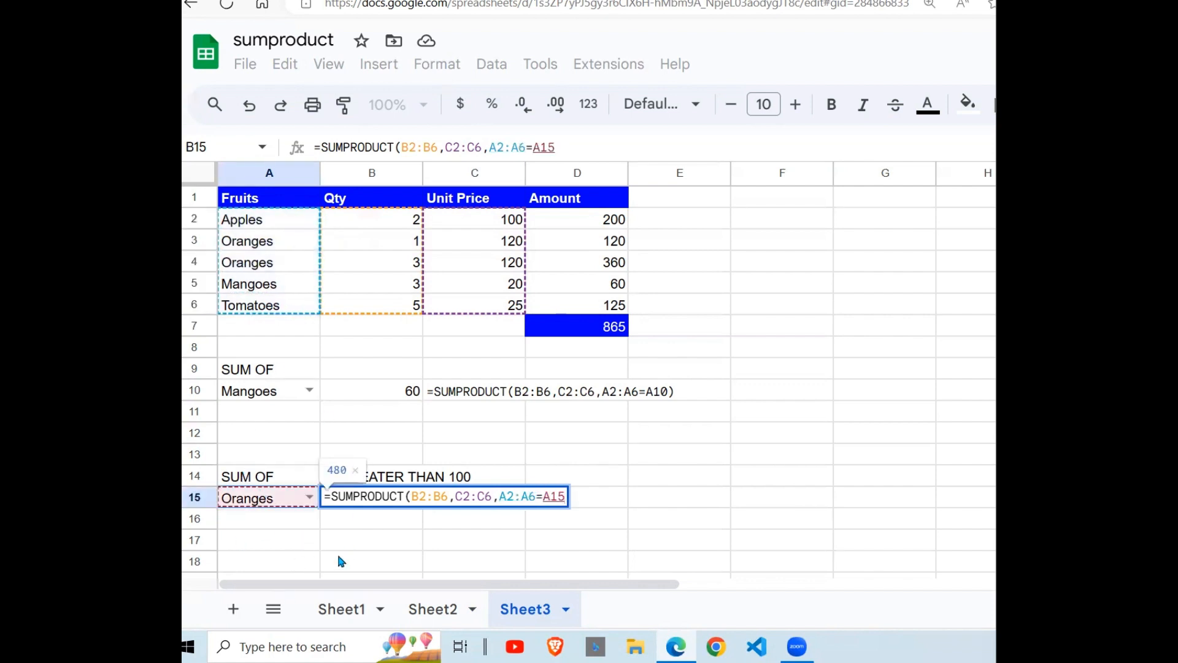
Add the *(D2:D6>100) condition, fix the parentheses and commit, giving 480 for Oranges
{"action": "type", "text": "*"}
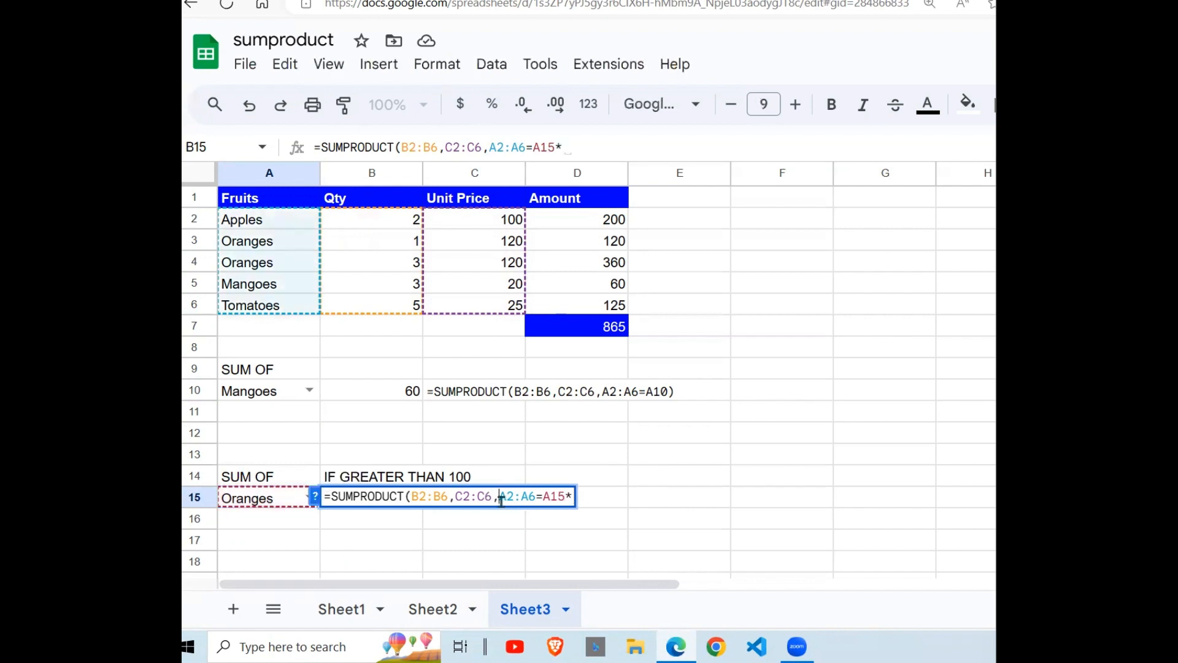
{"action": "type", "text": "("}
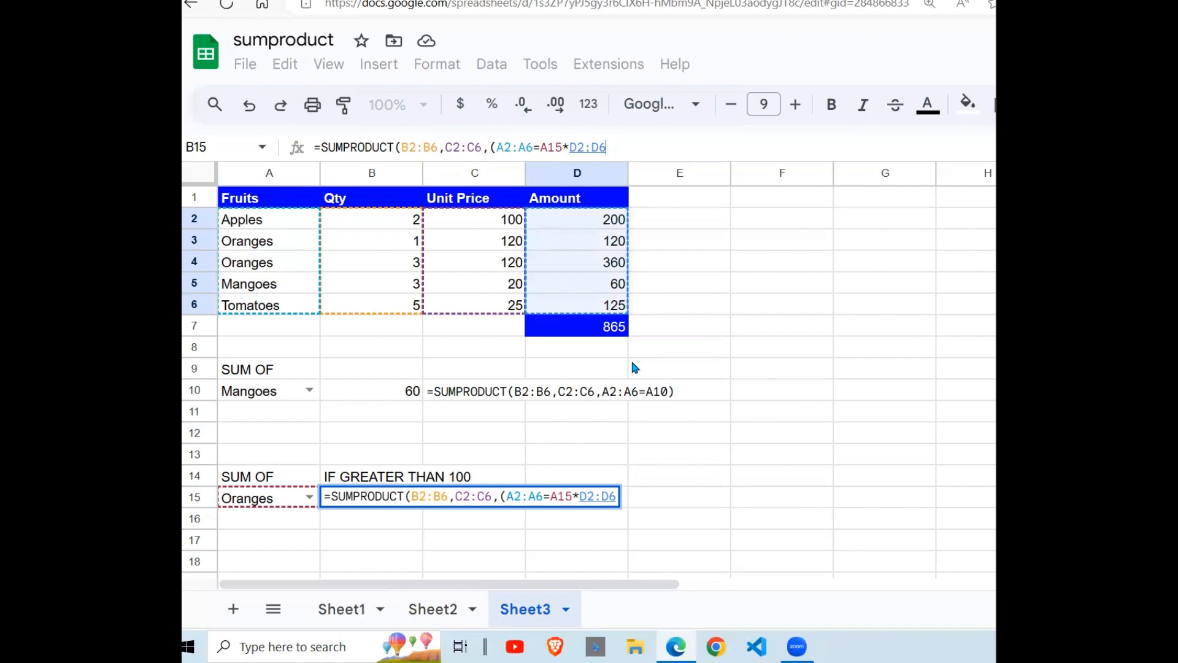
{"action": "type", "text": ">"}
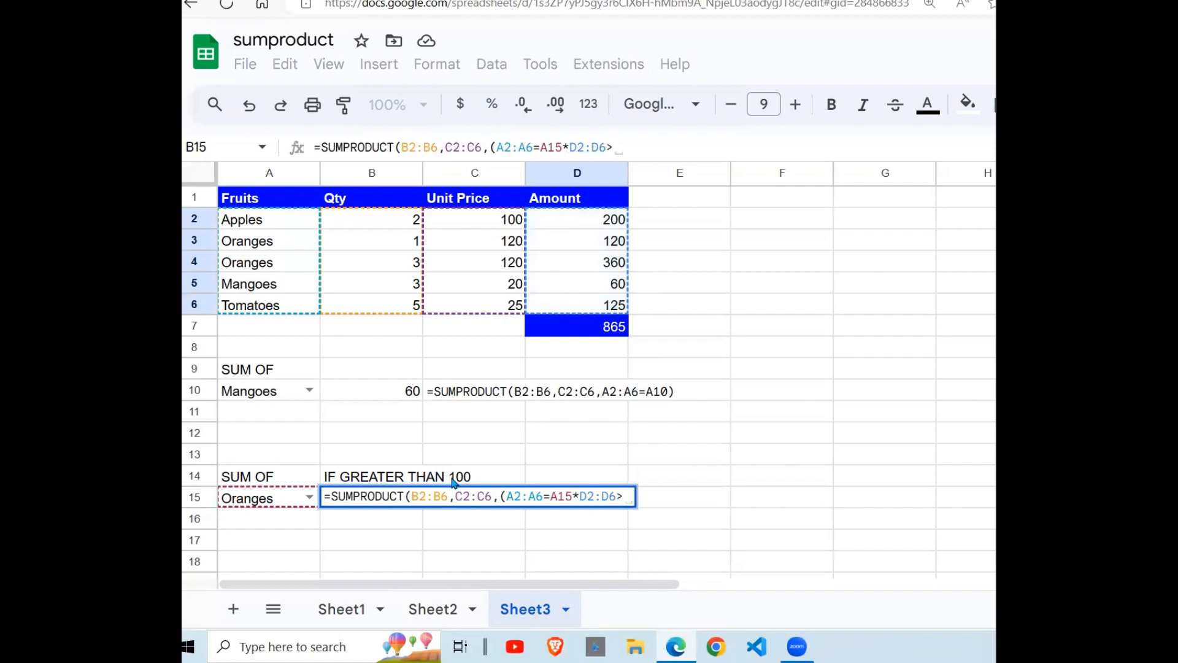
{"action": "type", "text": "100"}
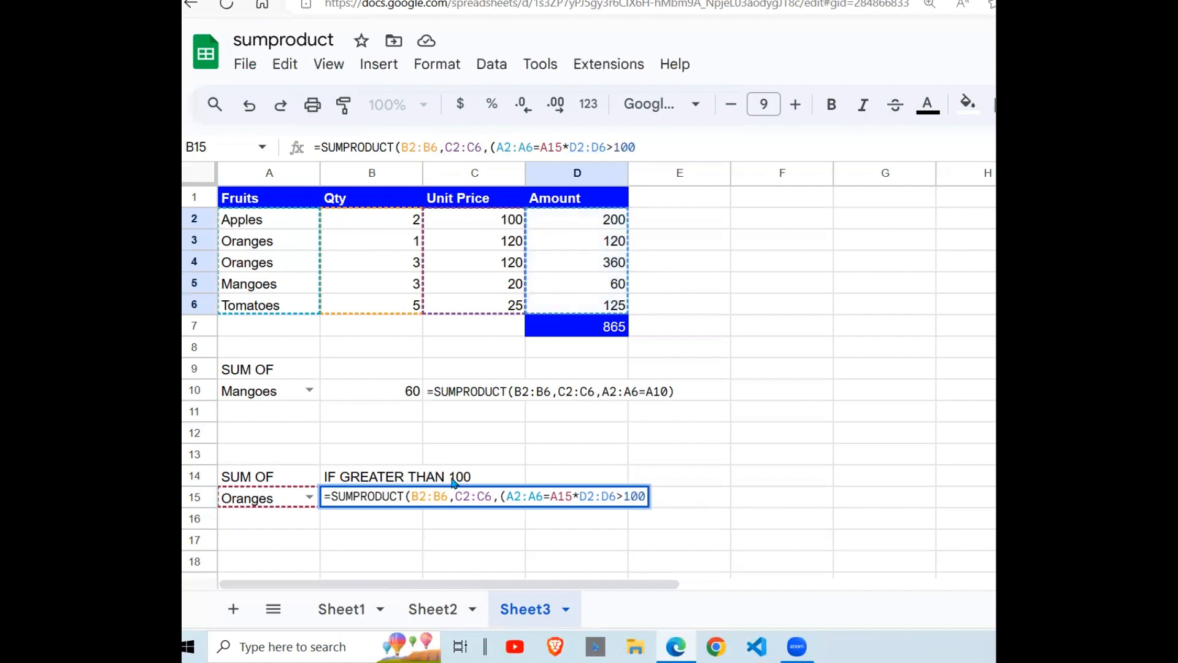
{"action": "type", "text": "))"}
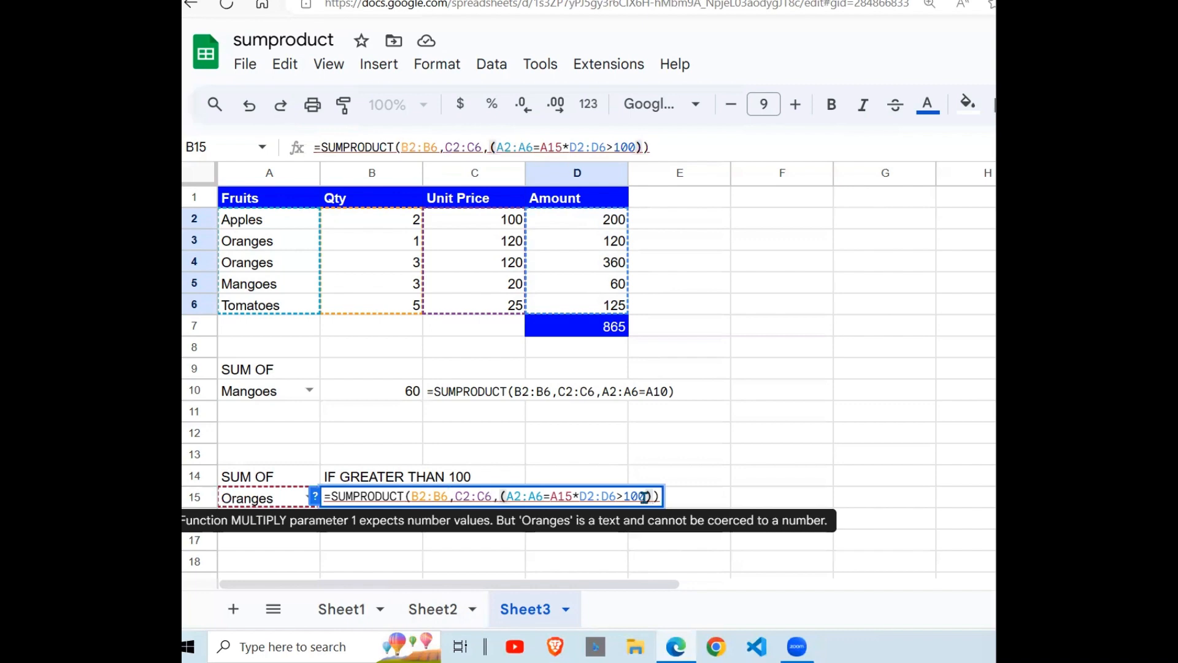
{"action": "key", "text": "enter"}
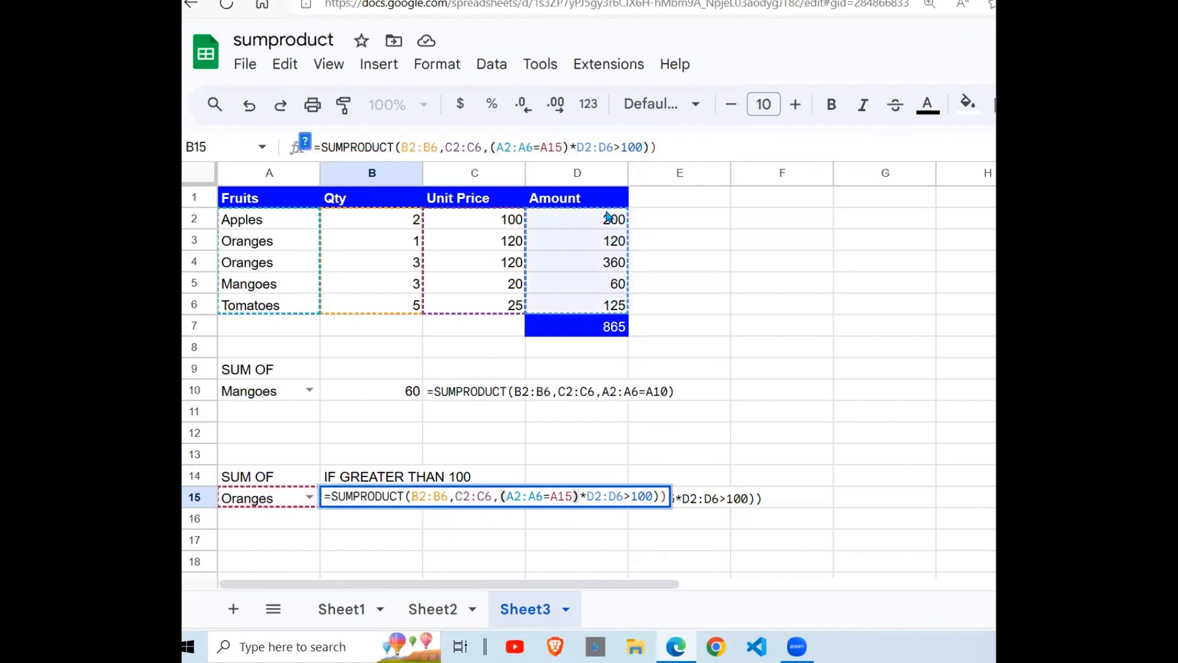
{"action": "key", "text": "Enter"}
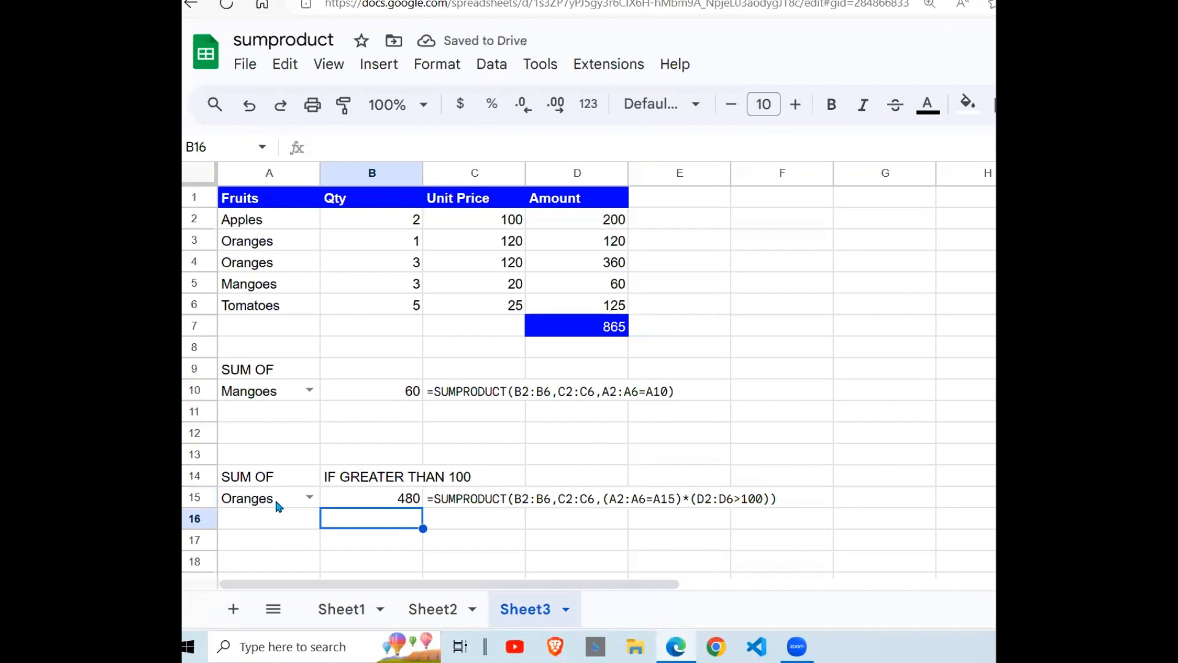
Verify the 480 result against the Oranges amounts 120 and 360 in the Amount column
{"action": "left_click", "coordinate": [370, 498]}
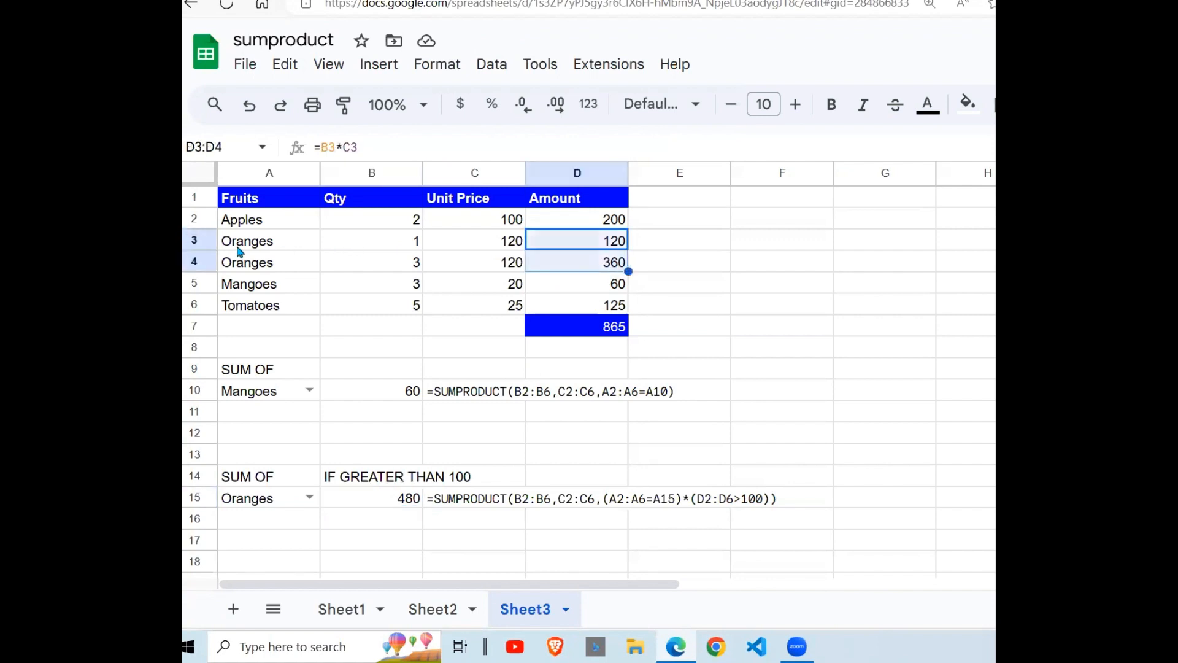
{"action": "left_click", "coordinate": [577, 241]}
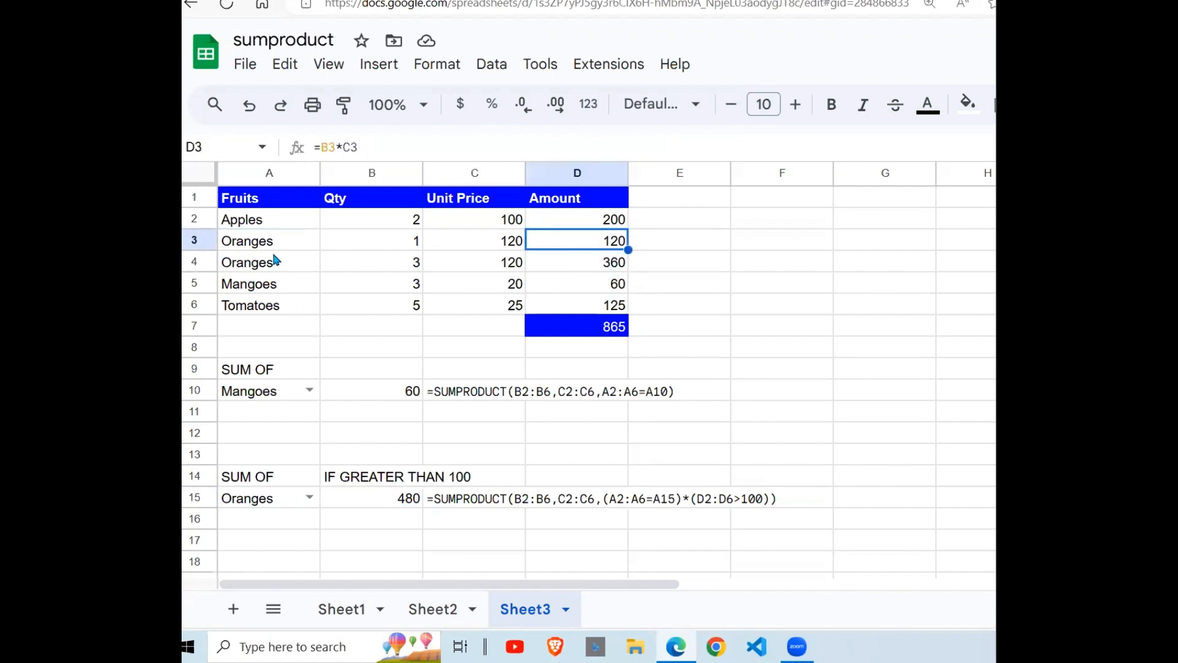
{"action": "left_click", "coordinate": [576, 262]}
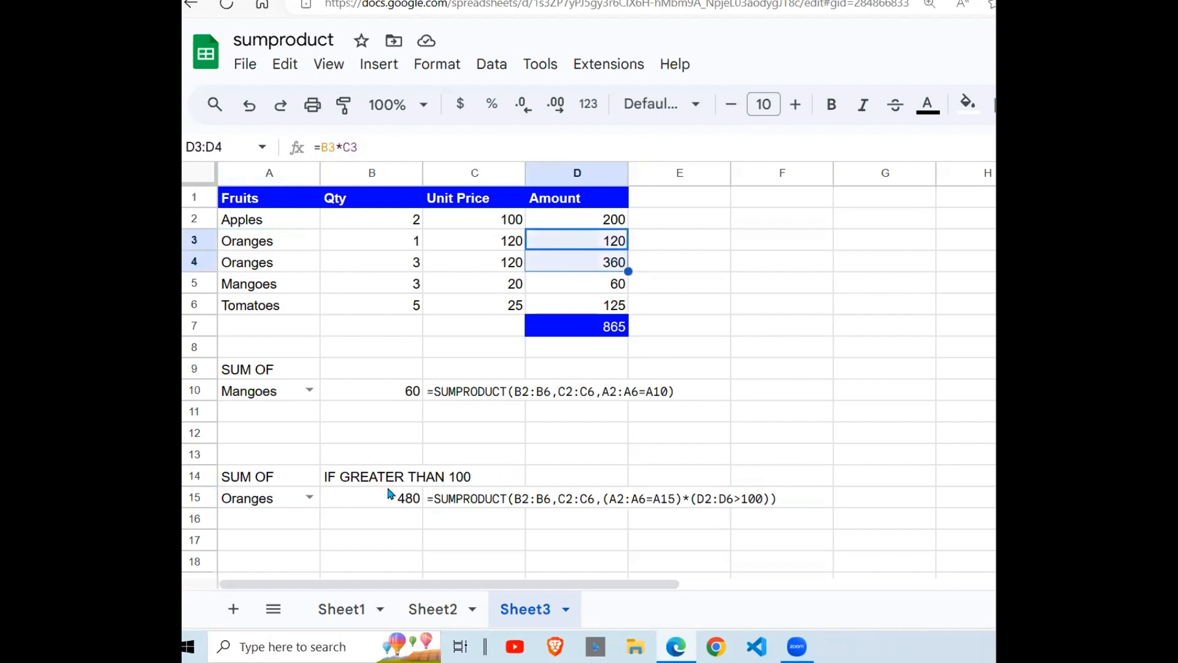
{"action": "left_click", "coordinate": [371, 499]}
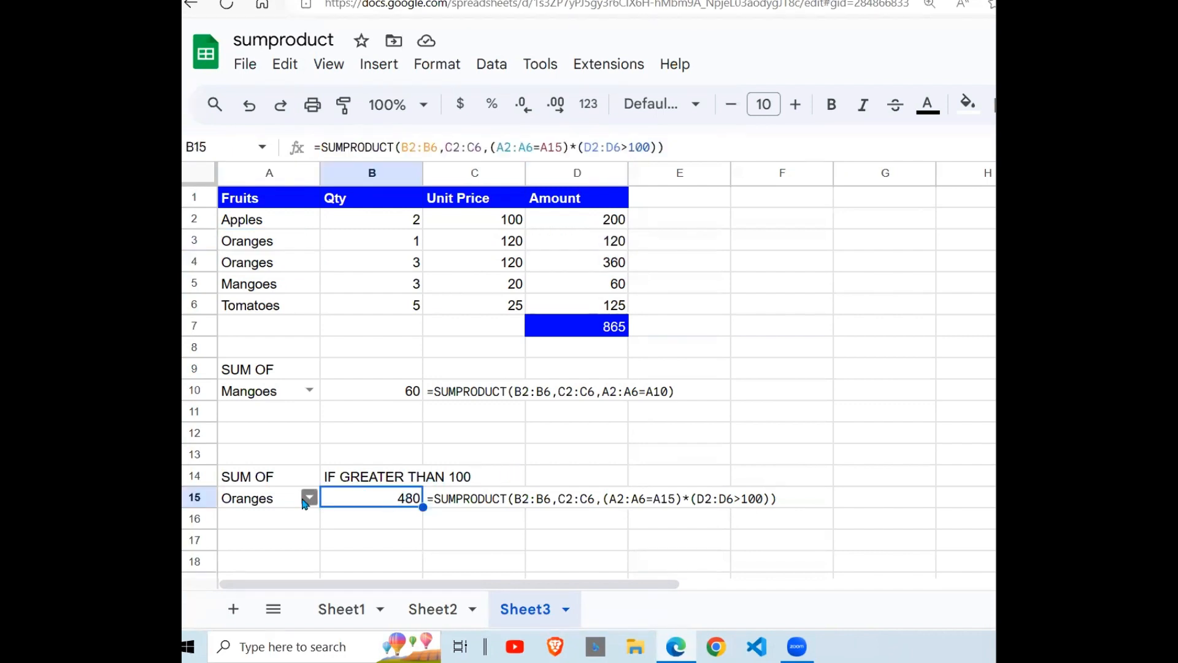
Switch A15 to Tomatoes (125) then Apples, so B15 shows 200 matching the Apples amount
{"action": "left_click", "coordinate": [247, 497]}
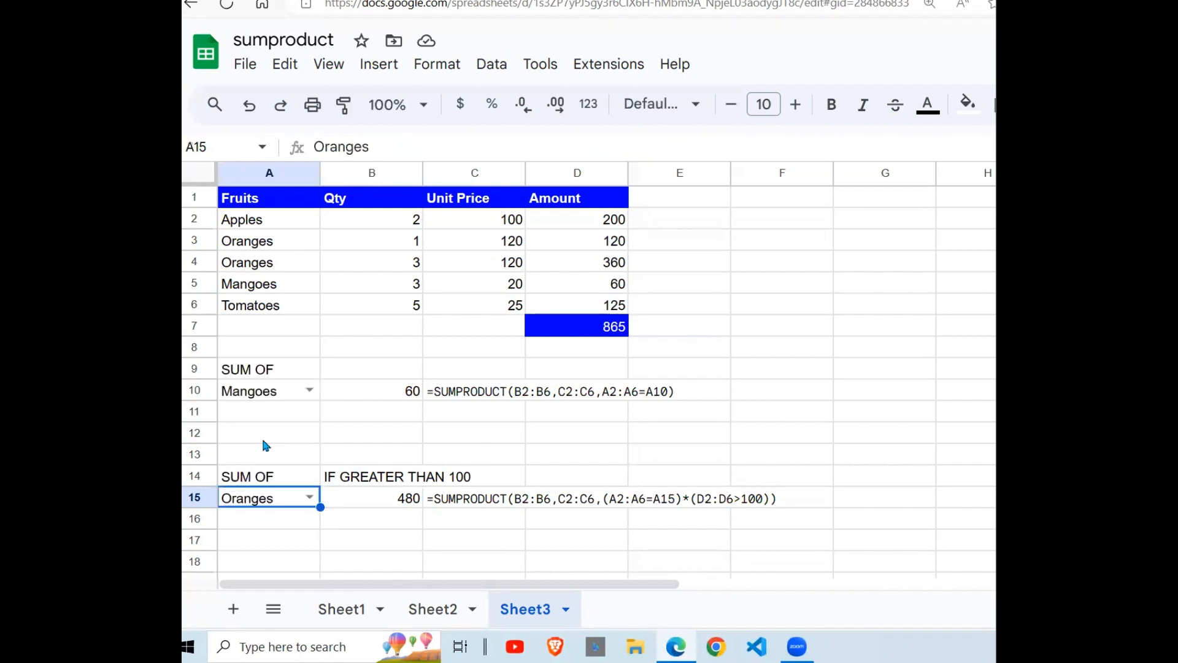
{"action": "left_click", "coordinate": [309, 497]}
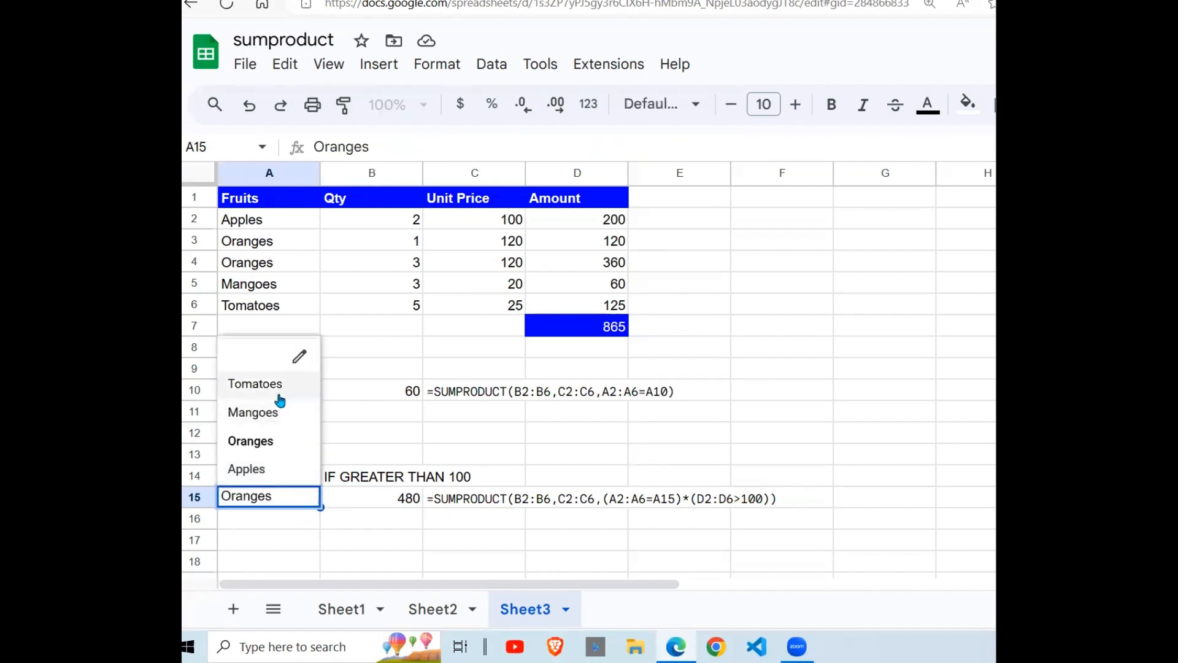
{"action": "left_click", "coordinate": [254, 383]}
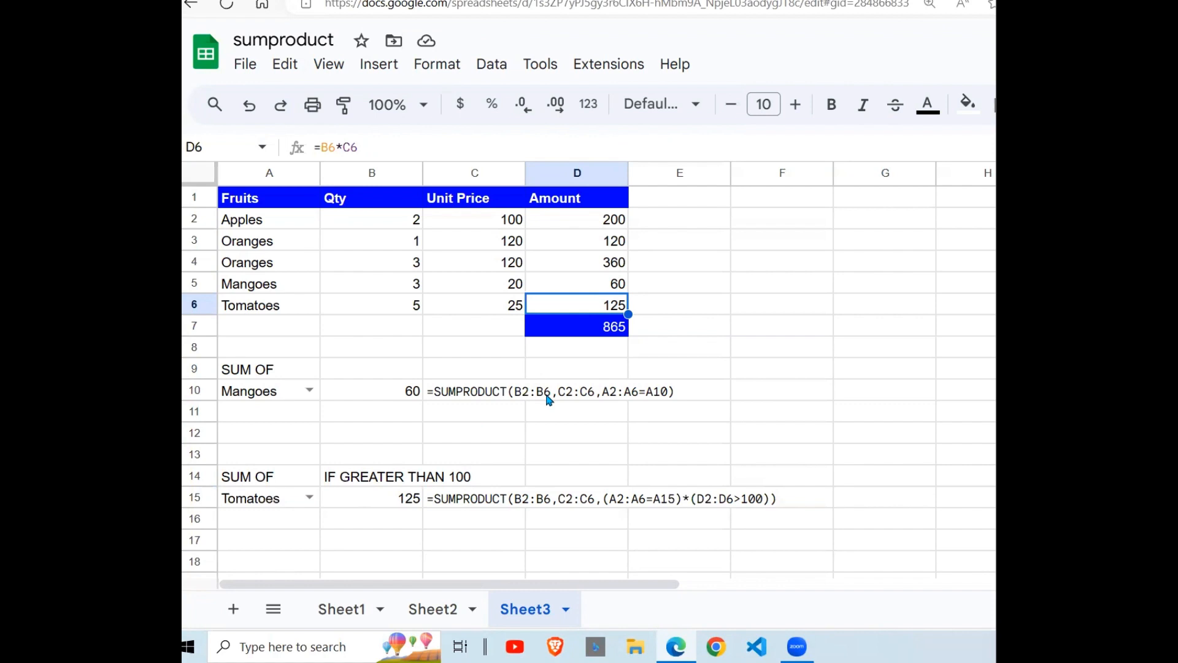
{"action": "mouse_move", "coordinate": [283, 521]}
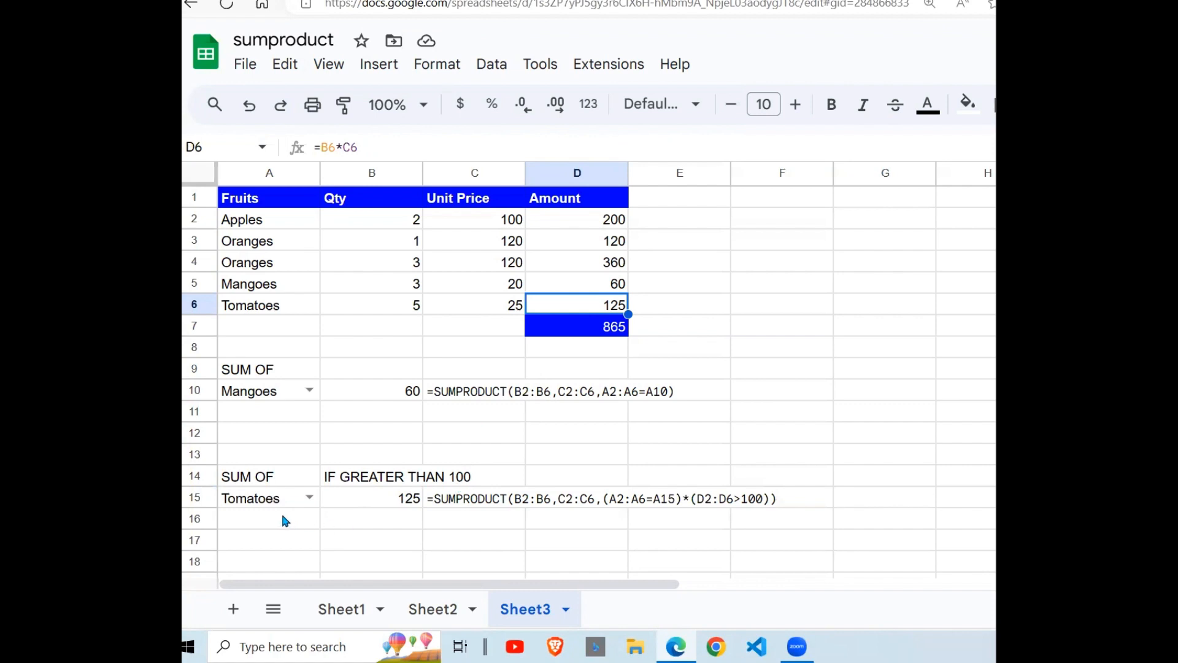
{"action": "left_click", "coordinate": [255, 497]}
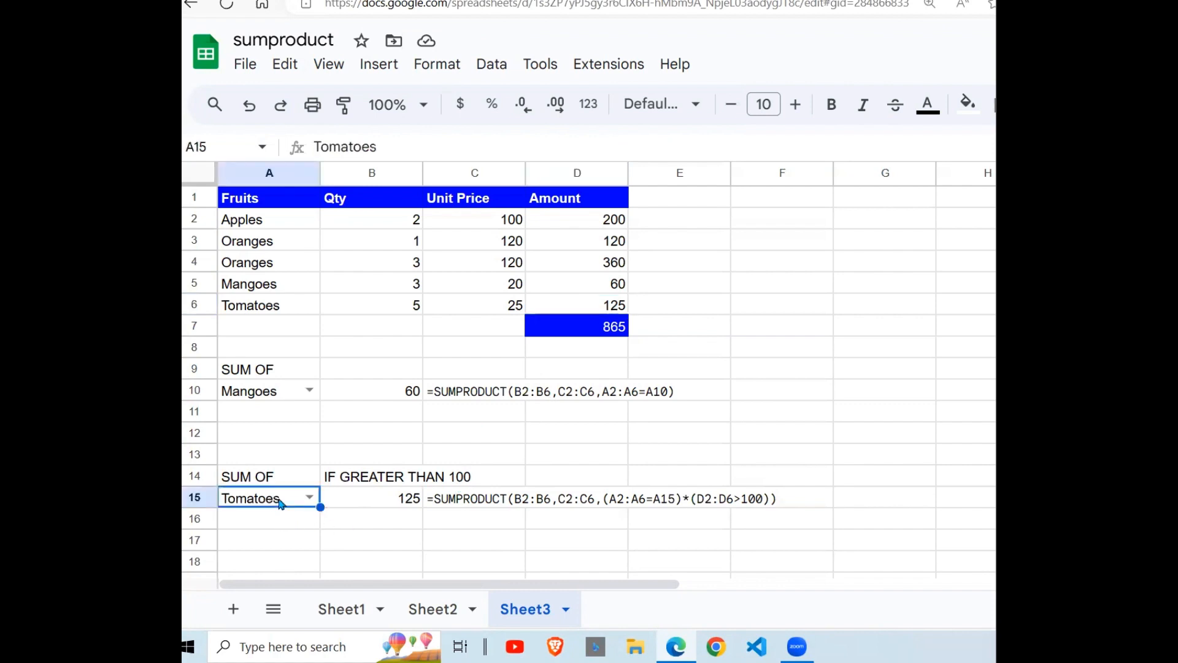
{"action": "left_click", "coordinate": [309, 497]}
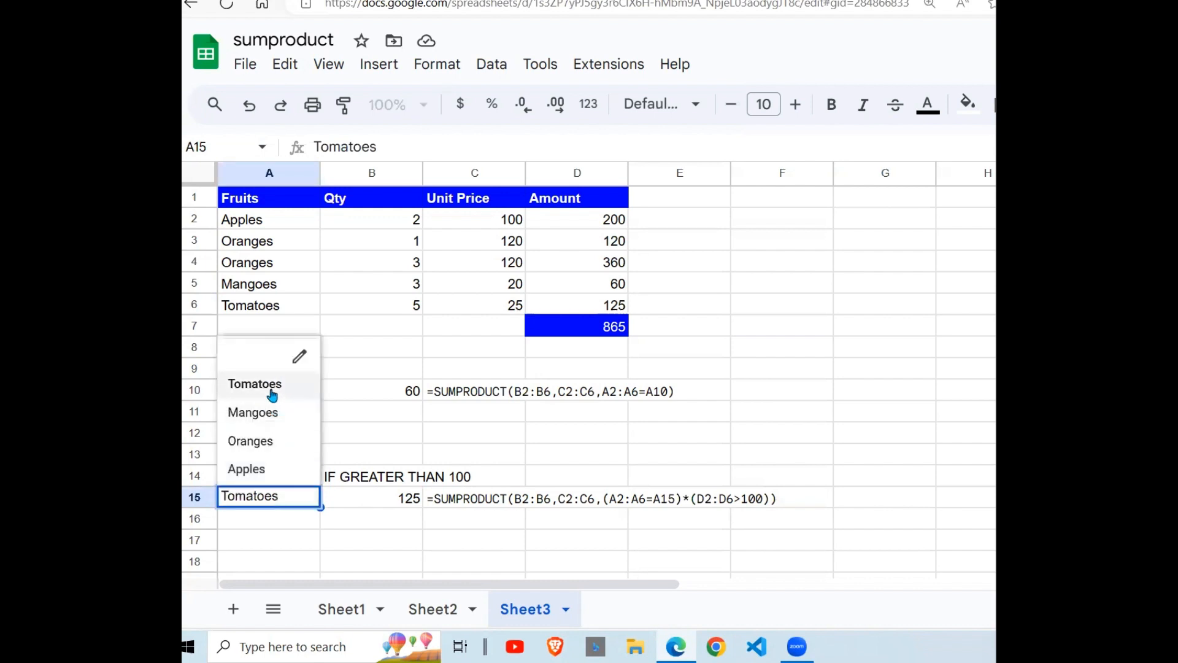
{"action": "left_click", "coordinate": [247, 468]}
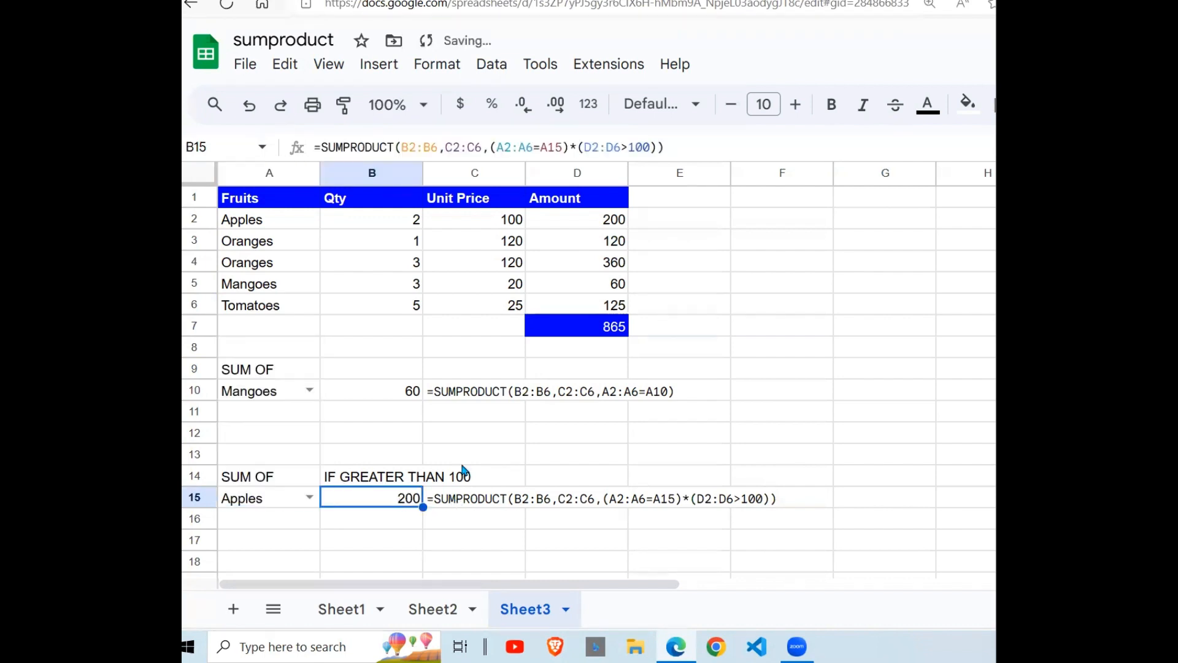
{"action": "left_click", "coordinate": [577, 218]}
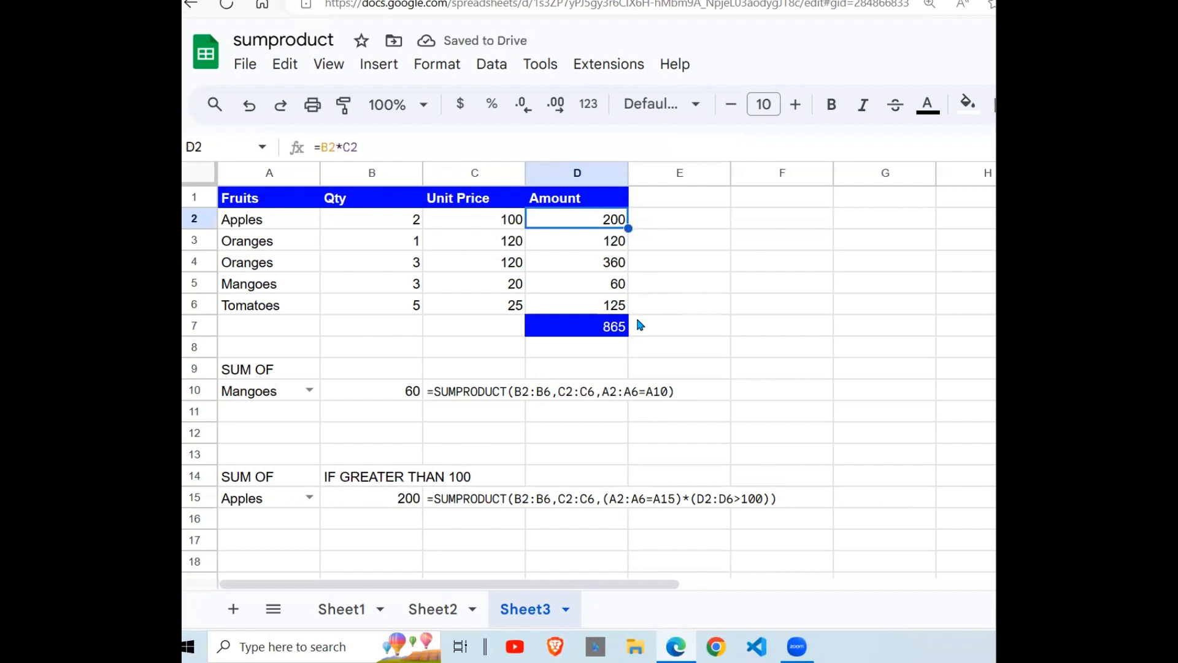